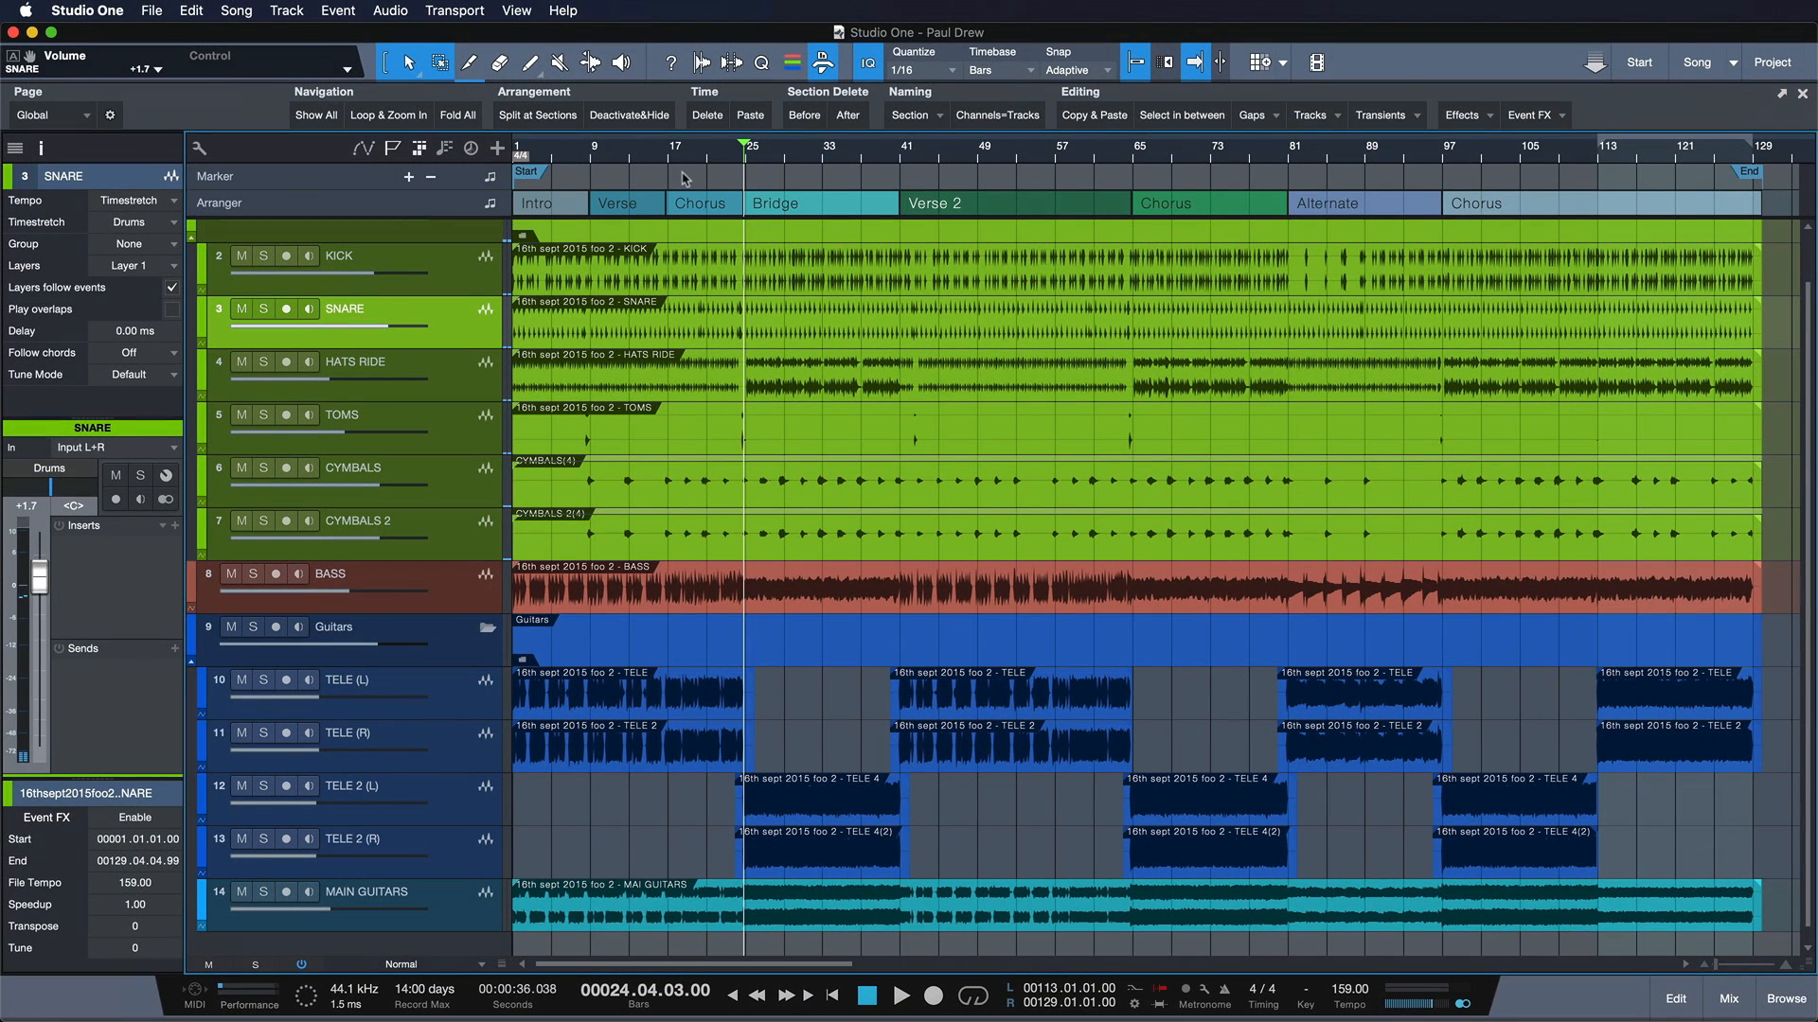
Step: Switch the track height preset to Medium and move the playhead to bar 49
left_click(979, 150)
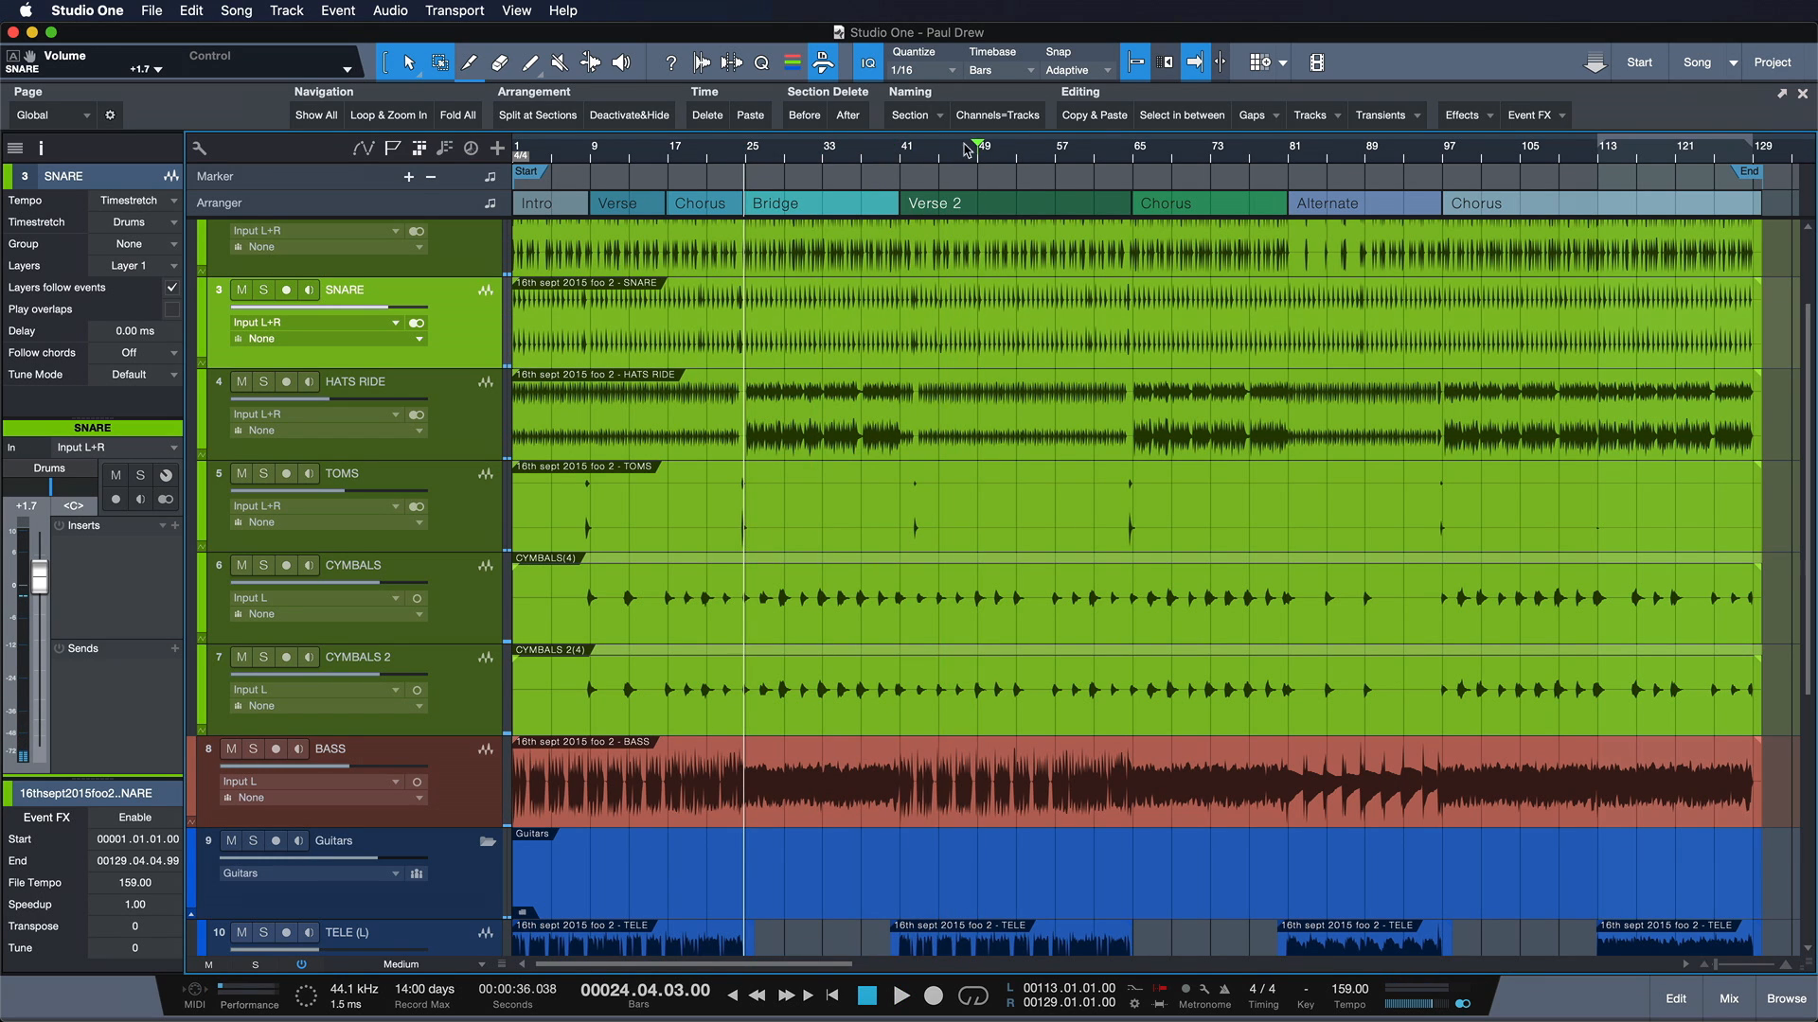
left_click(900, 995)
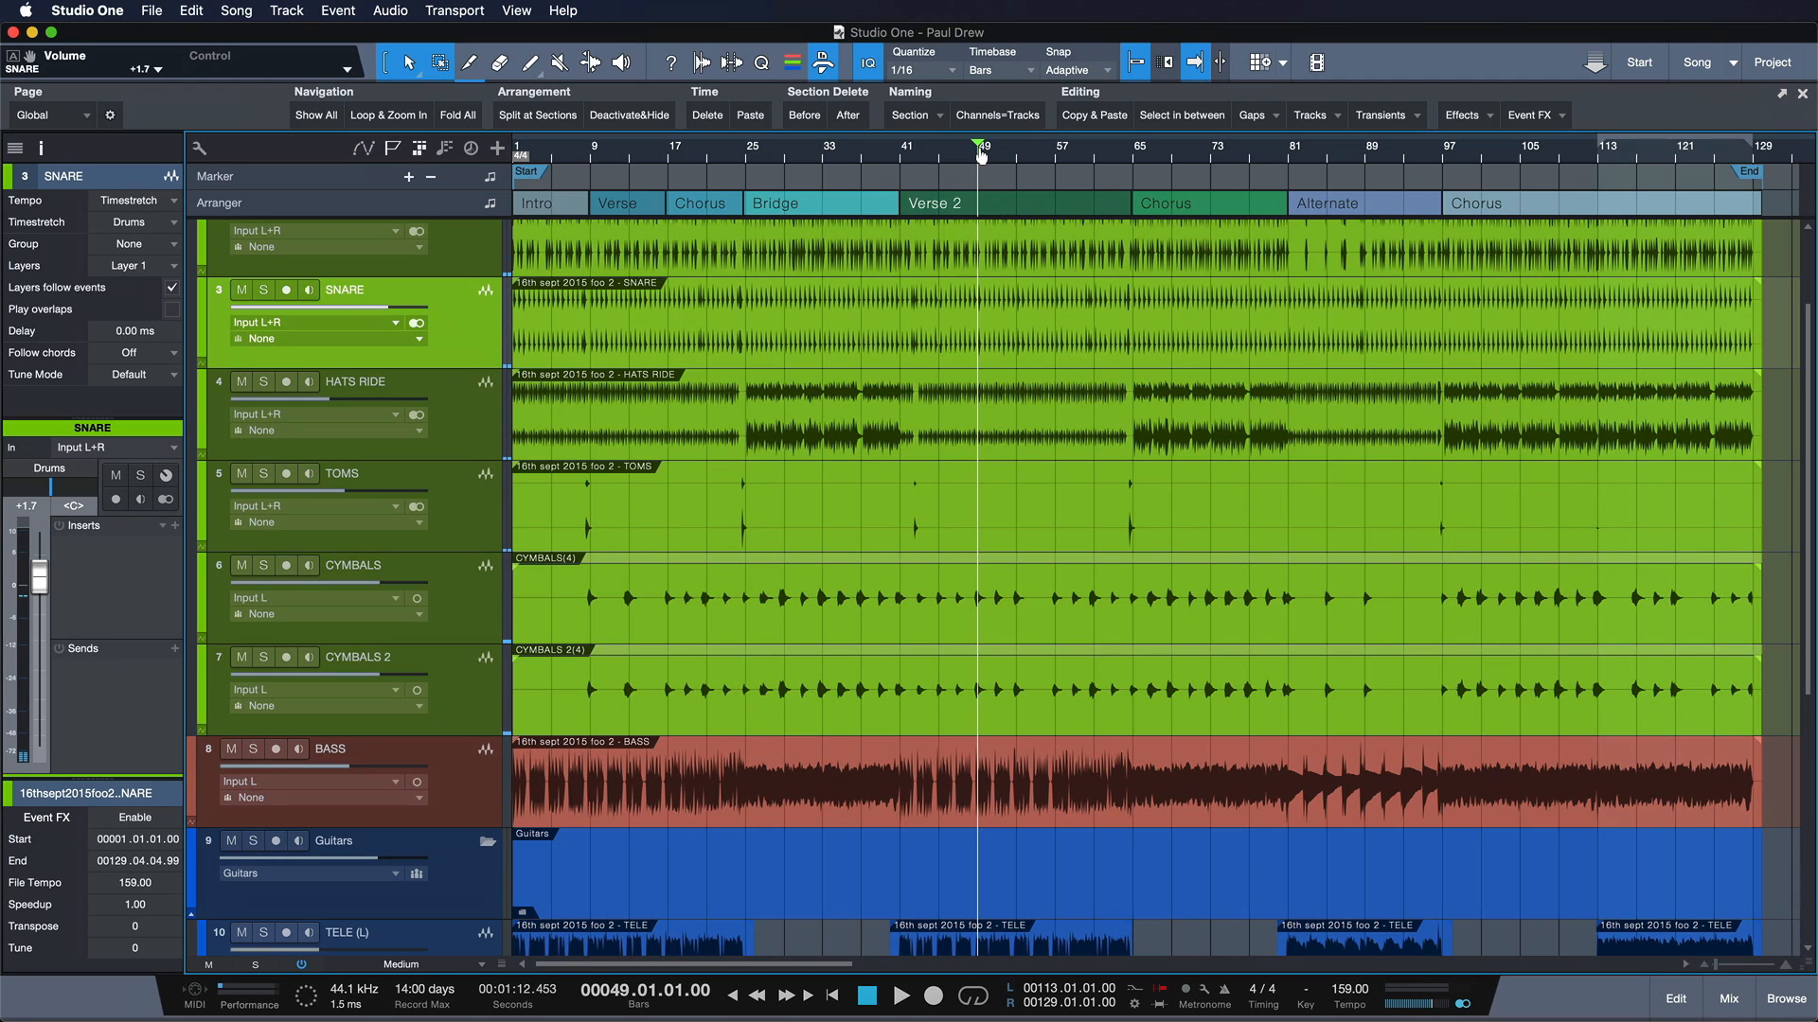
mouse_move(1000, 977)
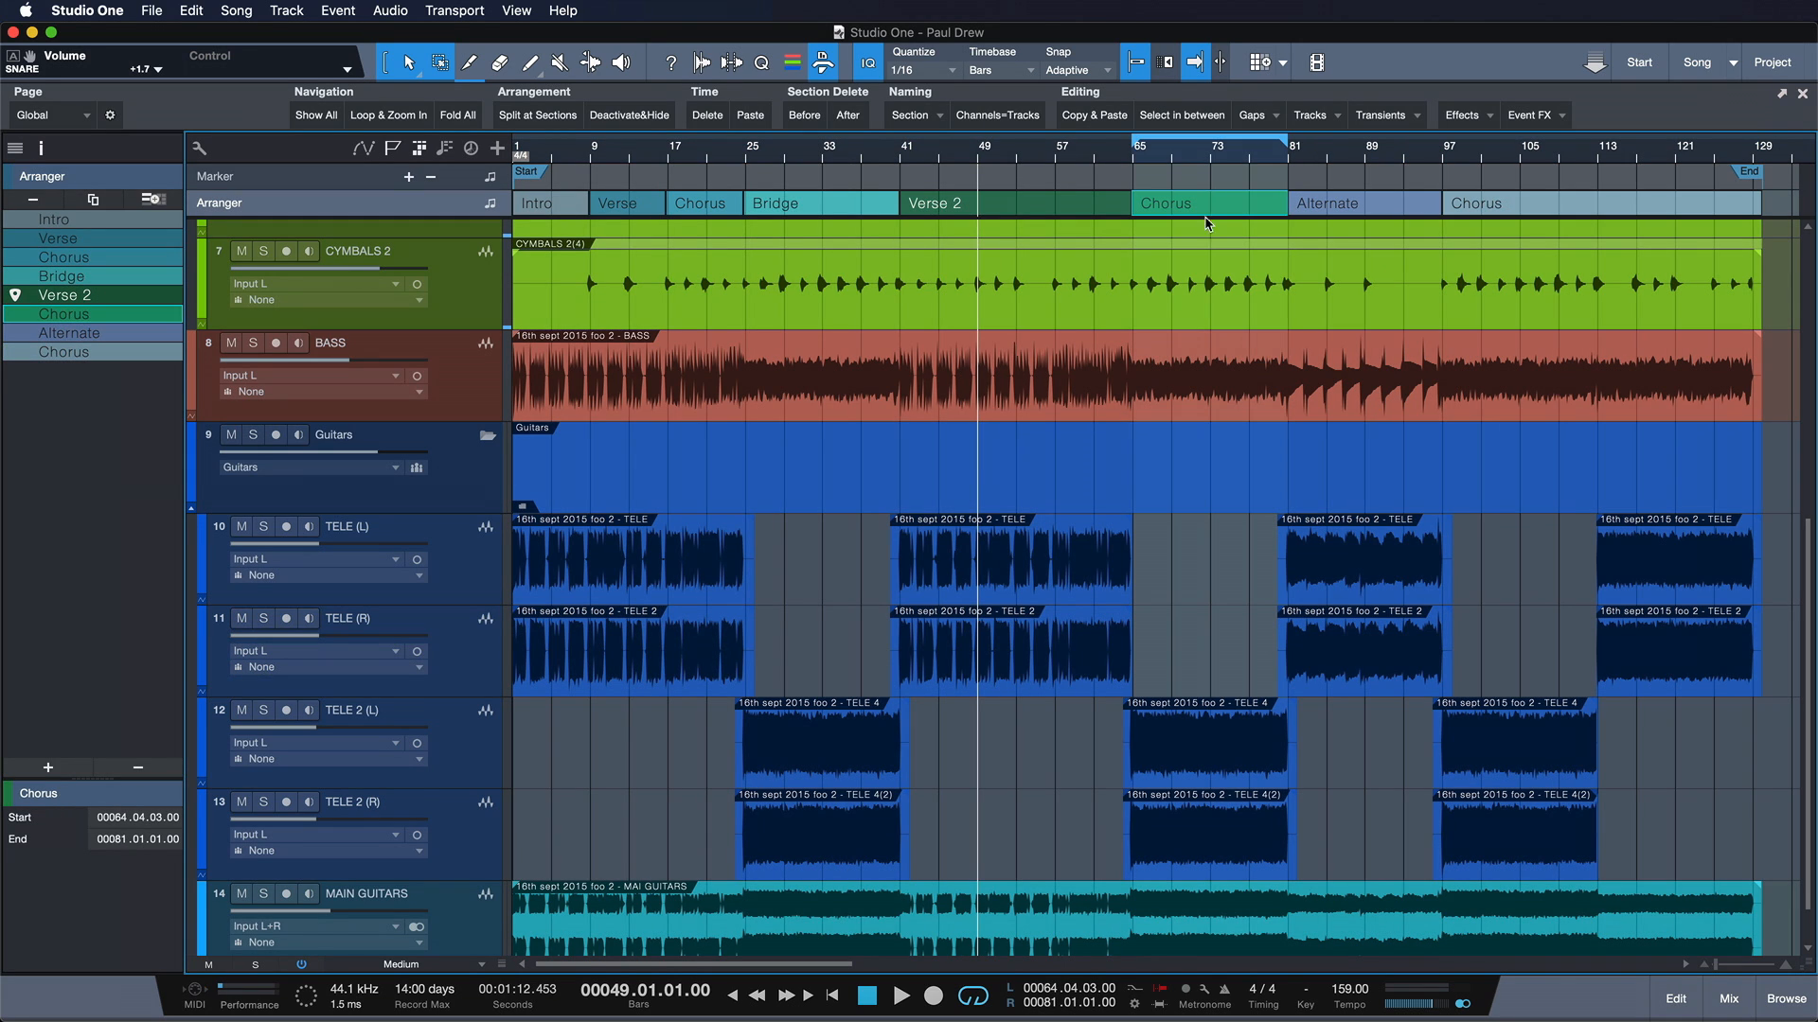
Step: Loop the Chorus section from the Arranger list and jump playback to its start
left_click(774, 202)
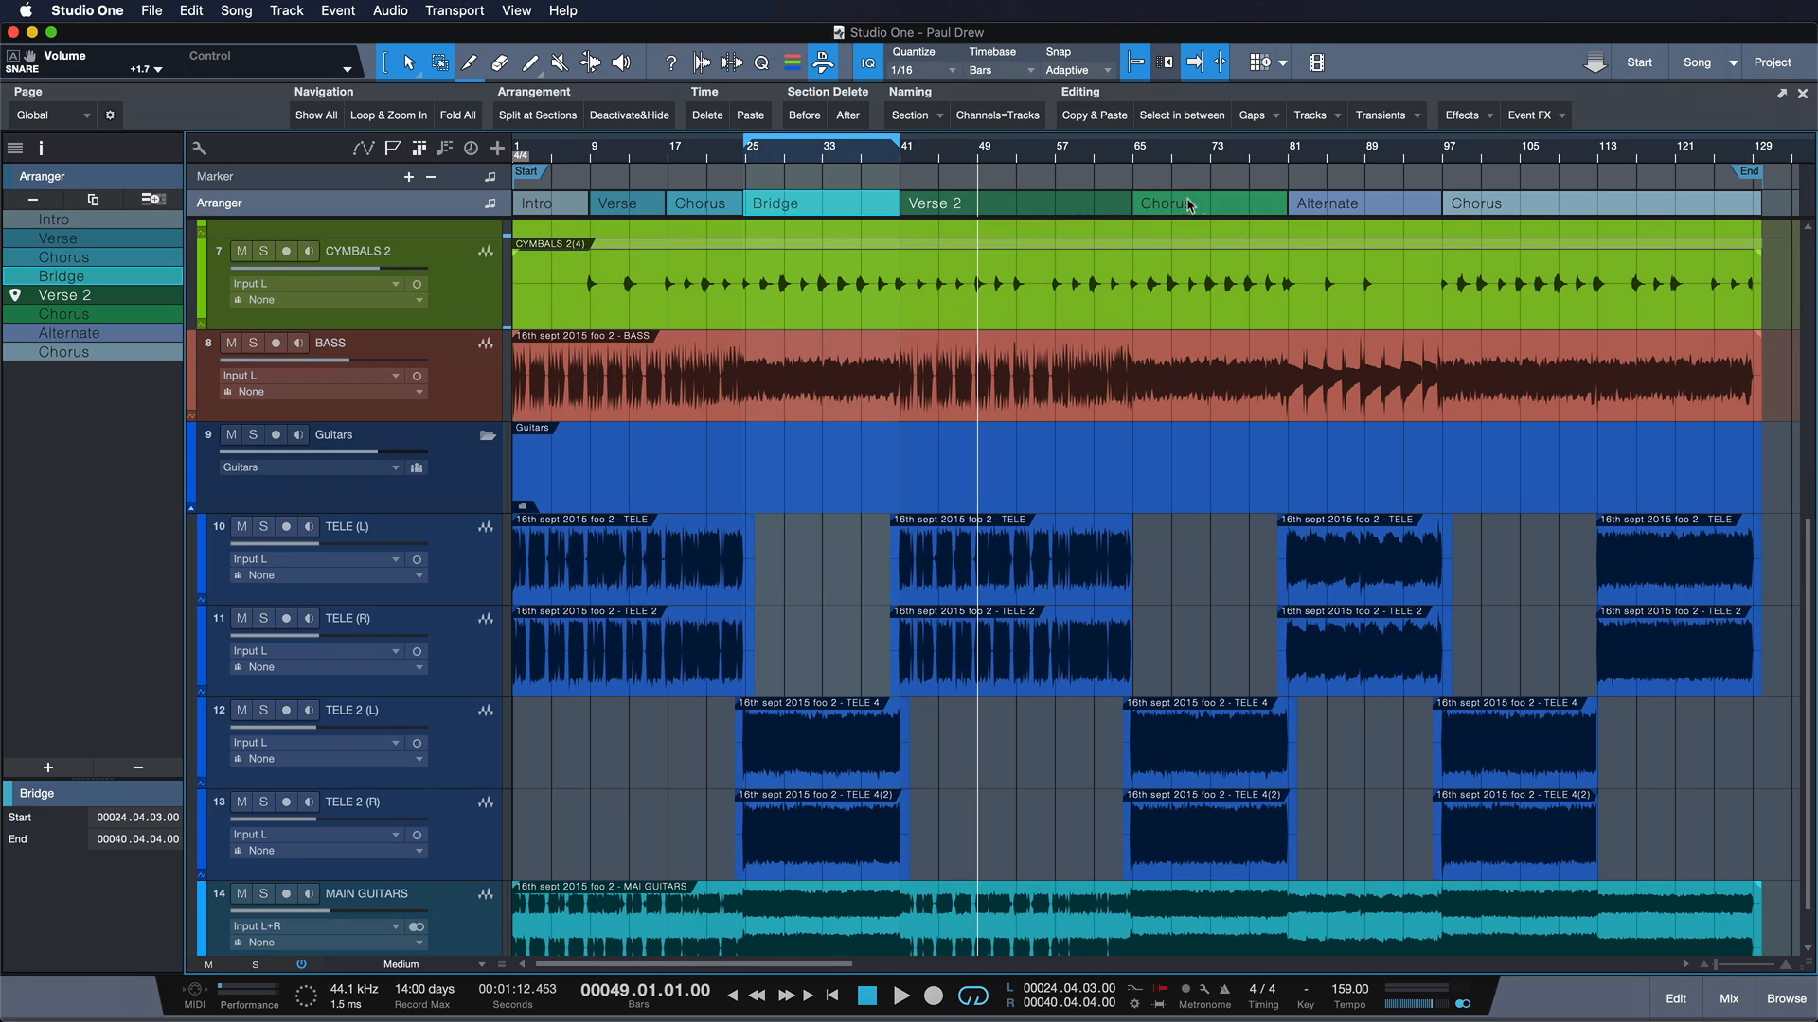
mouse_move(1160, 214)
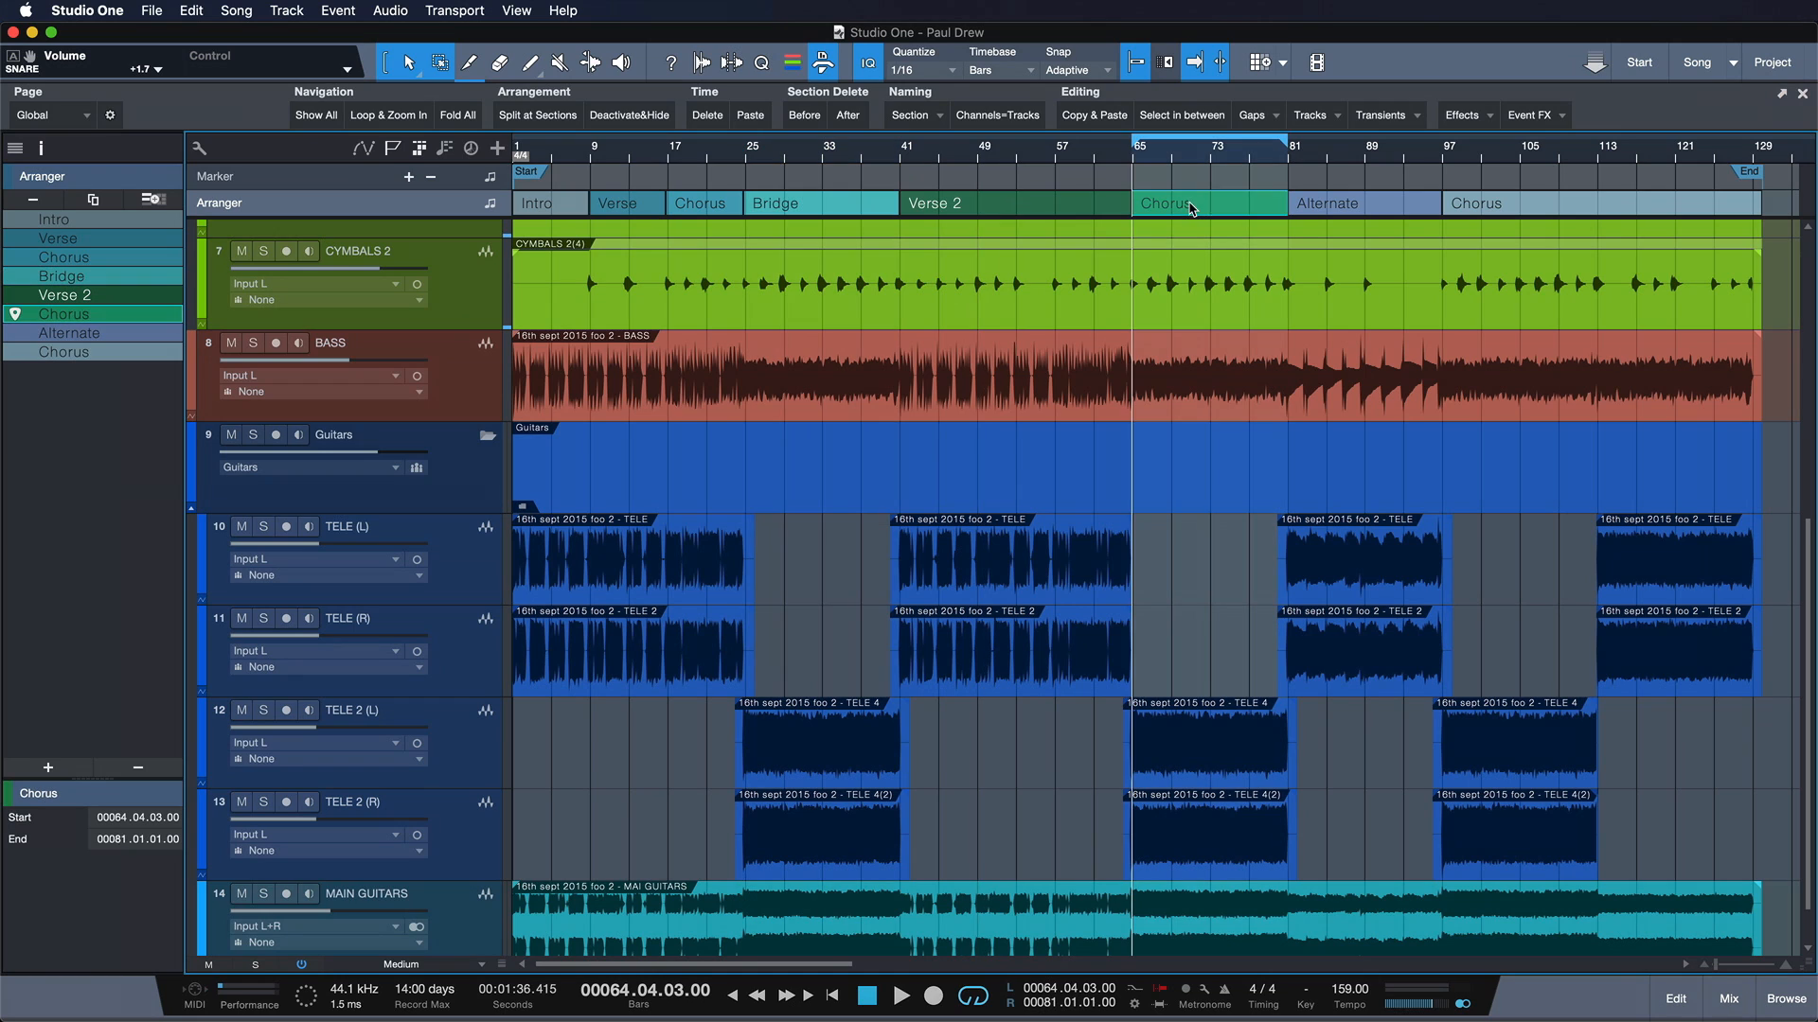
left_click(1008, 203)
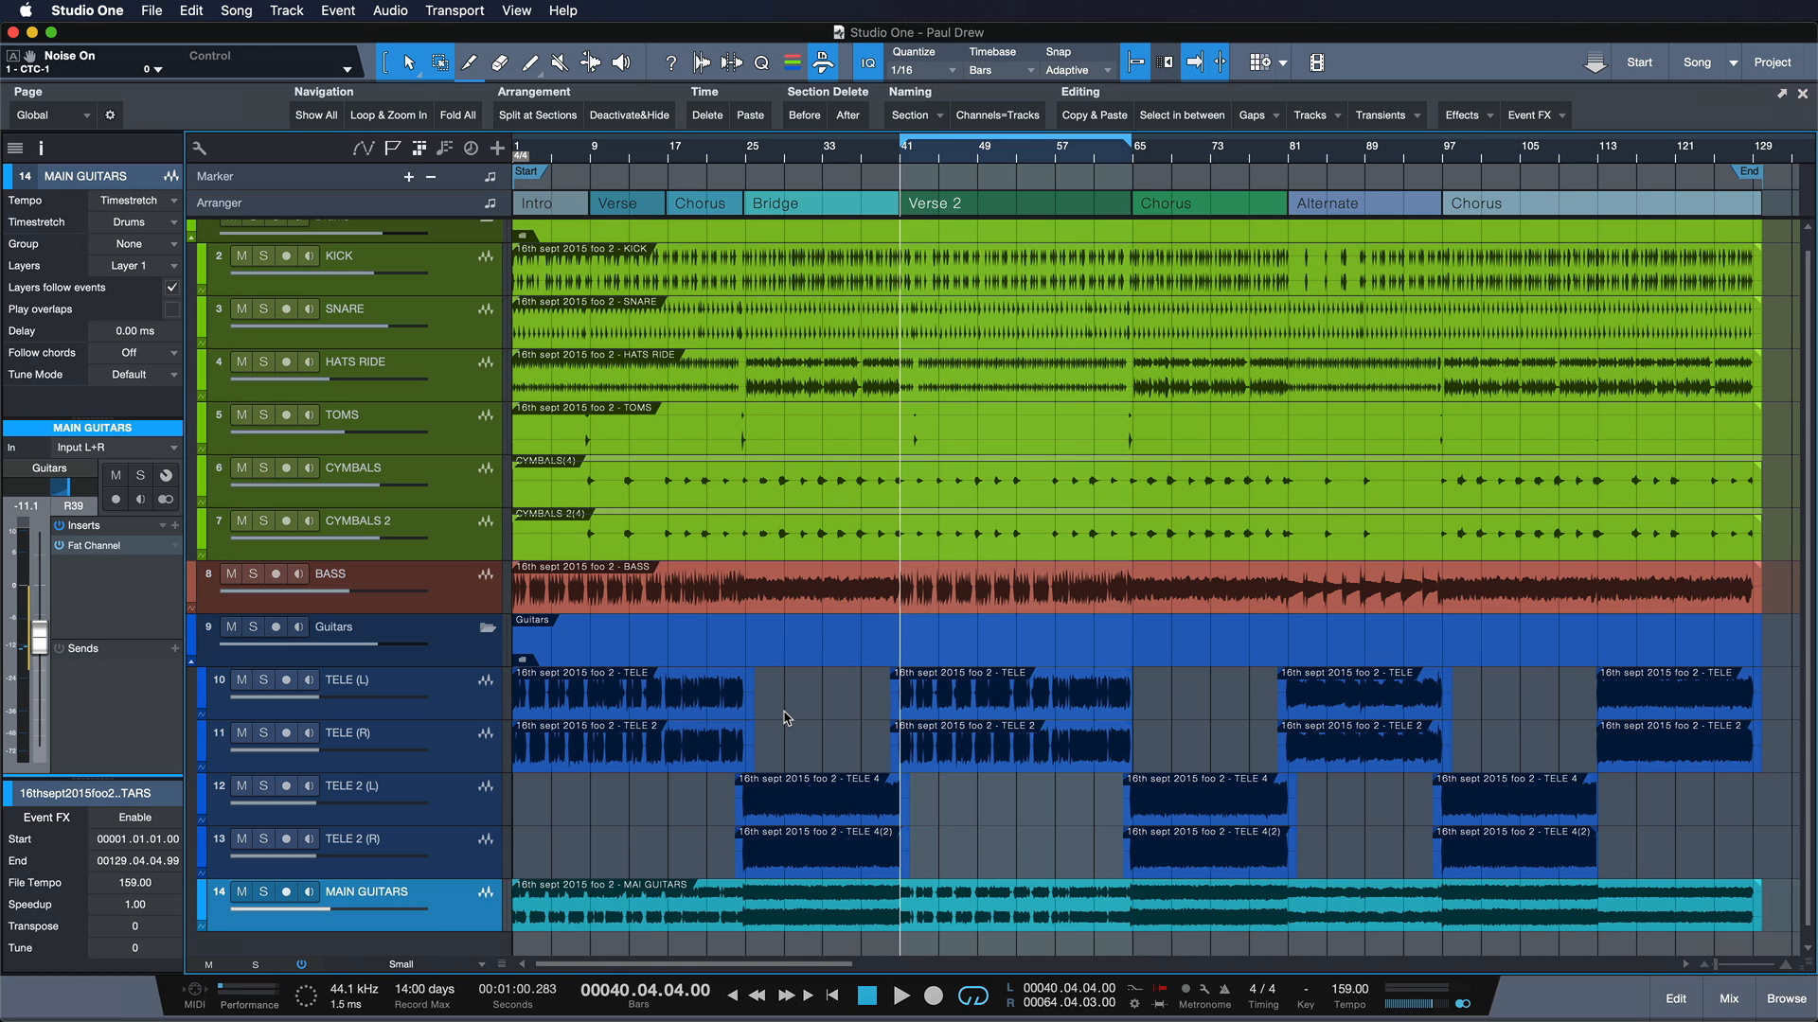
mouse_move(113, 38)
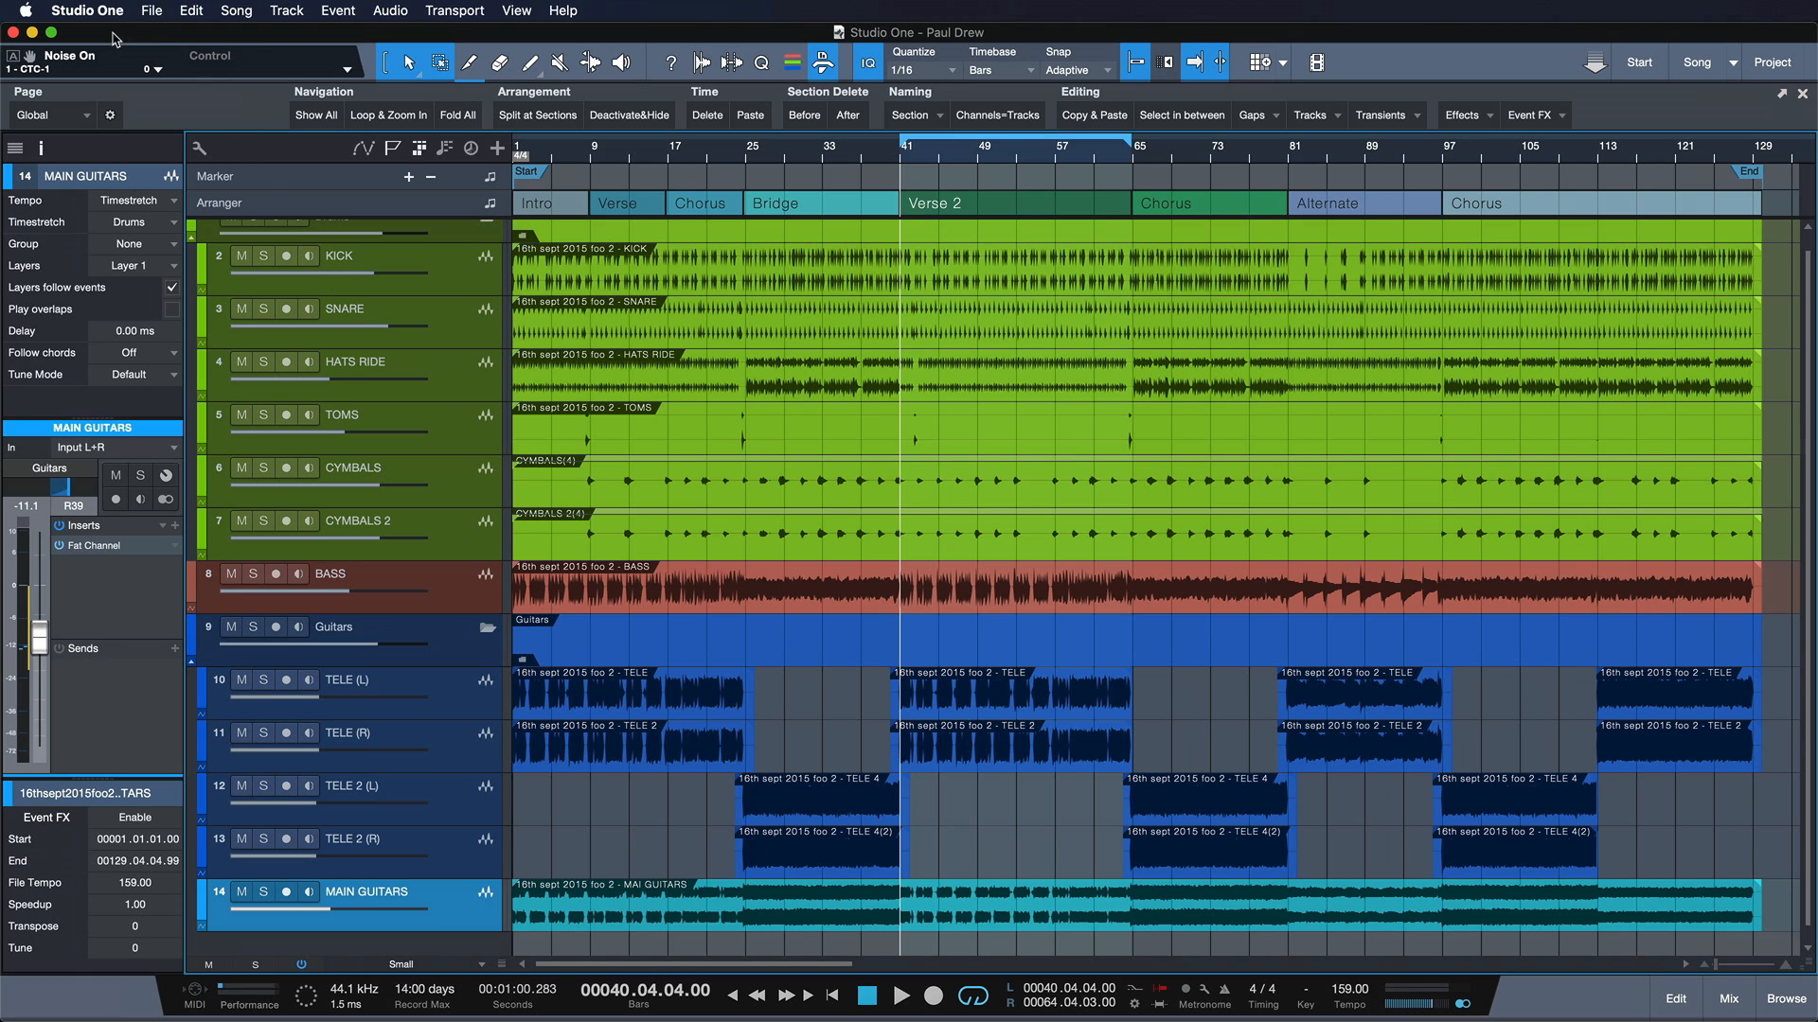
Step: In Keyboard Shortcuts, search 'reset win' and assign a key to Reset Window Positions
left_click(86, 11)
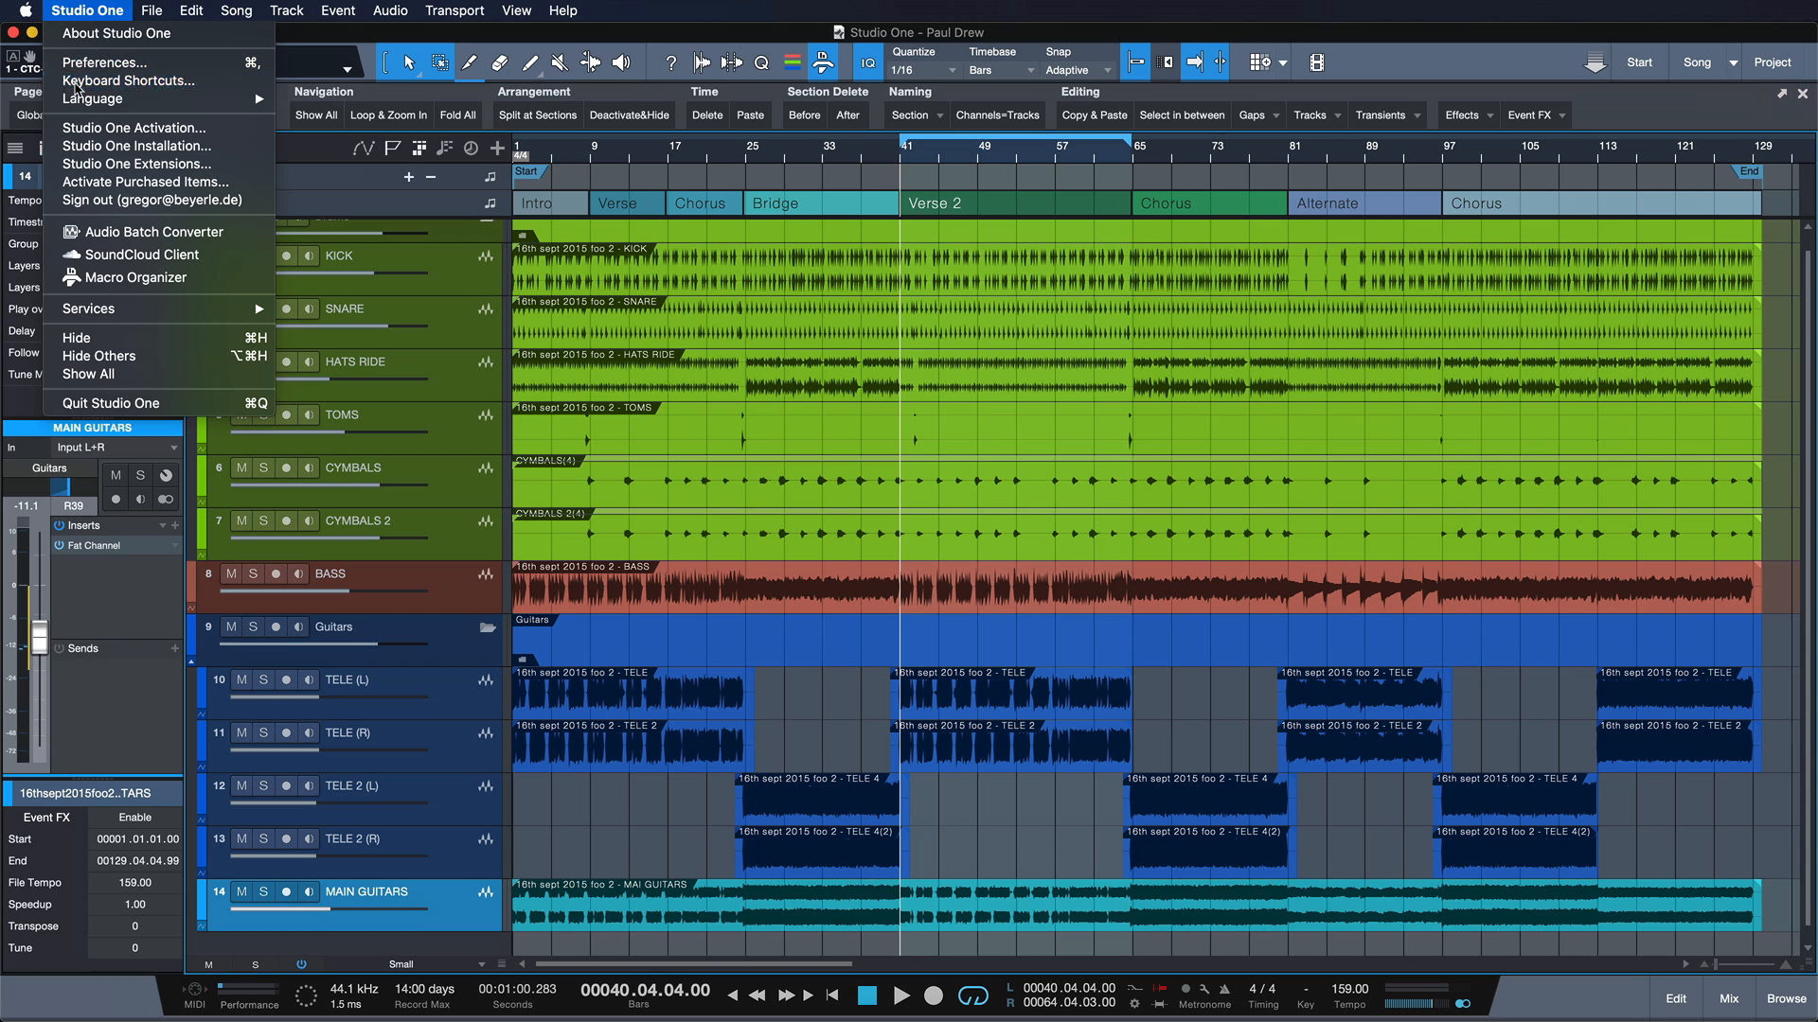
left_click(128, 80)
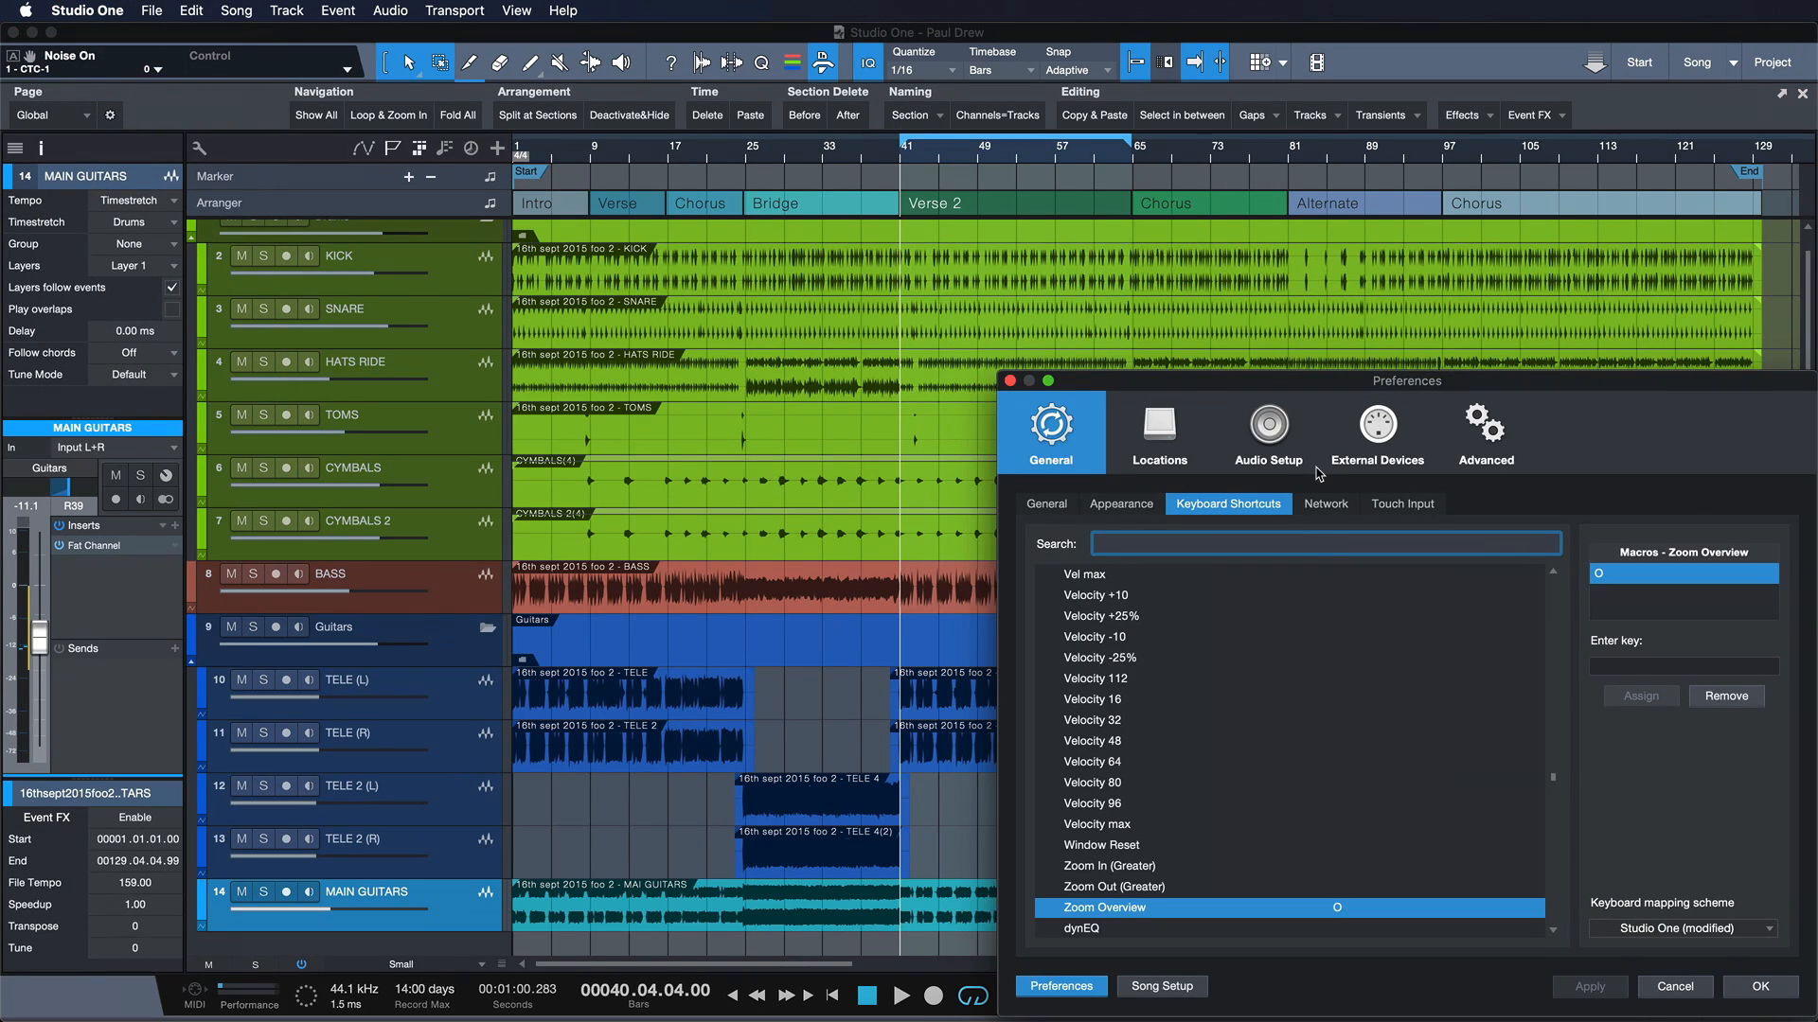
type("reset win")
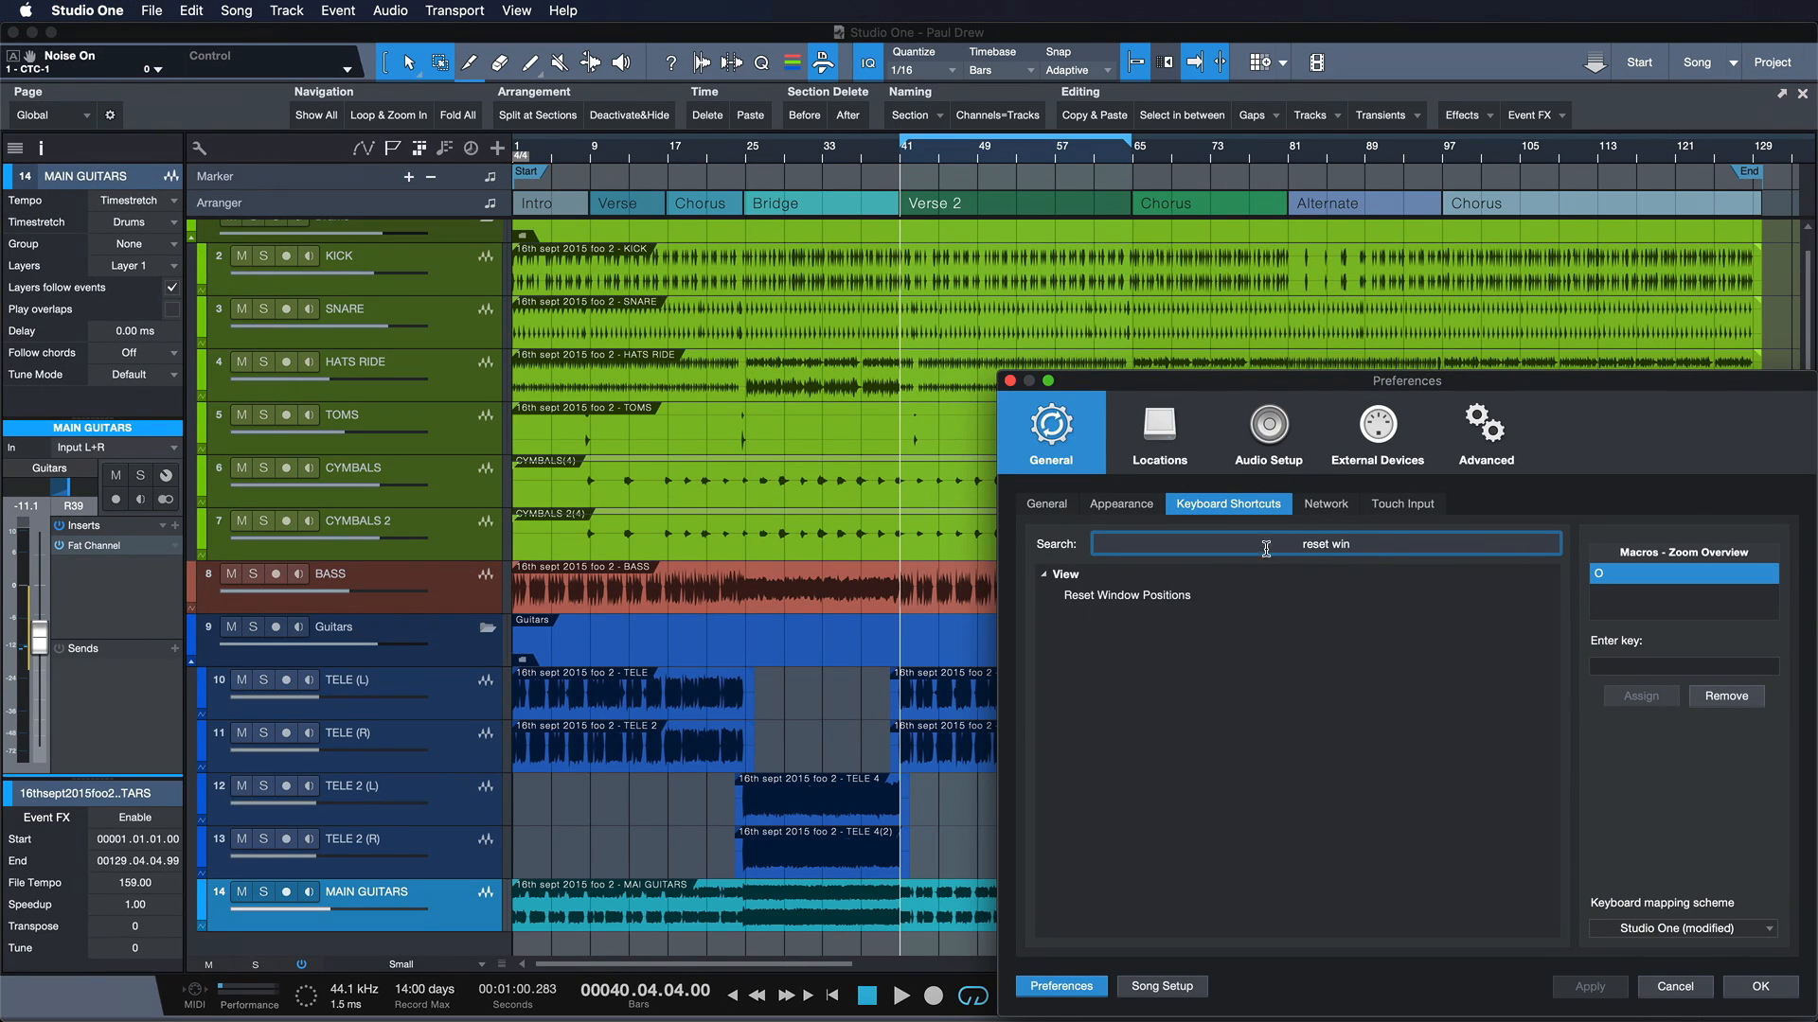
left_click(1125, 595)
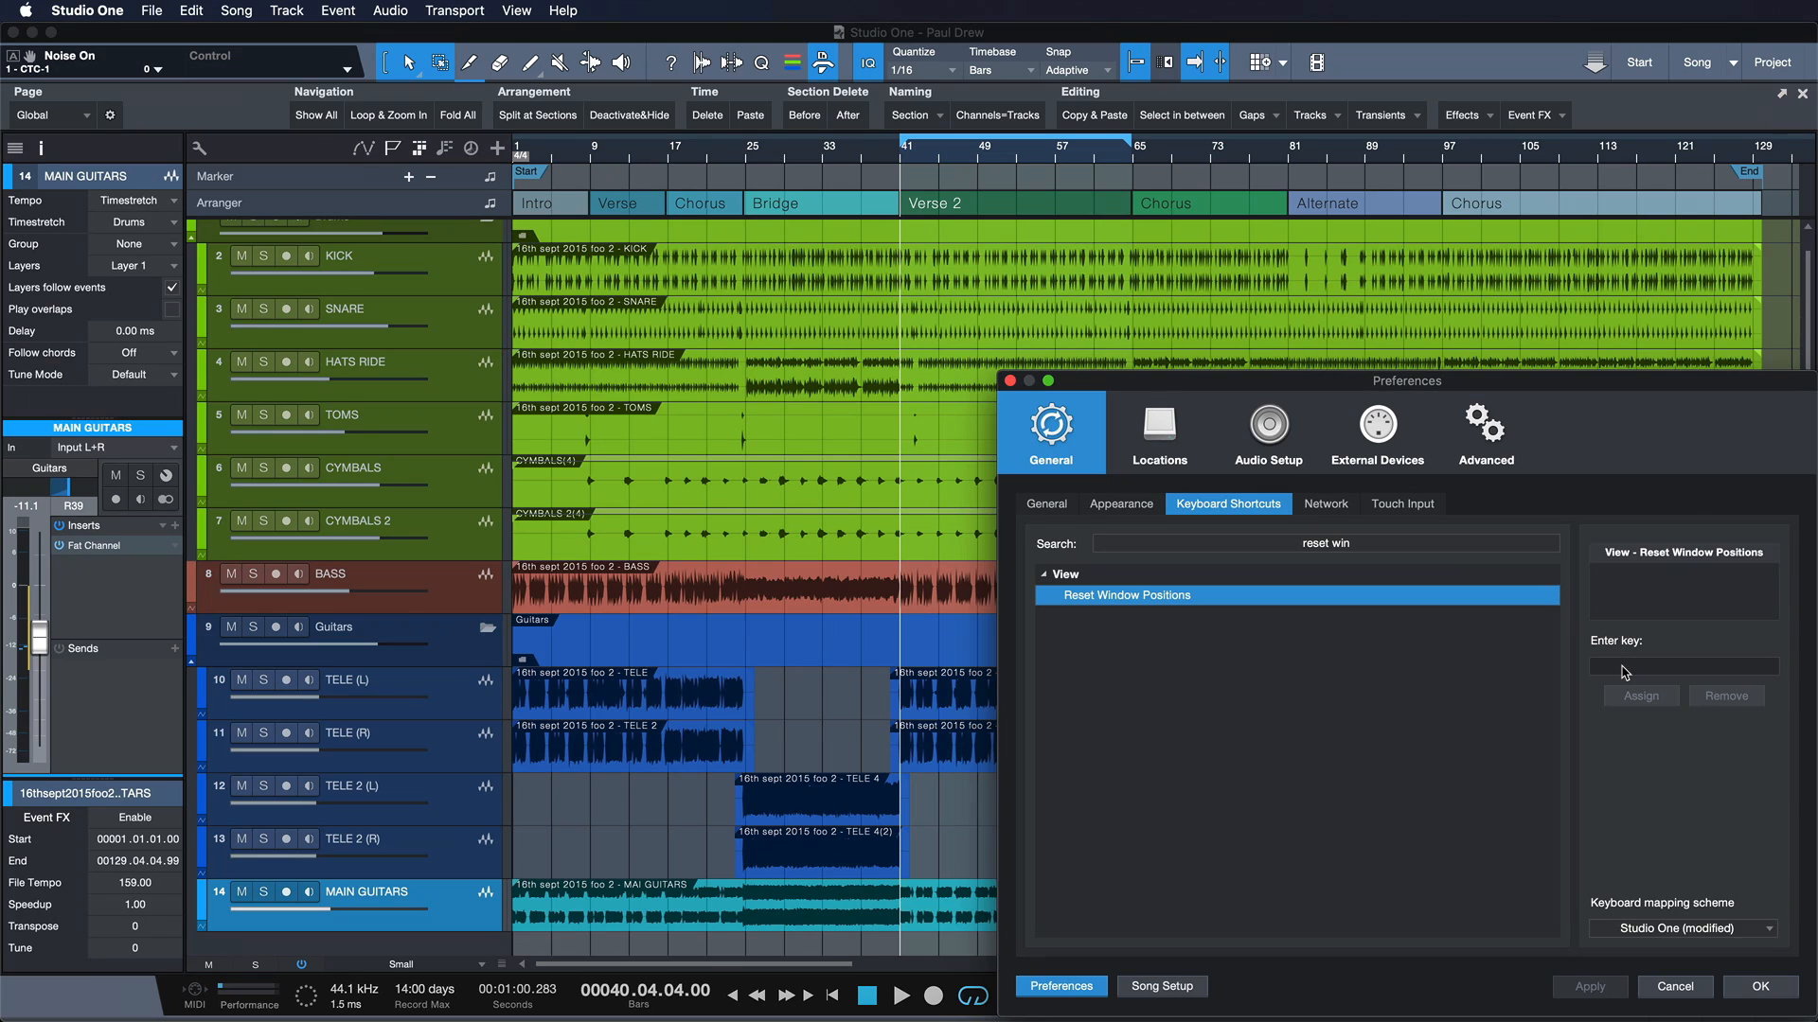
left_click(1683, 665)
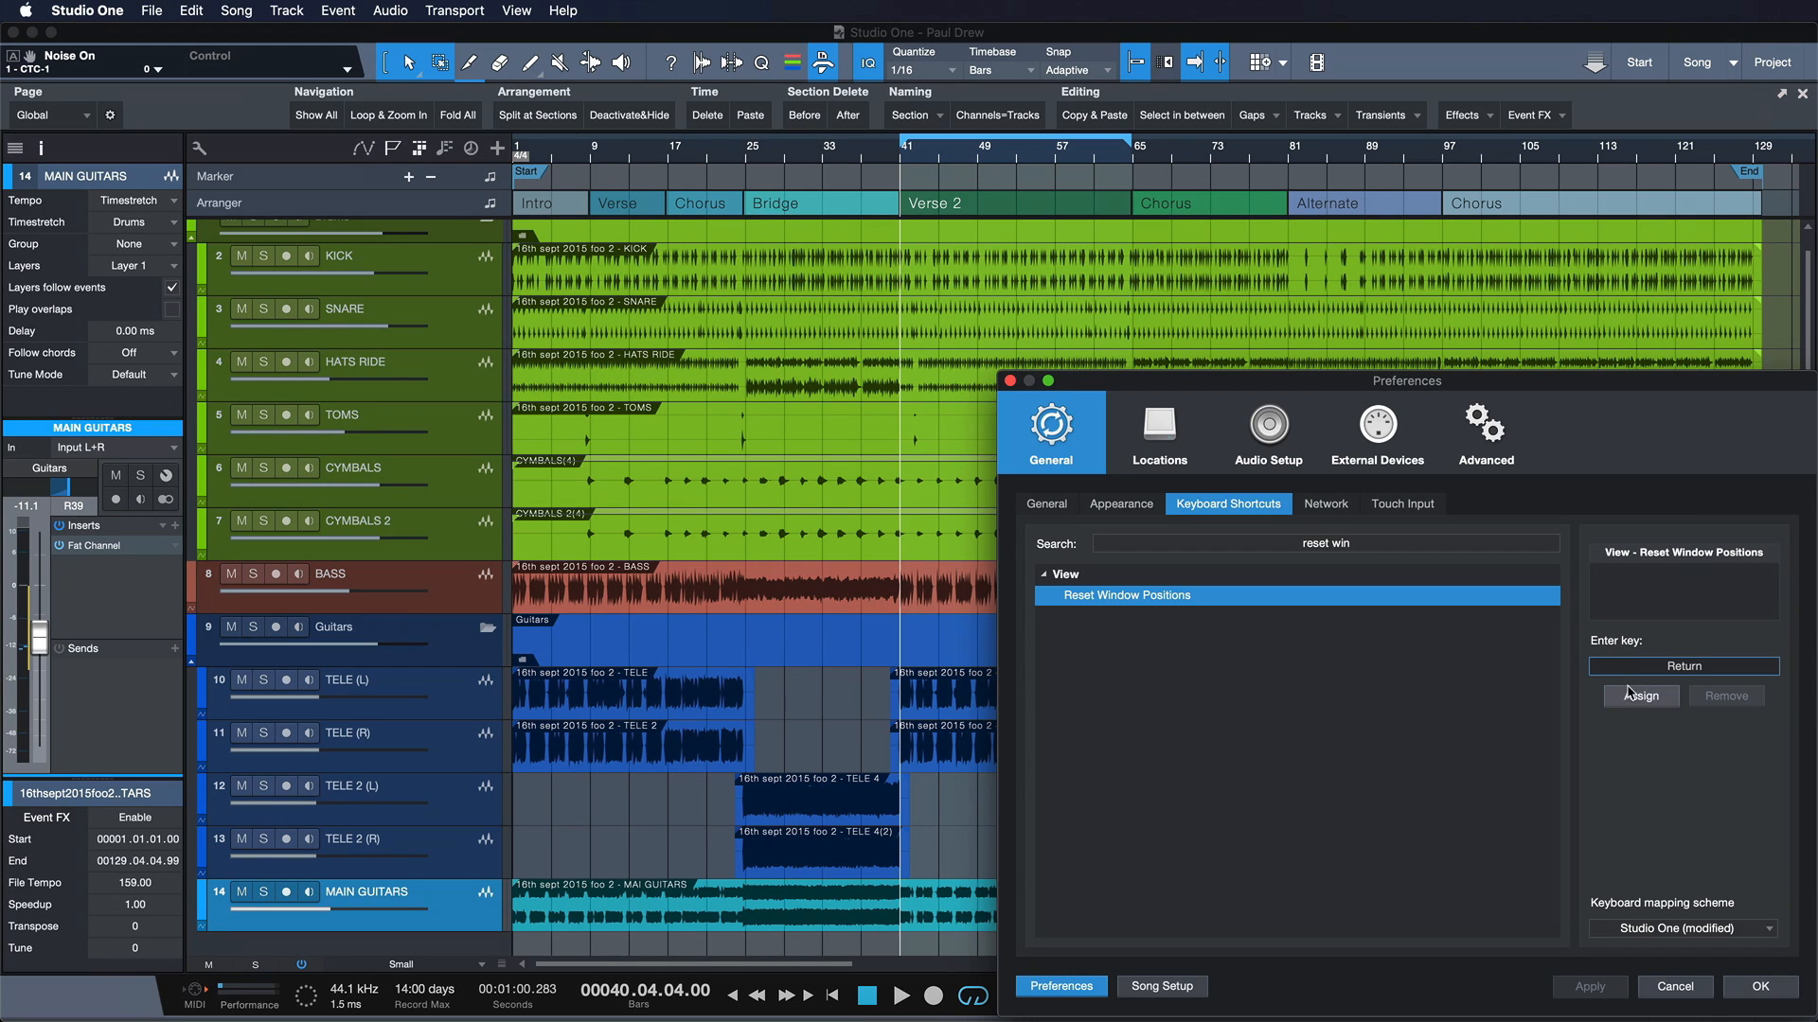
left_click(1638, 695)
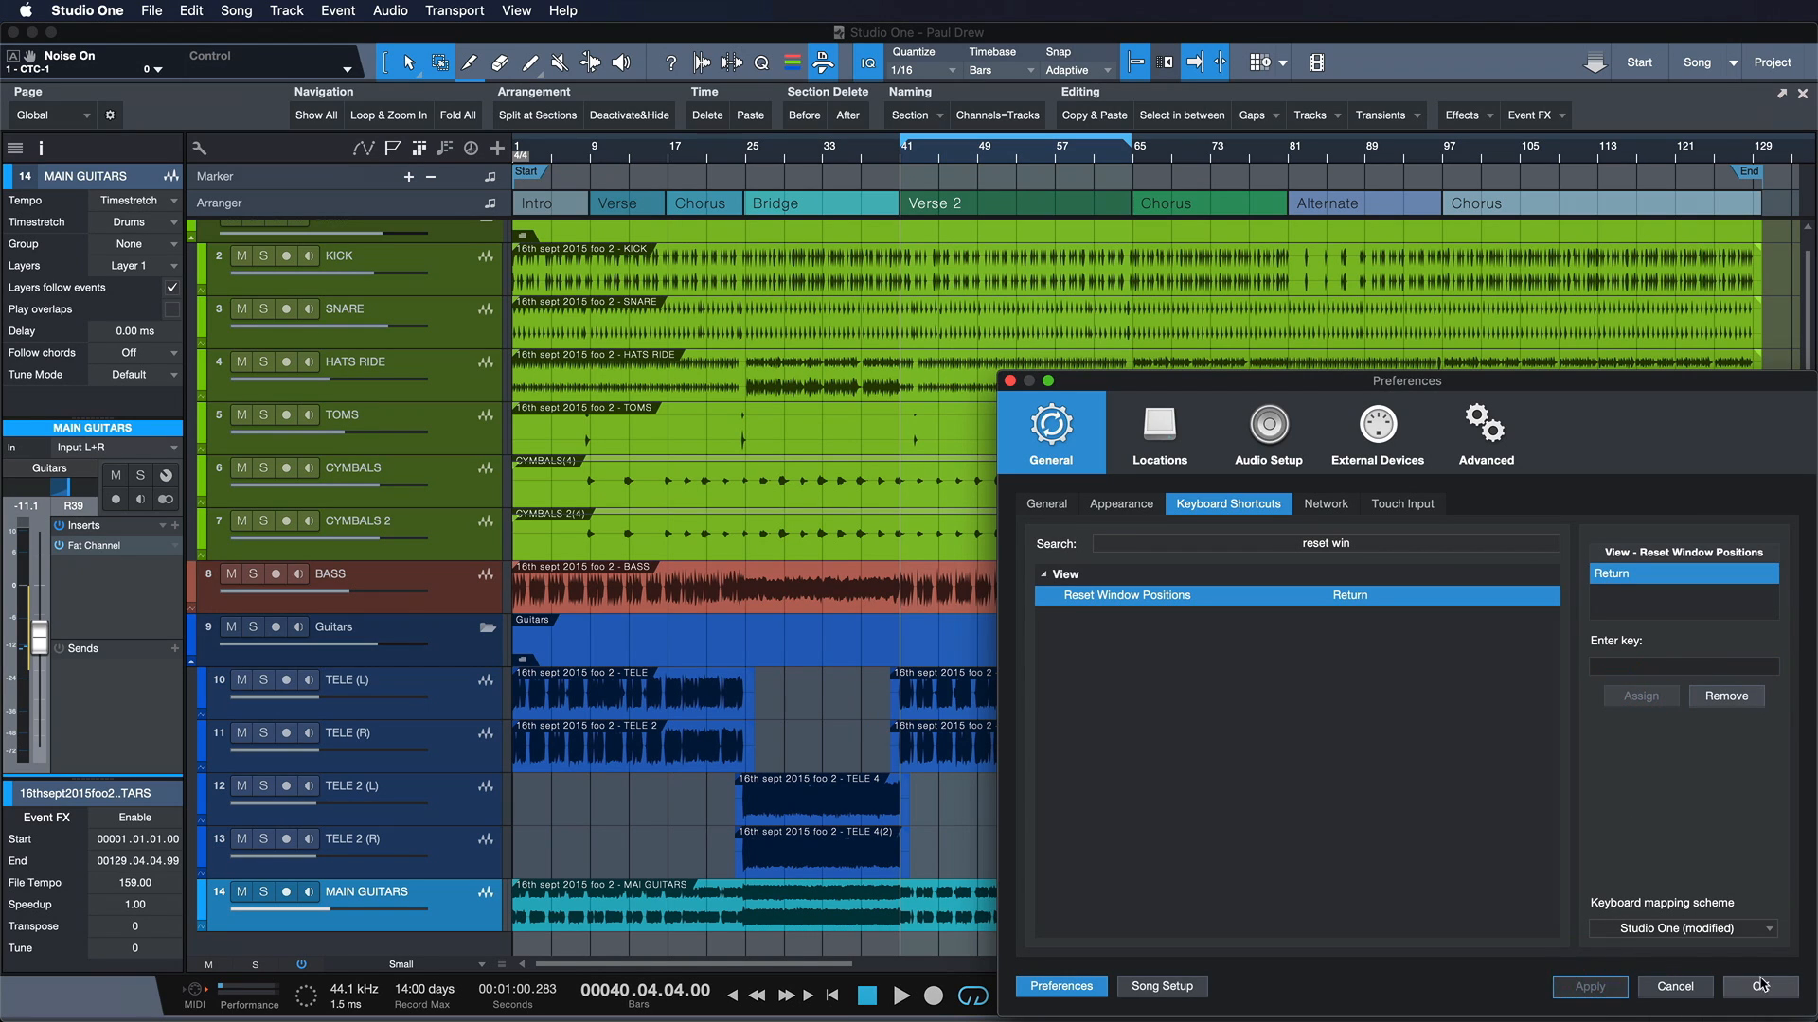
left_click(1759, 987)
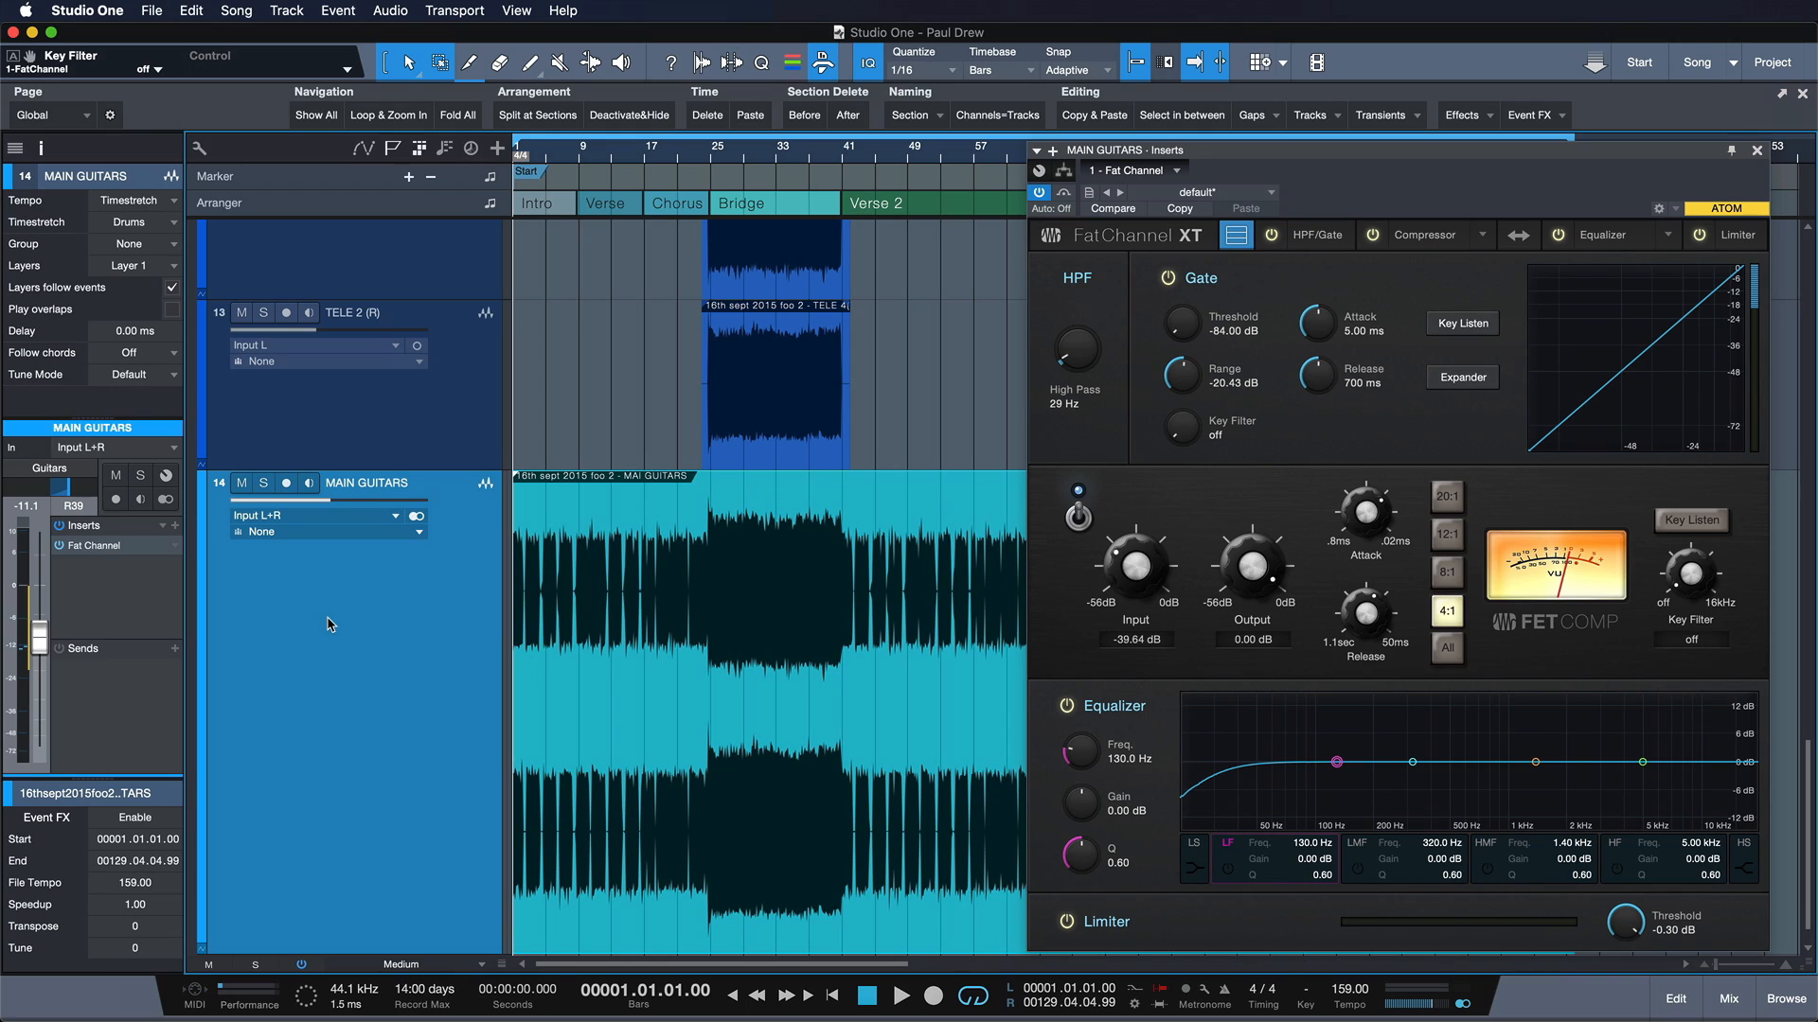
mouse_move(1147, 588)
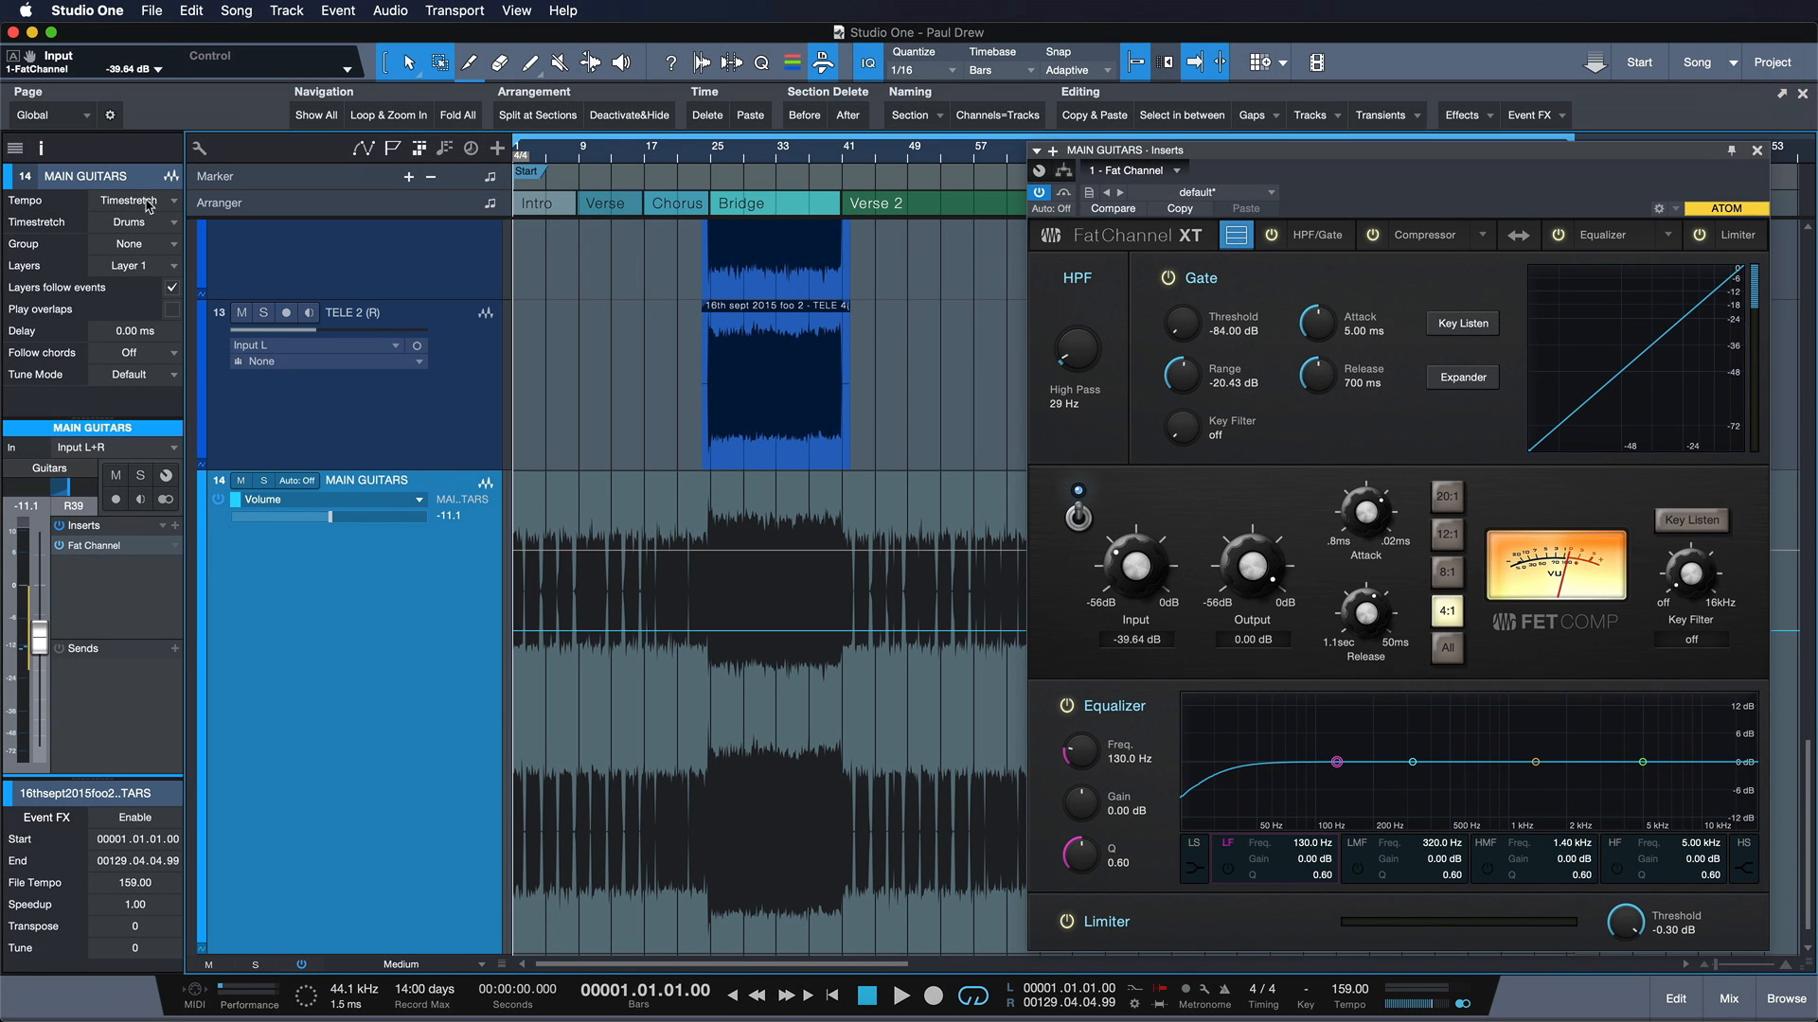
mouse_move(310, 594)
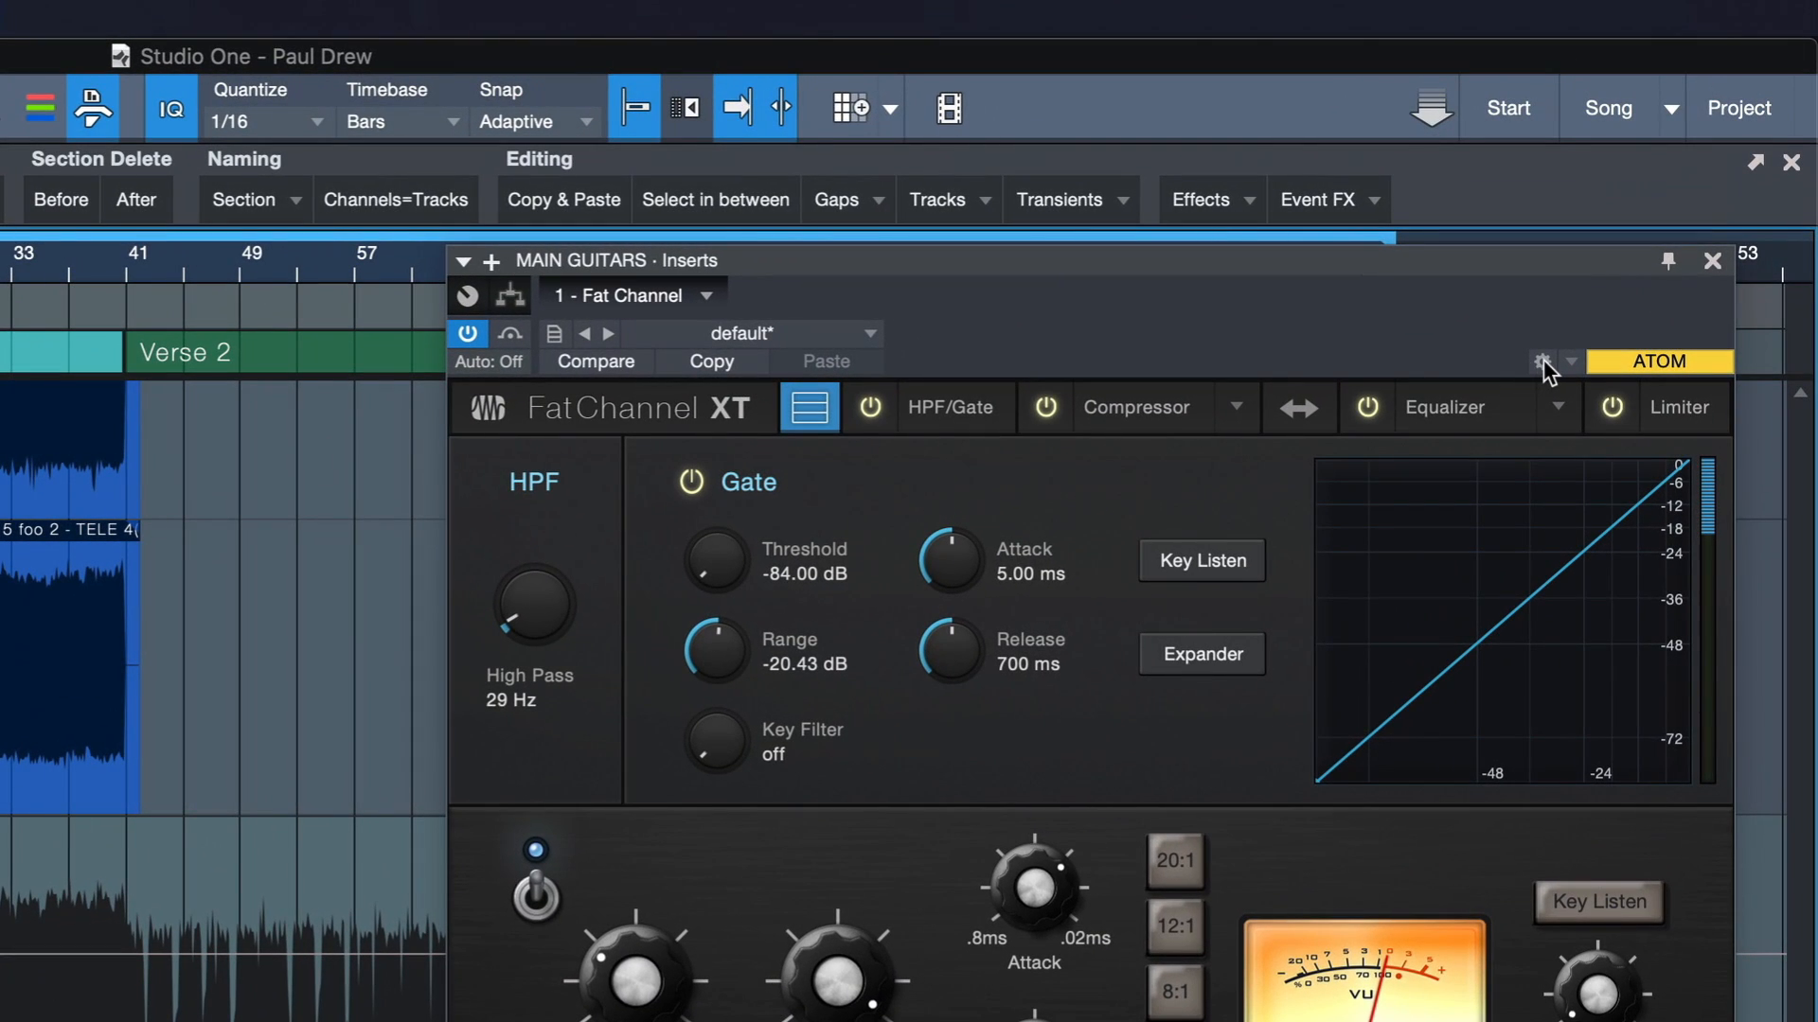
Step: Add Fat Channel lanes for Input, Output, Attack, Release, Key Filter and Ratio at 4:1
left_click(1543, 362)
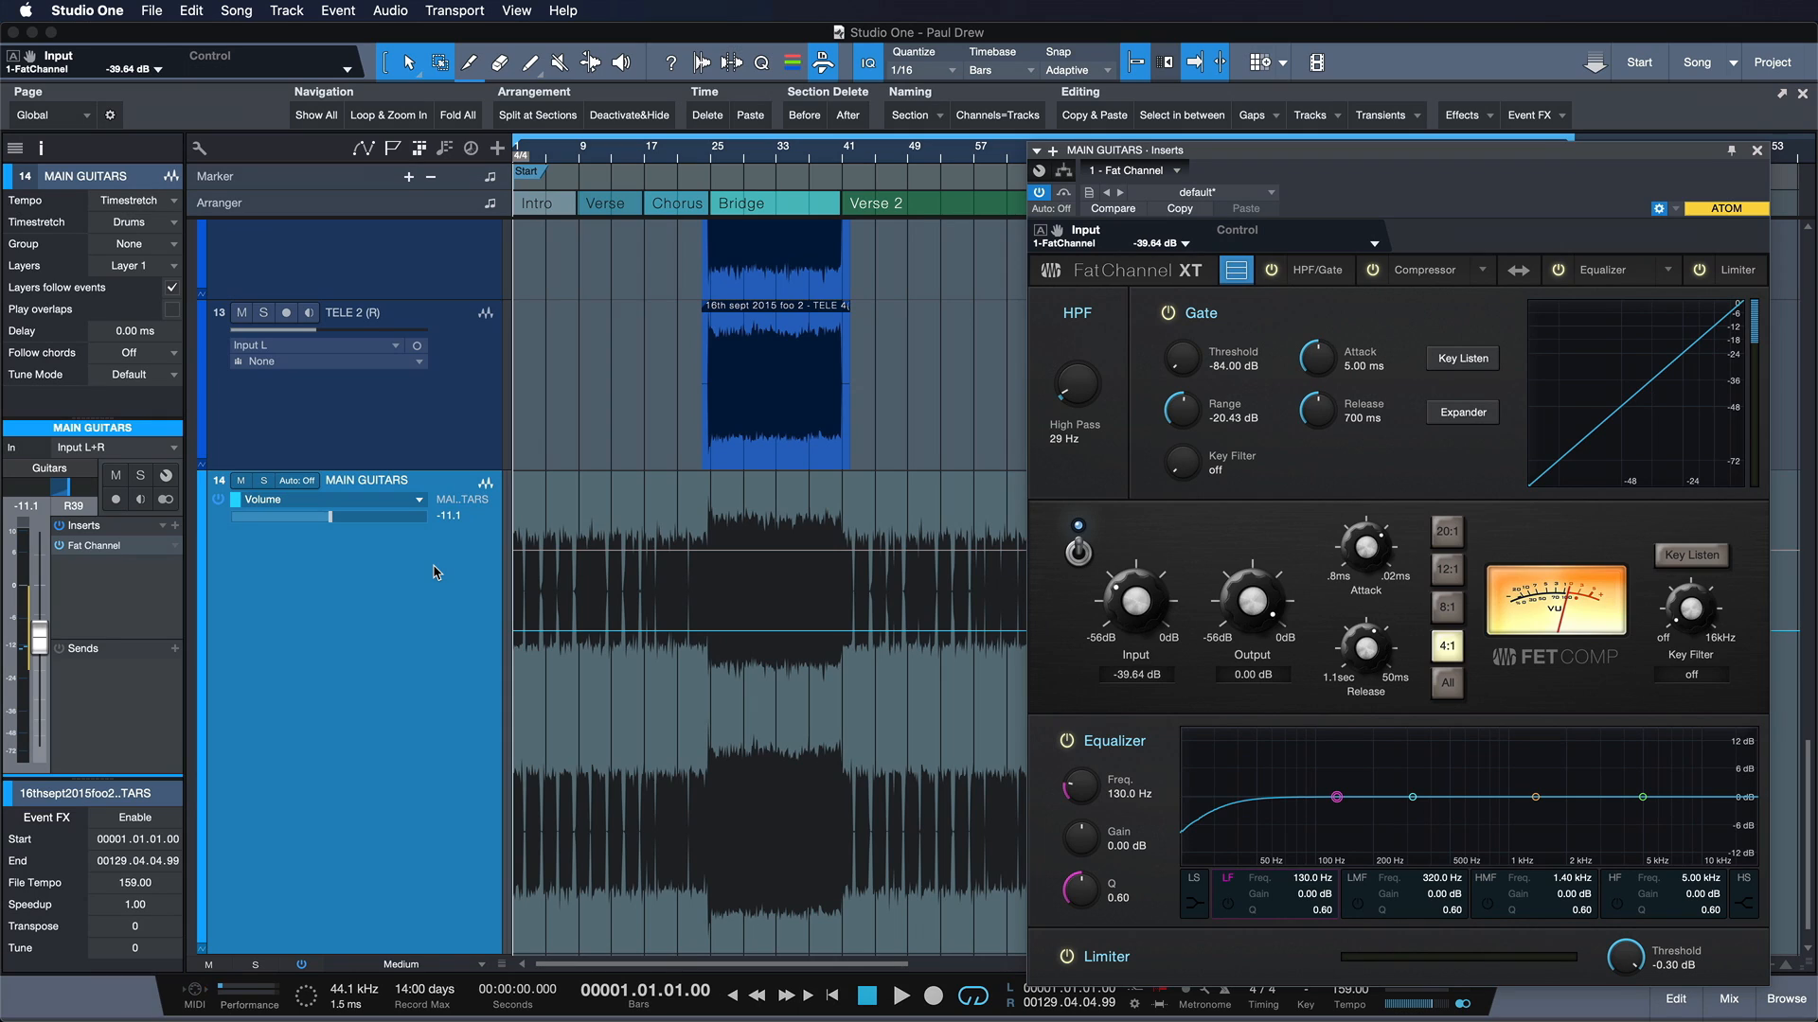
mouse_move(1132, 580)
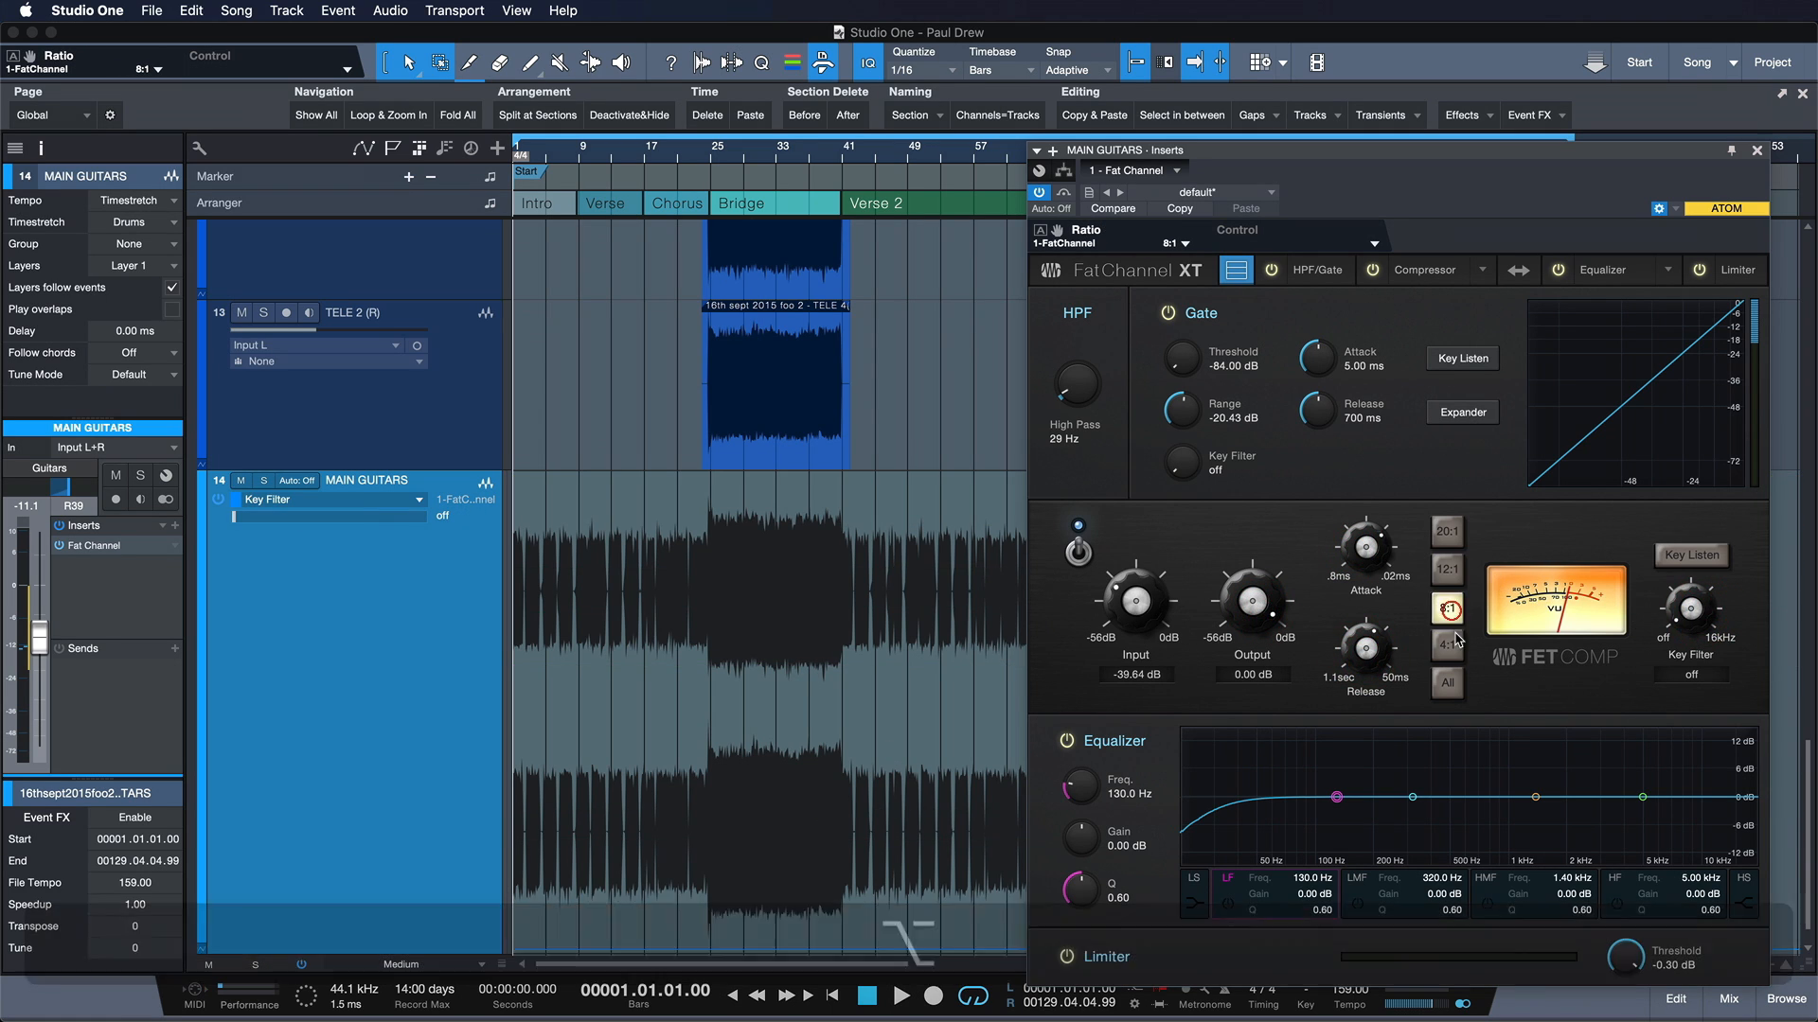
left_click(1446, 645)
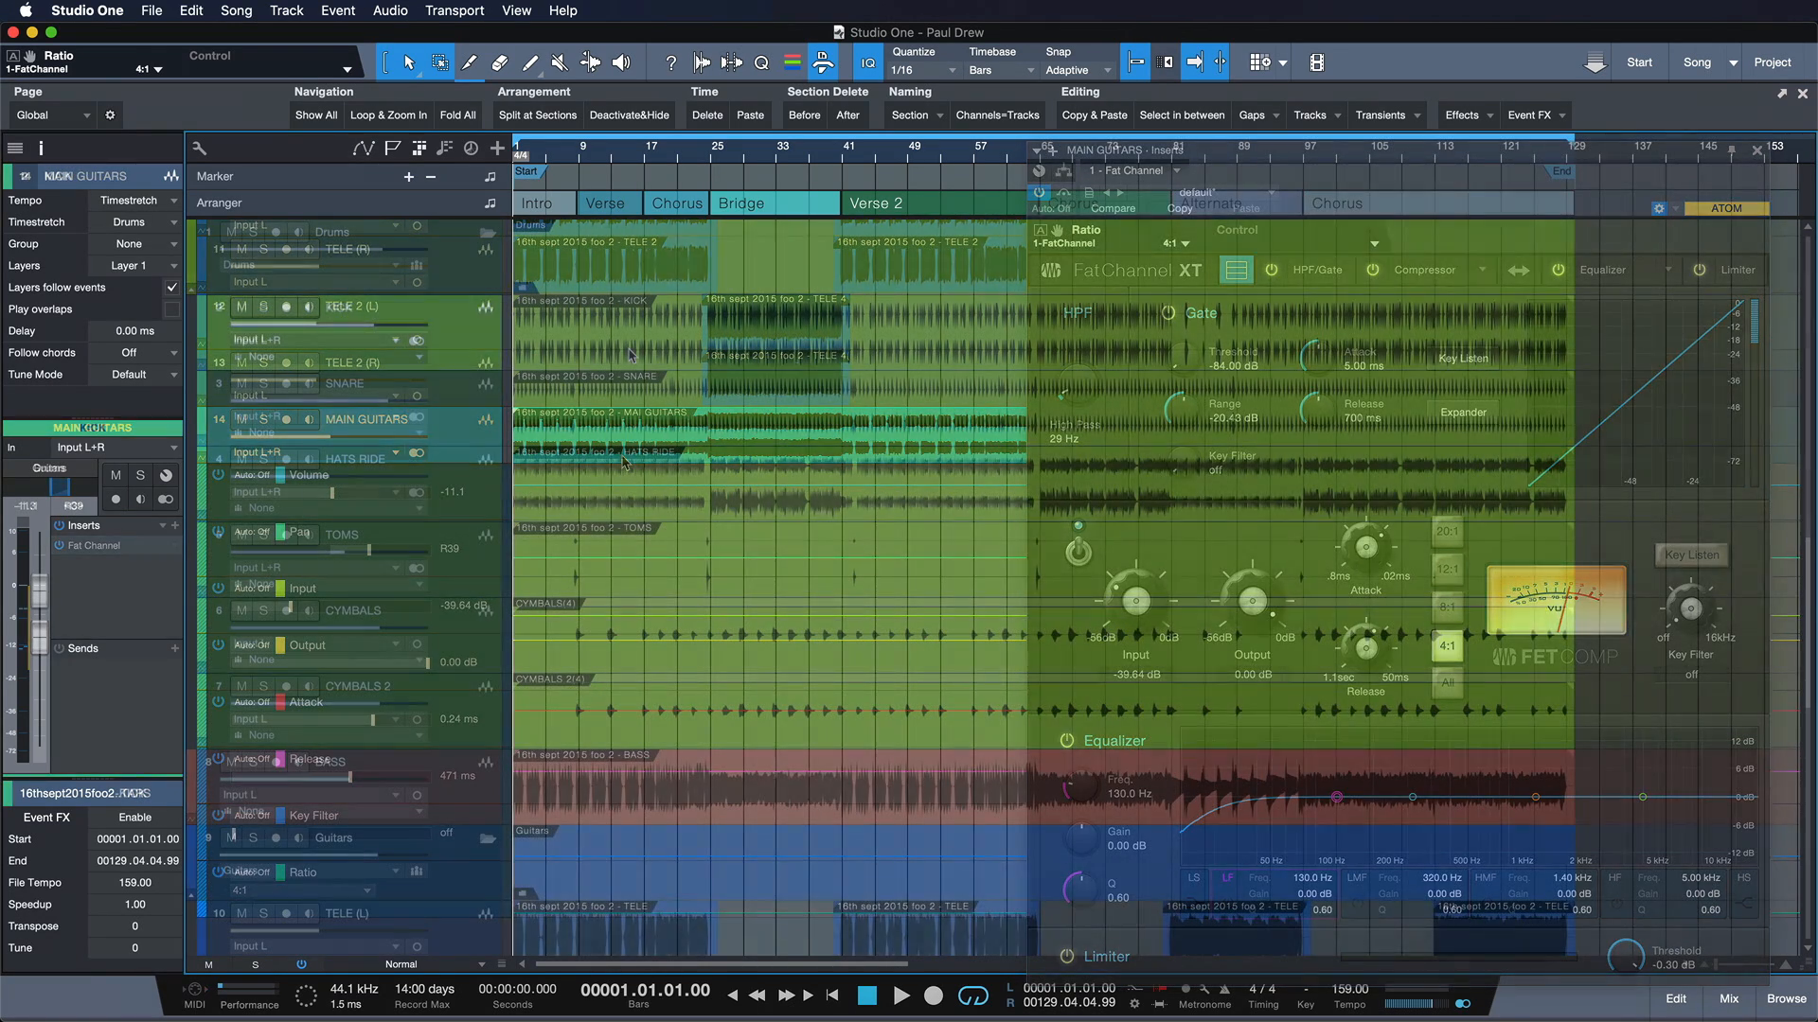
Step: Drag the TOMS volume automation over the Bridge down to -18.8 (-11.4 dB)
left_click(1037, 151)
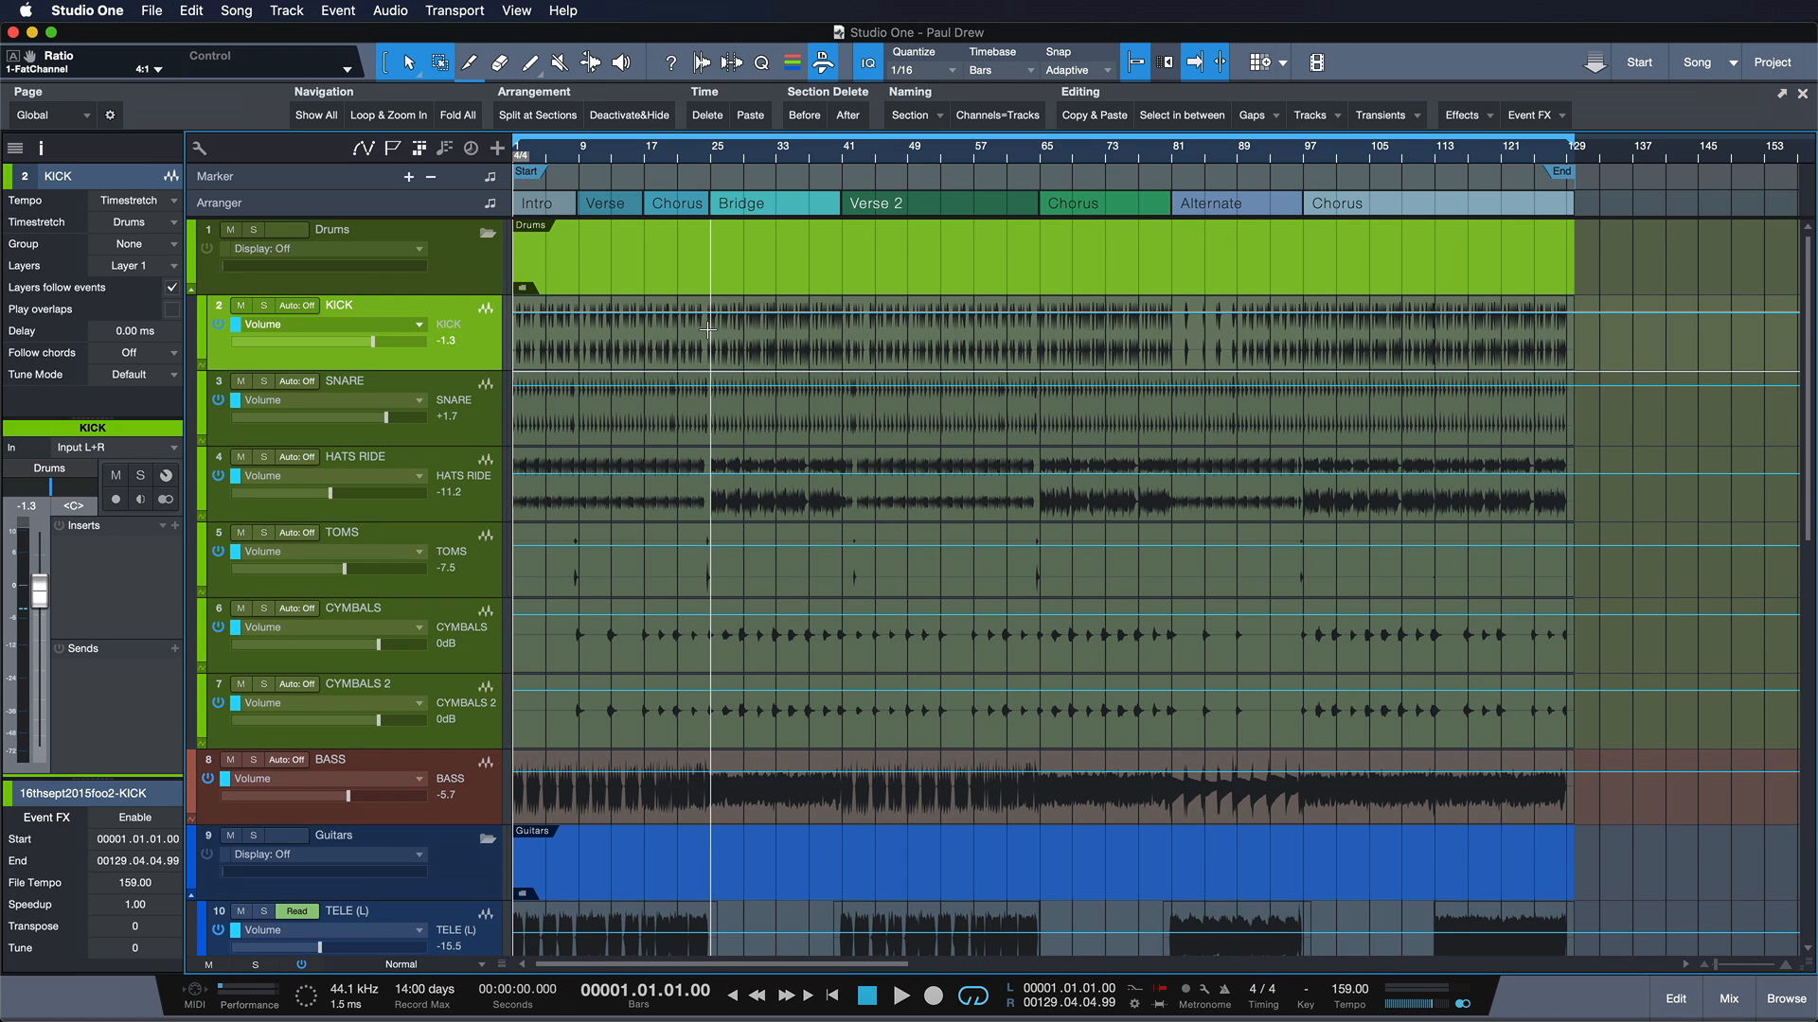
mouse_move(719, 325)
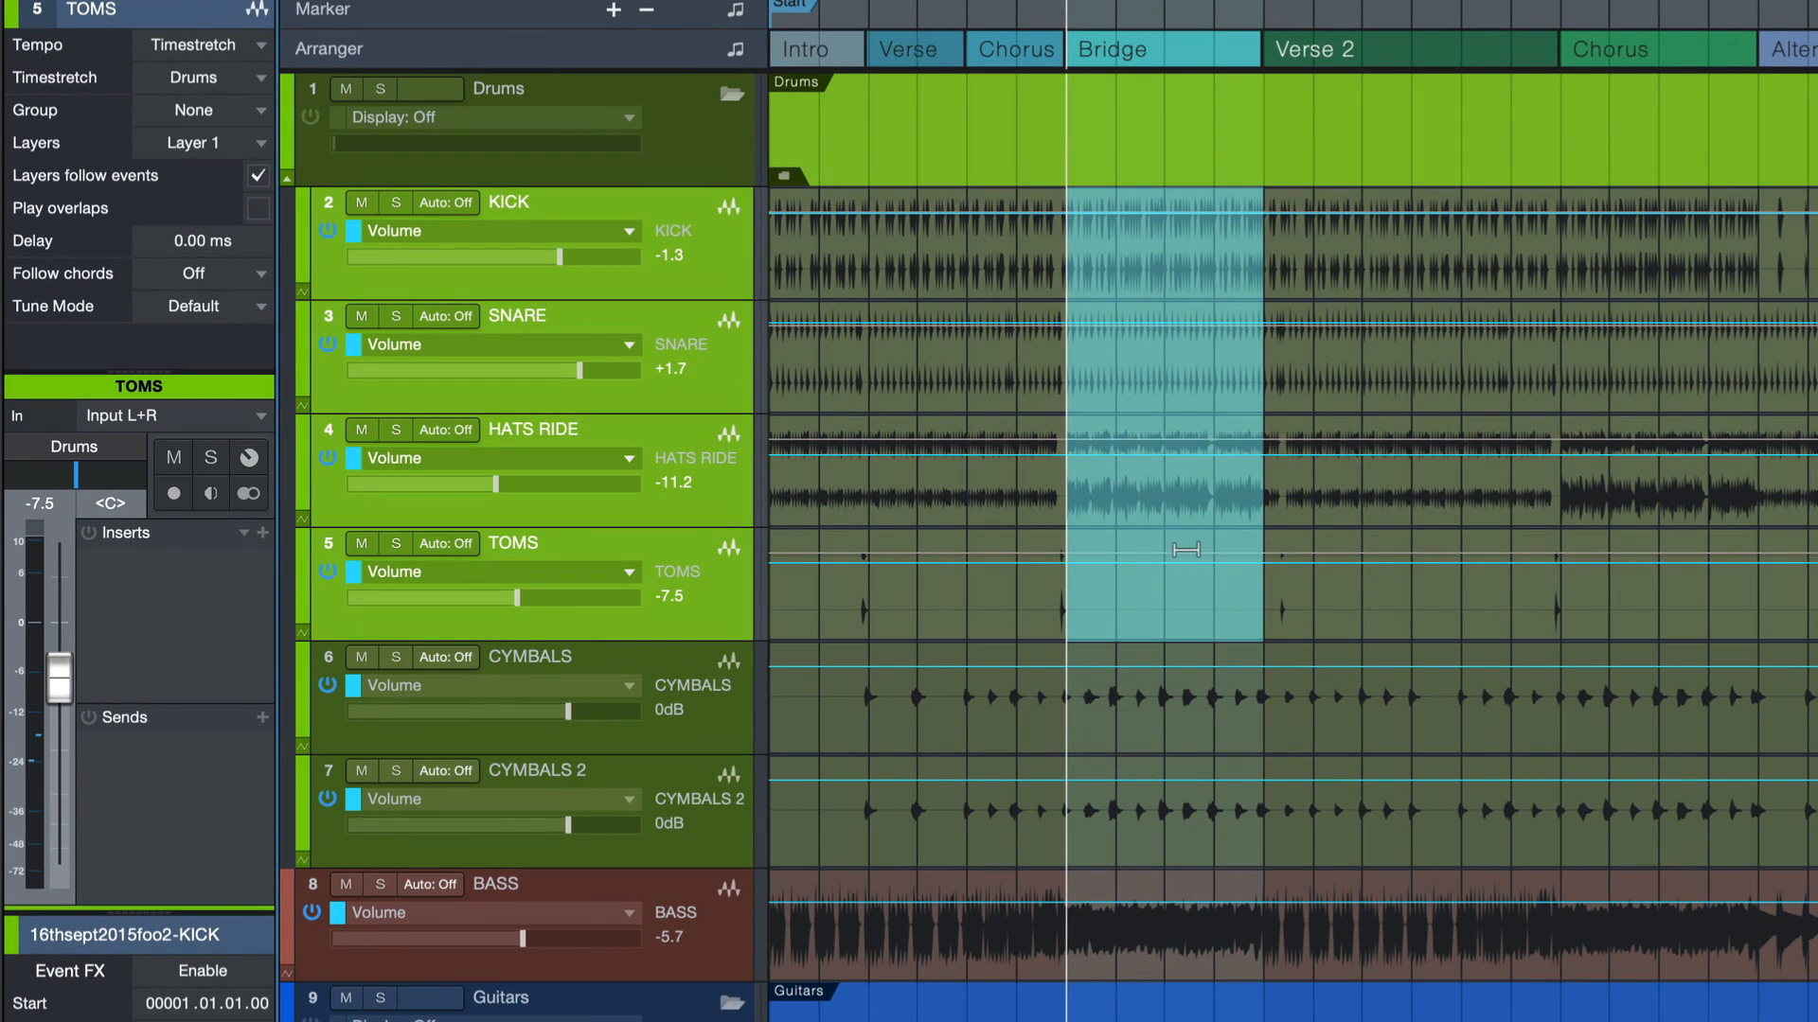
mouse_move(1182, 545)
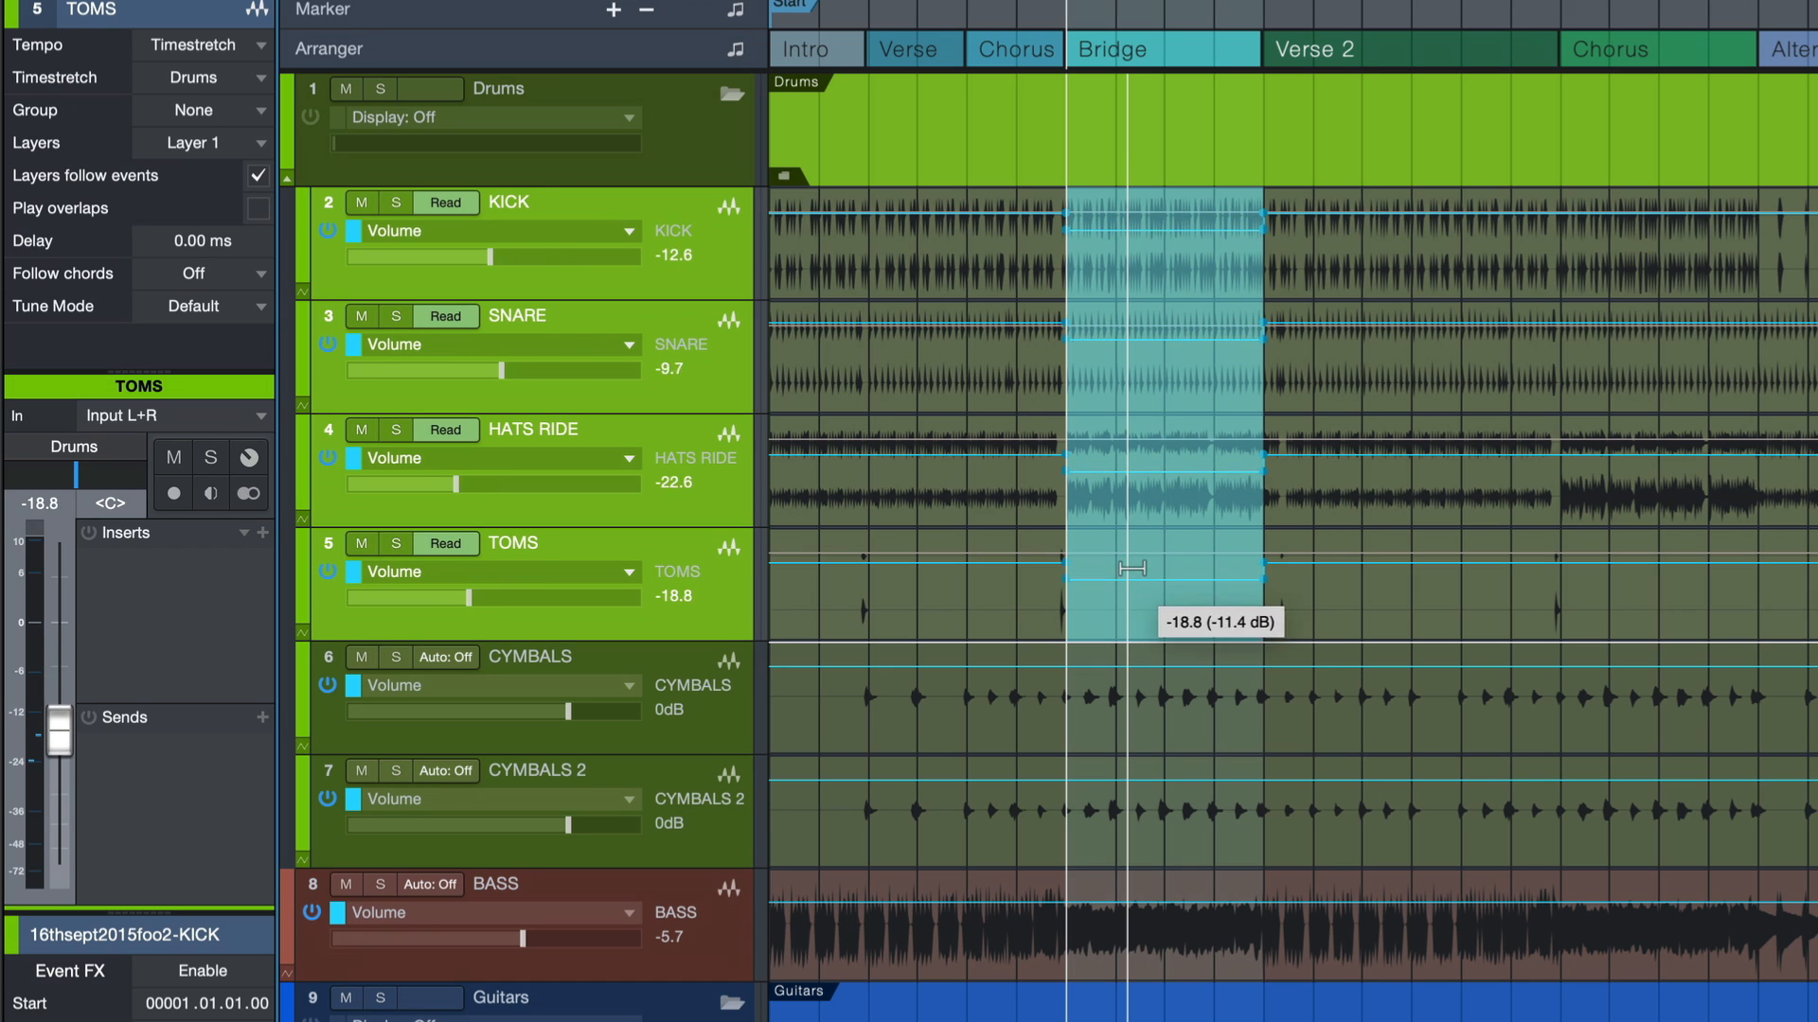
left_click_drag(1134, 568, 1134, 556)
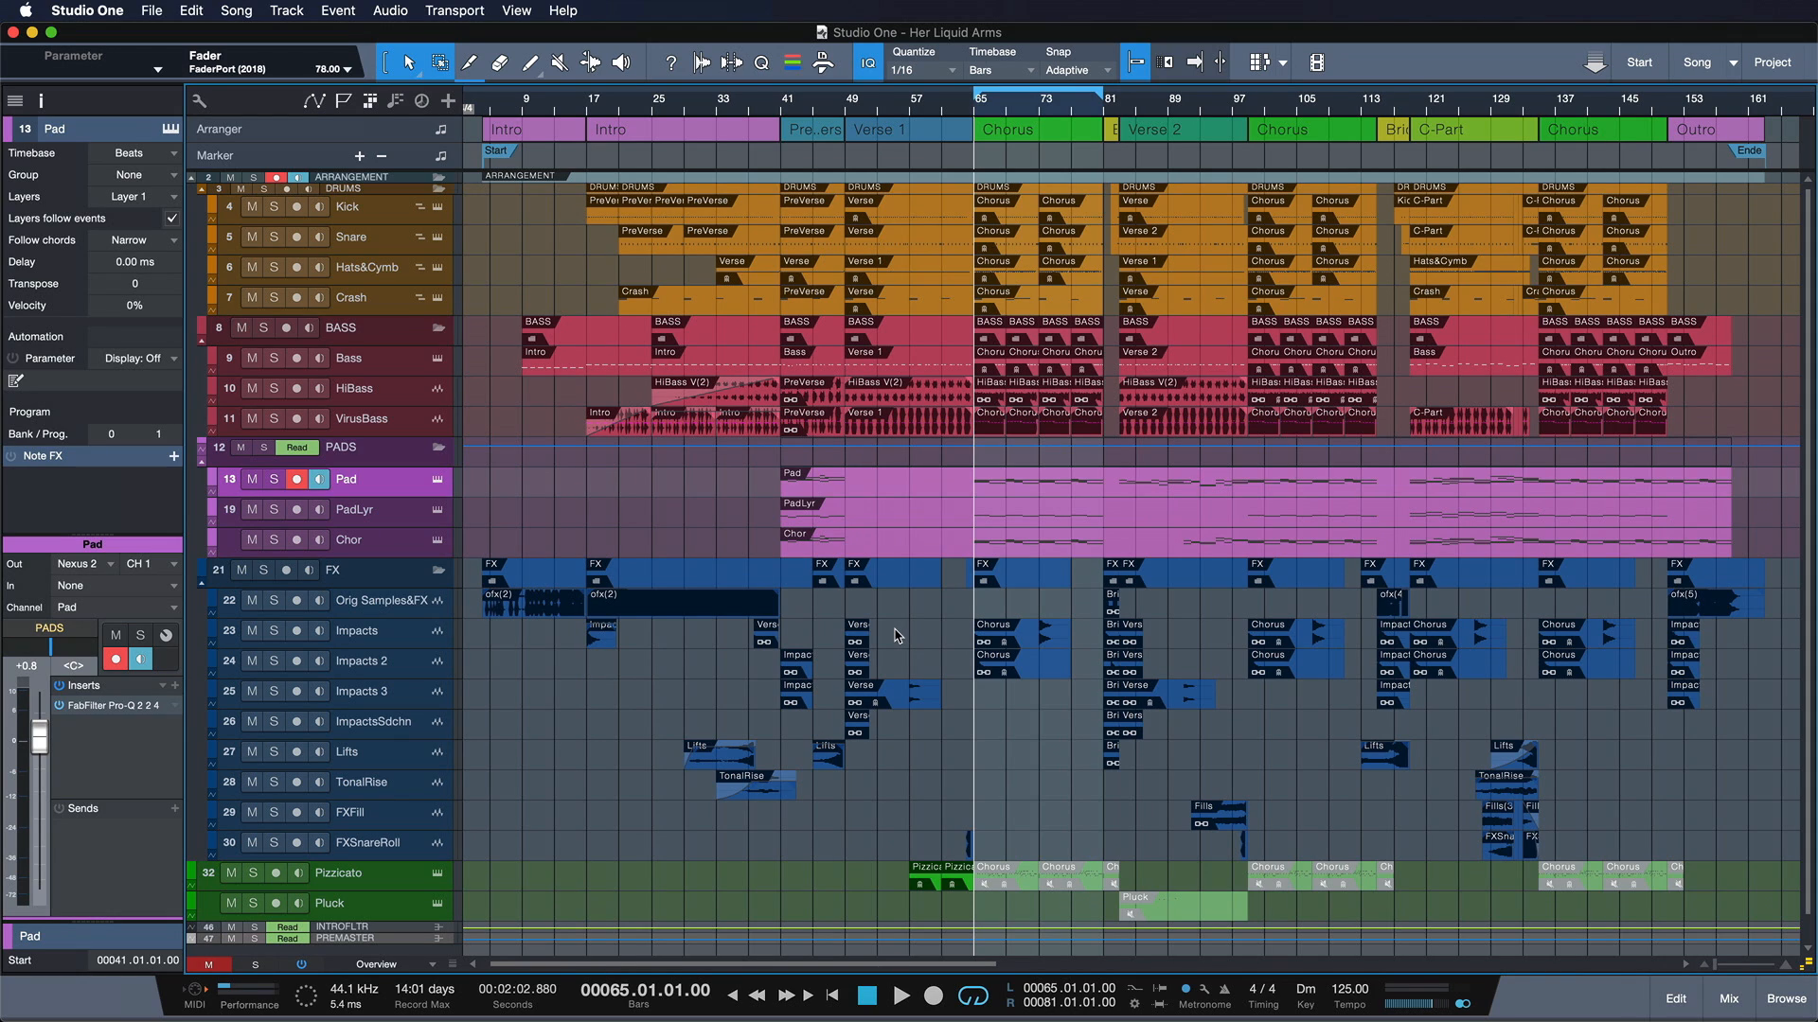
mouse_move(1724, 932)
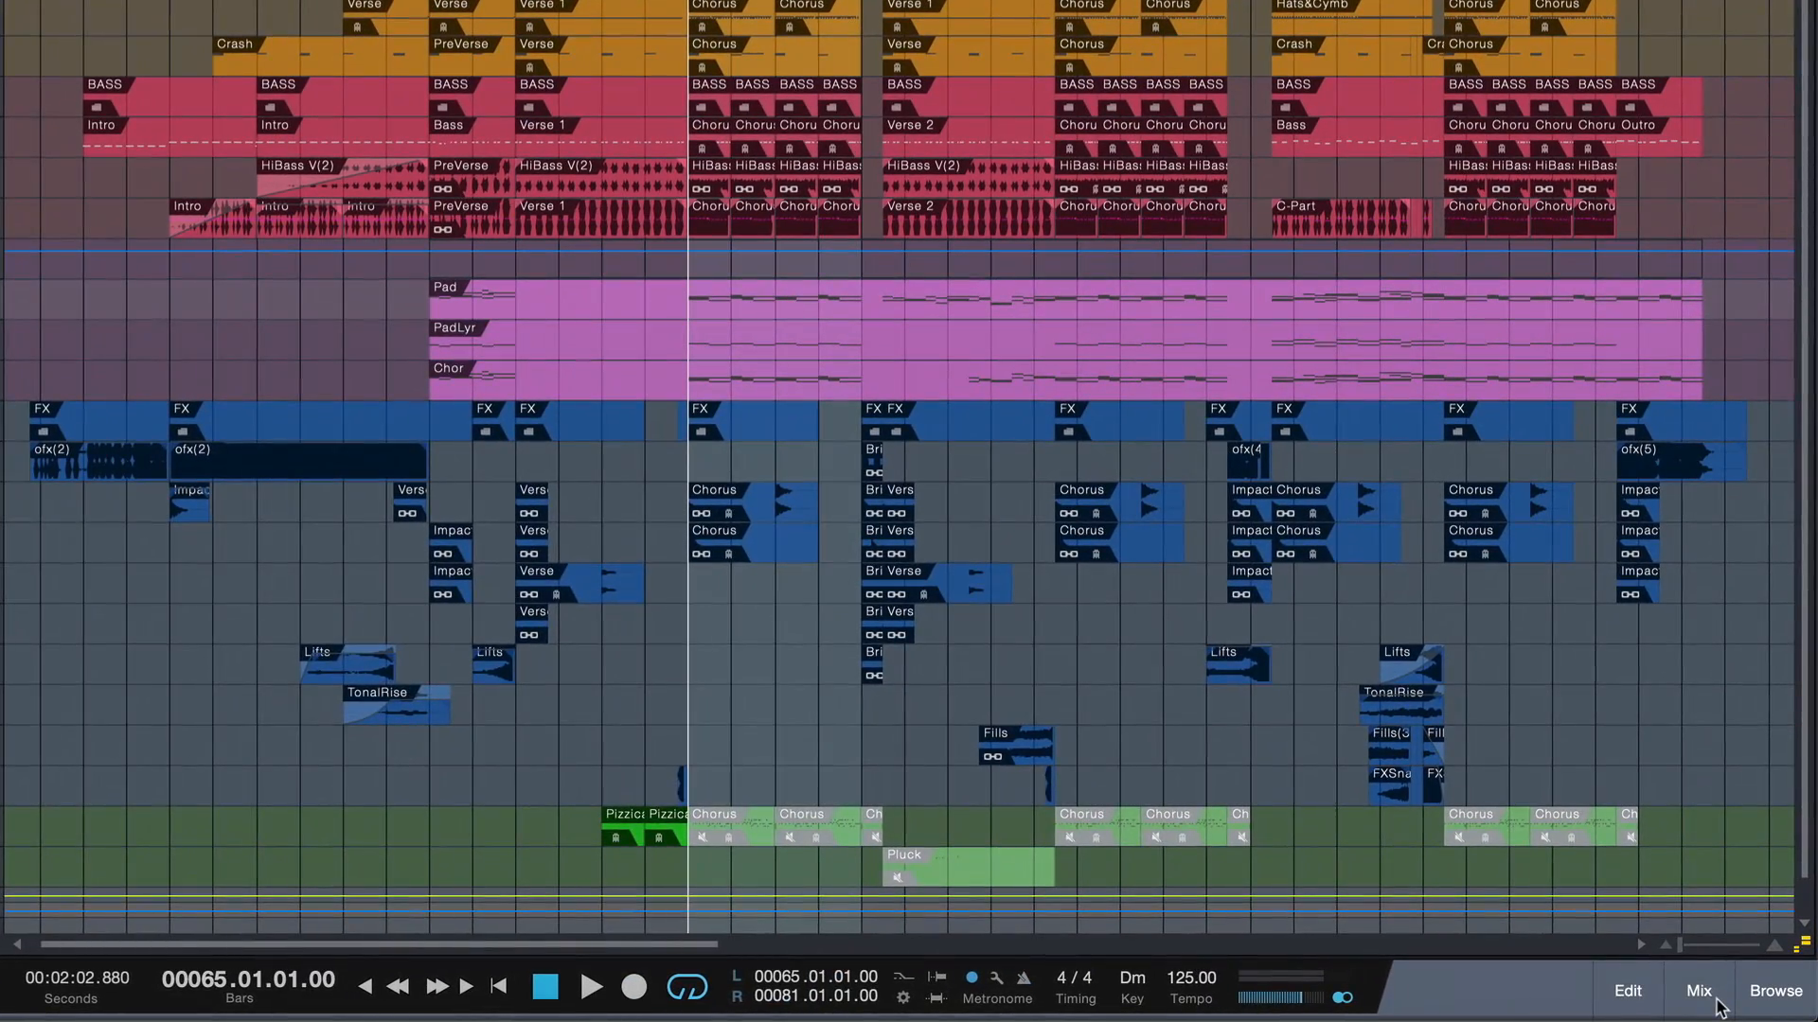
Step: Use Remove Unused in the Mix console's Instr. list to drop Avenger, Serum and others
left_click(1696, 990)
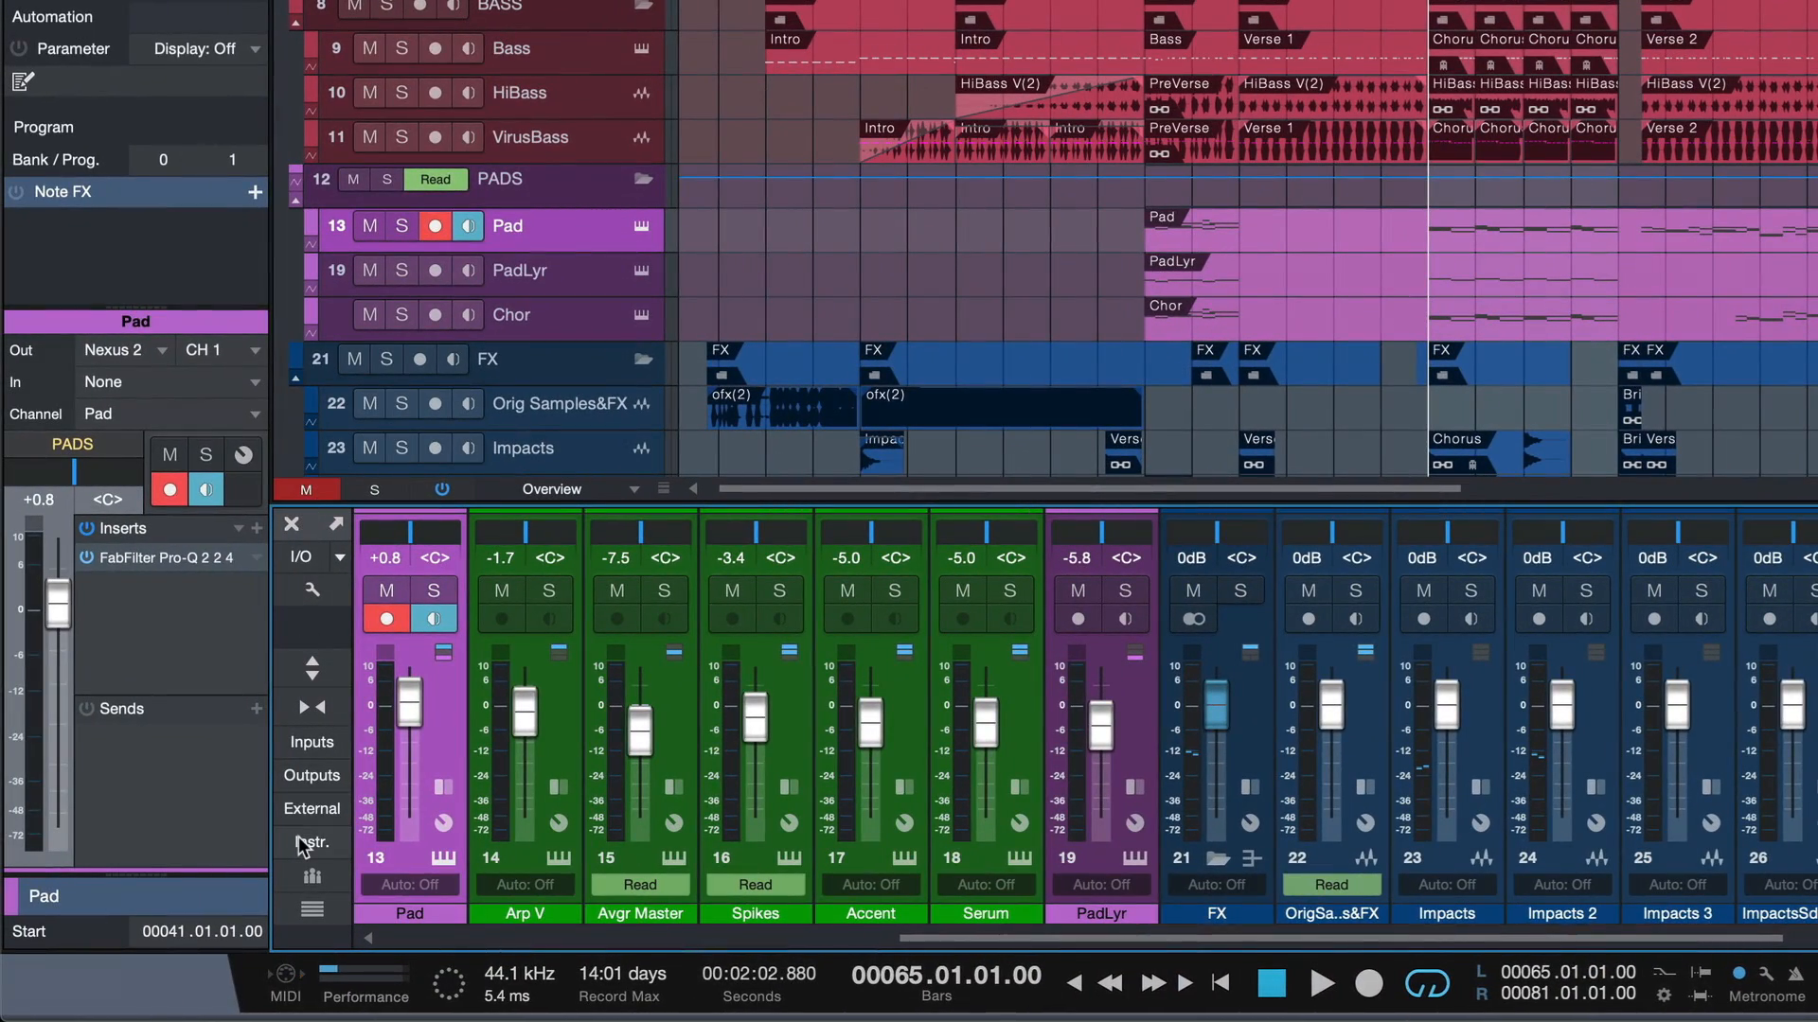
left_click(310, 843)
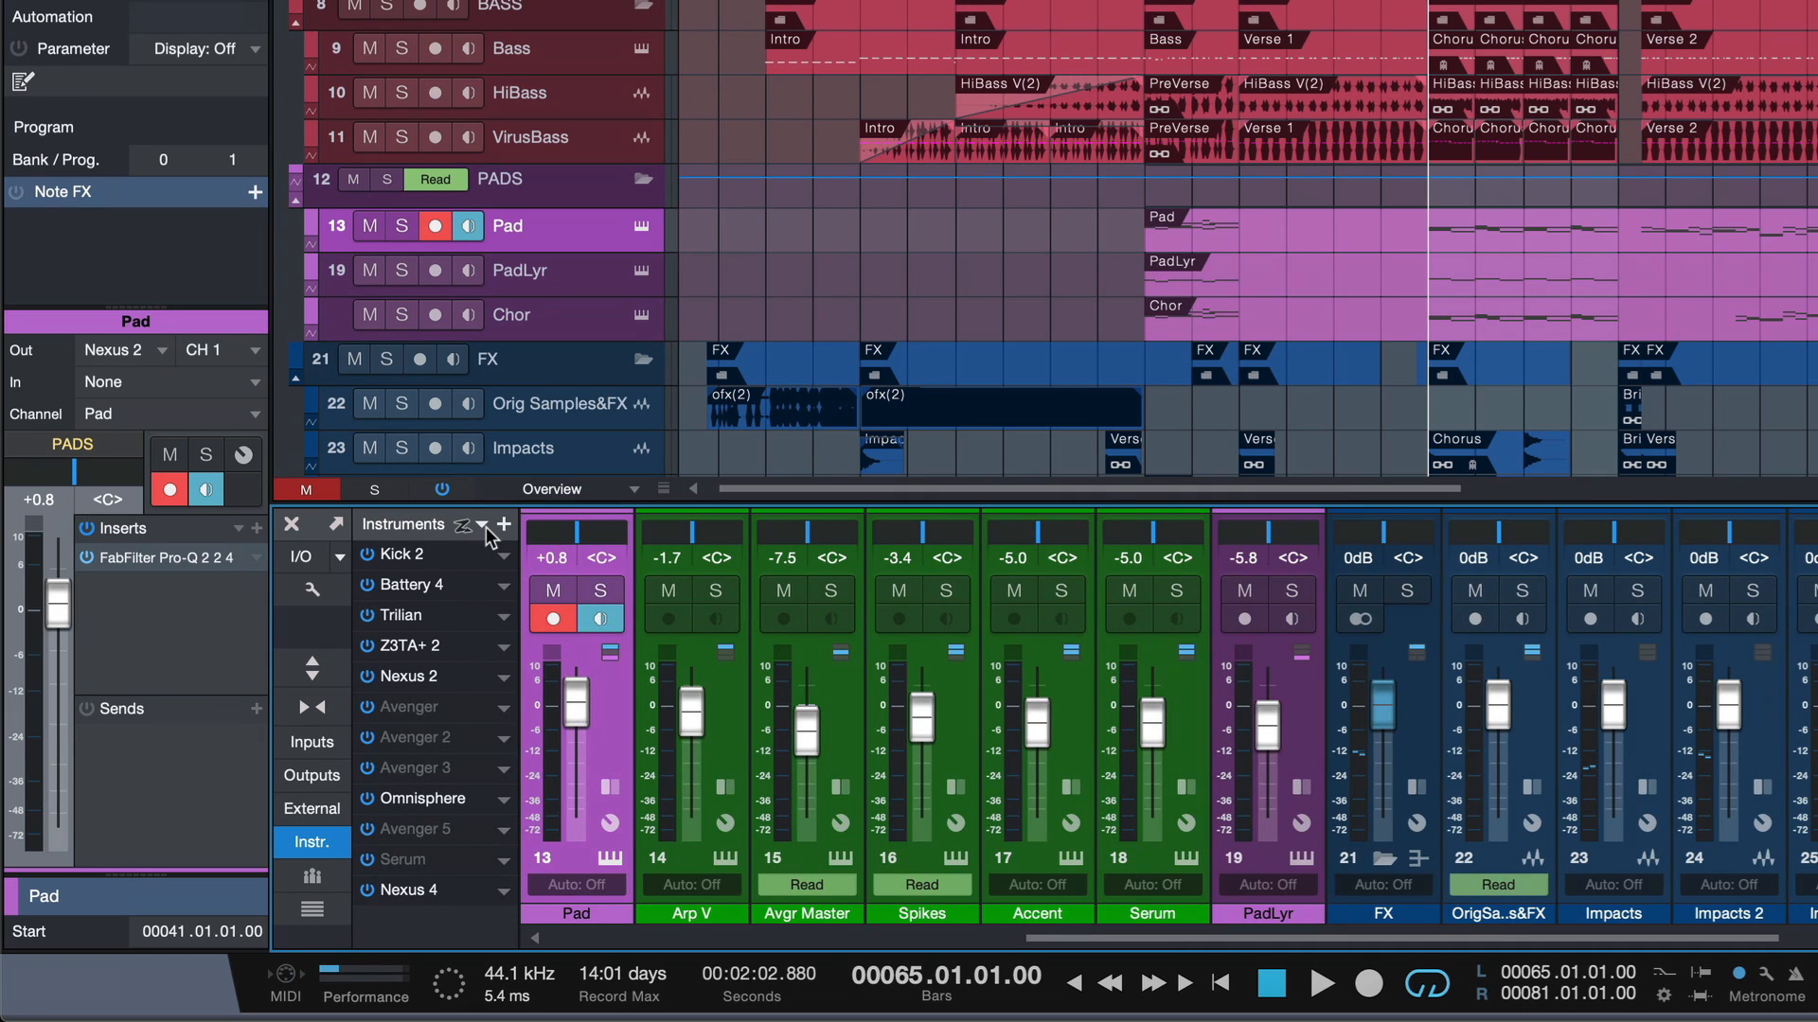
mouse_move(484, 536)
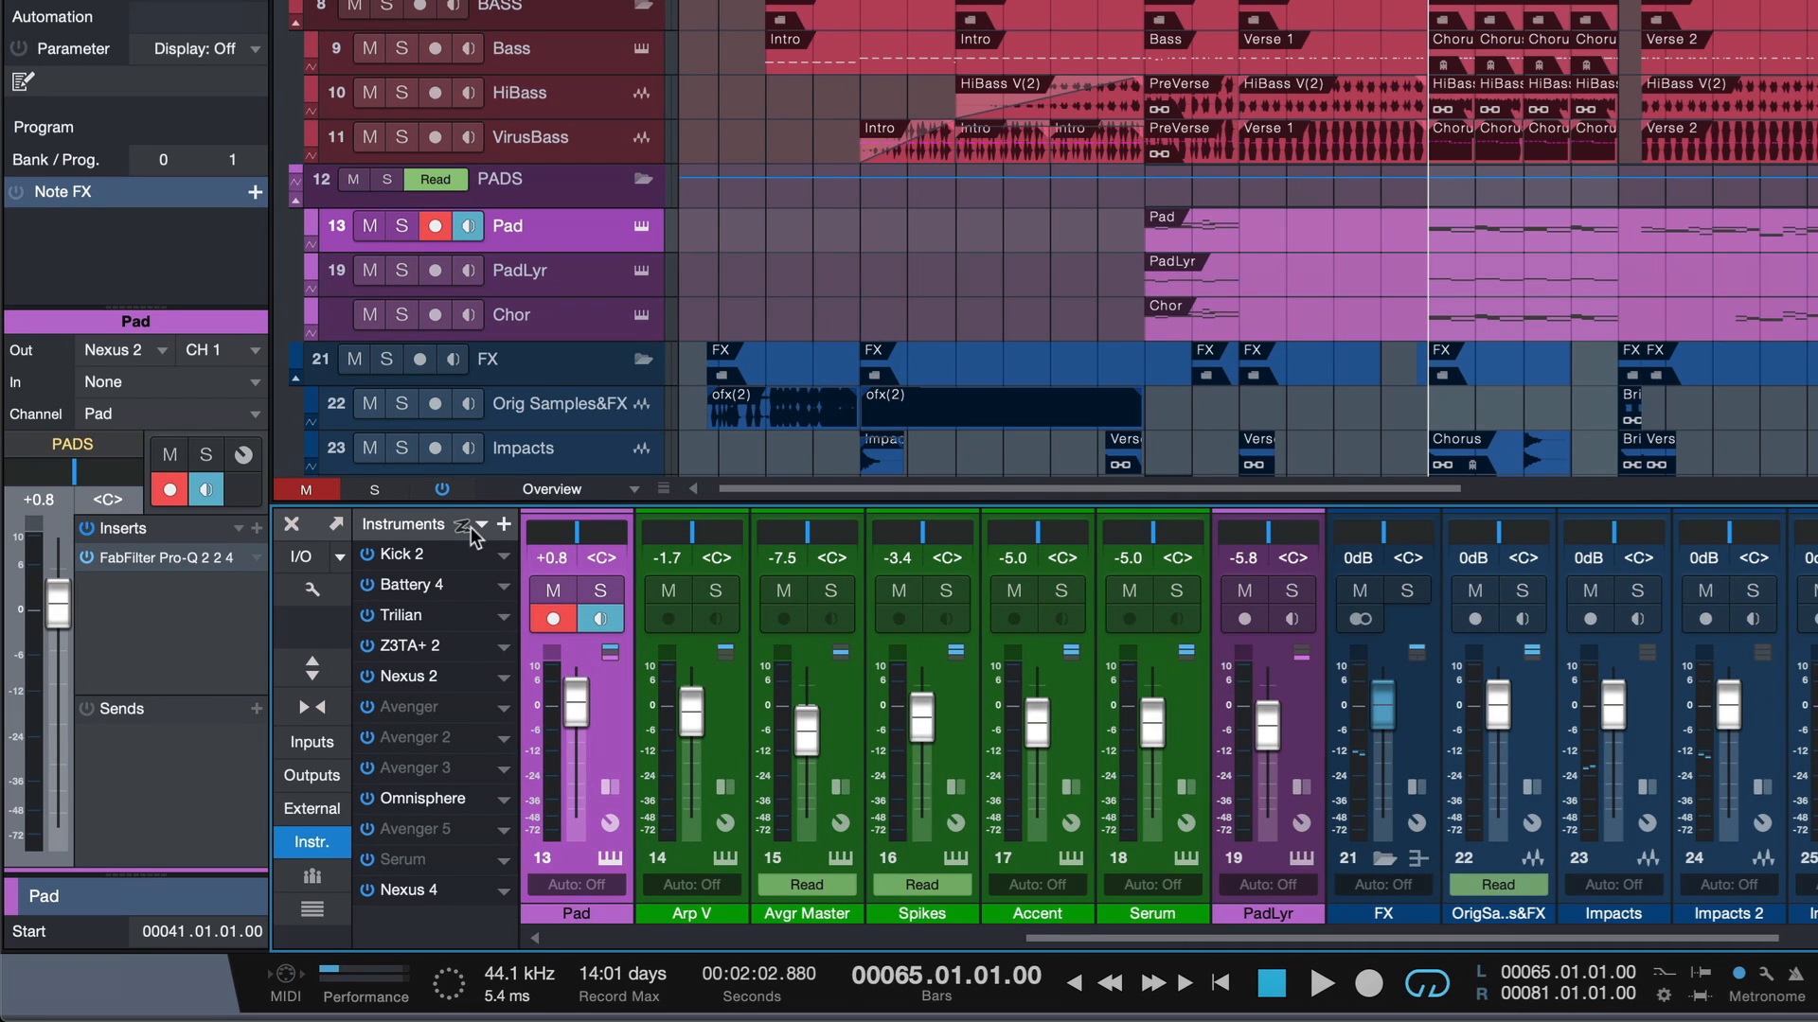
mouse_move(487, 542)
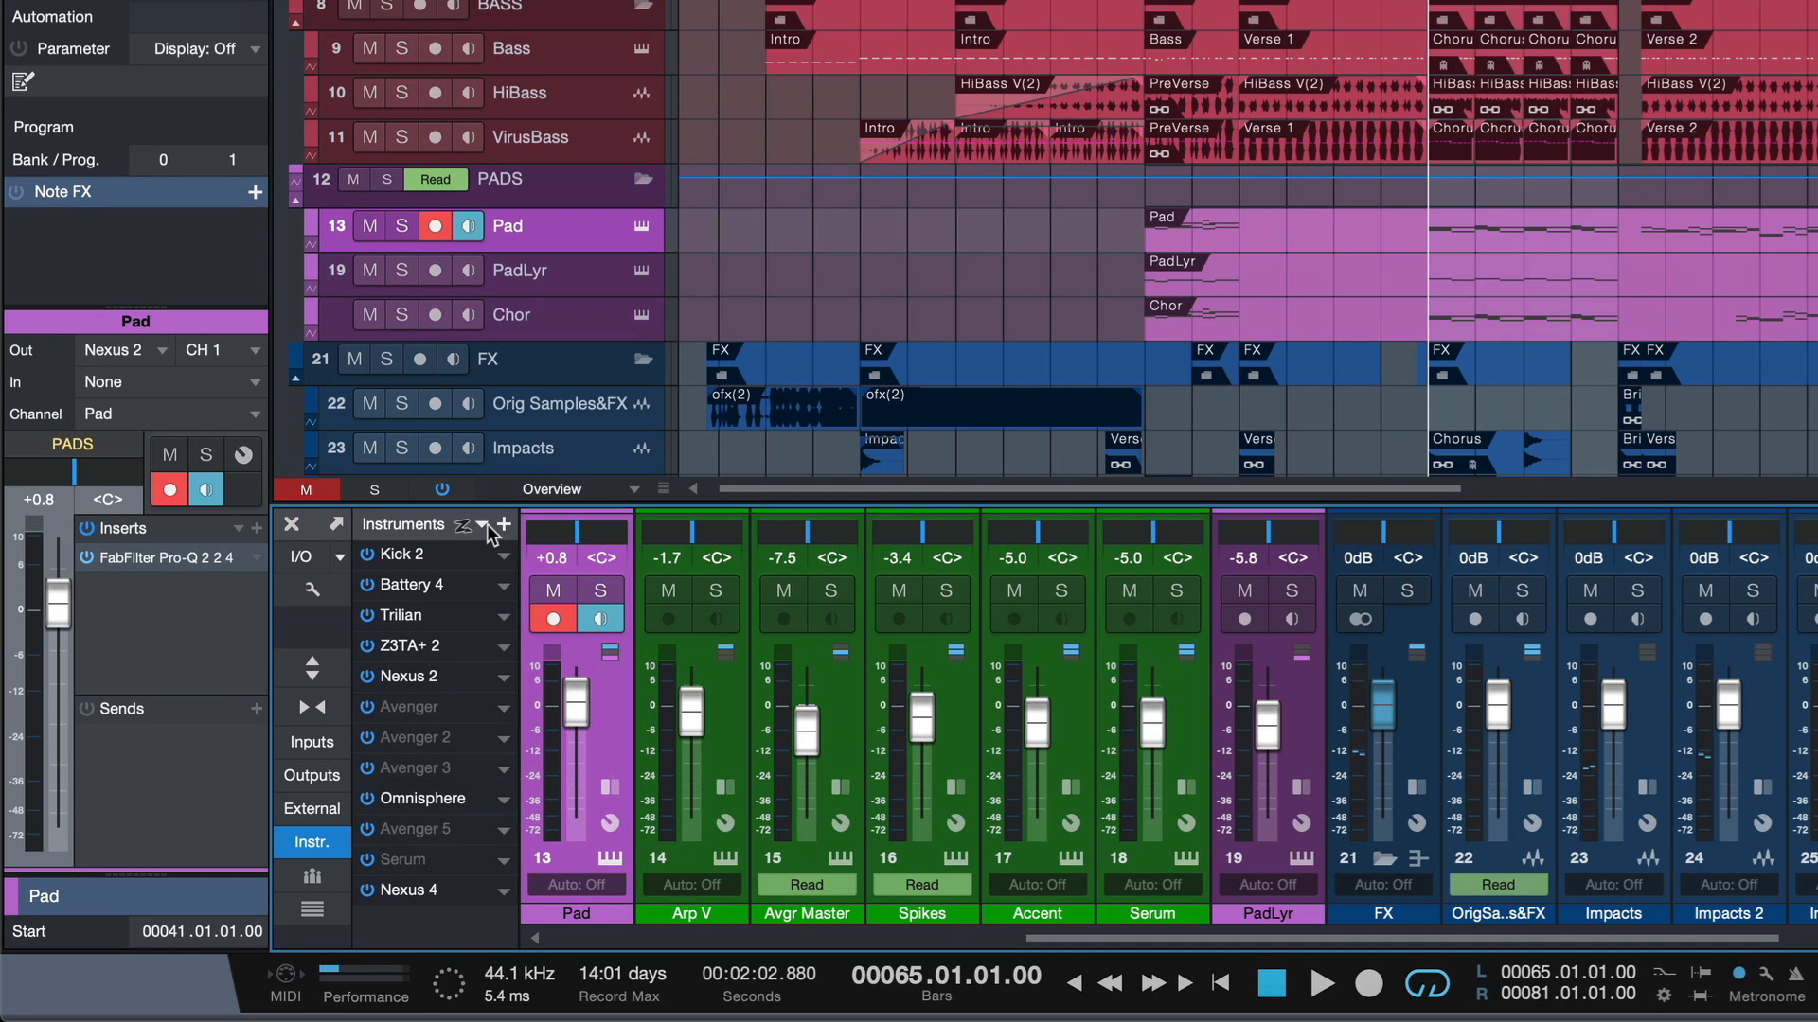
left_click(476, 523)
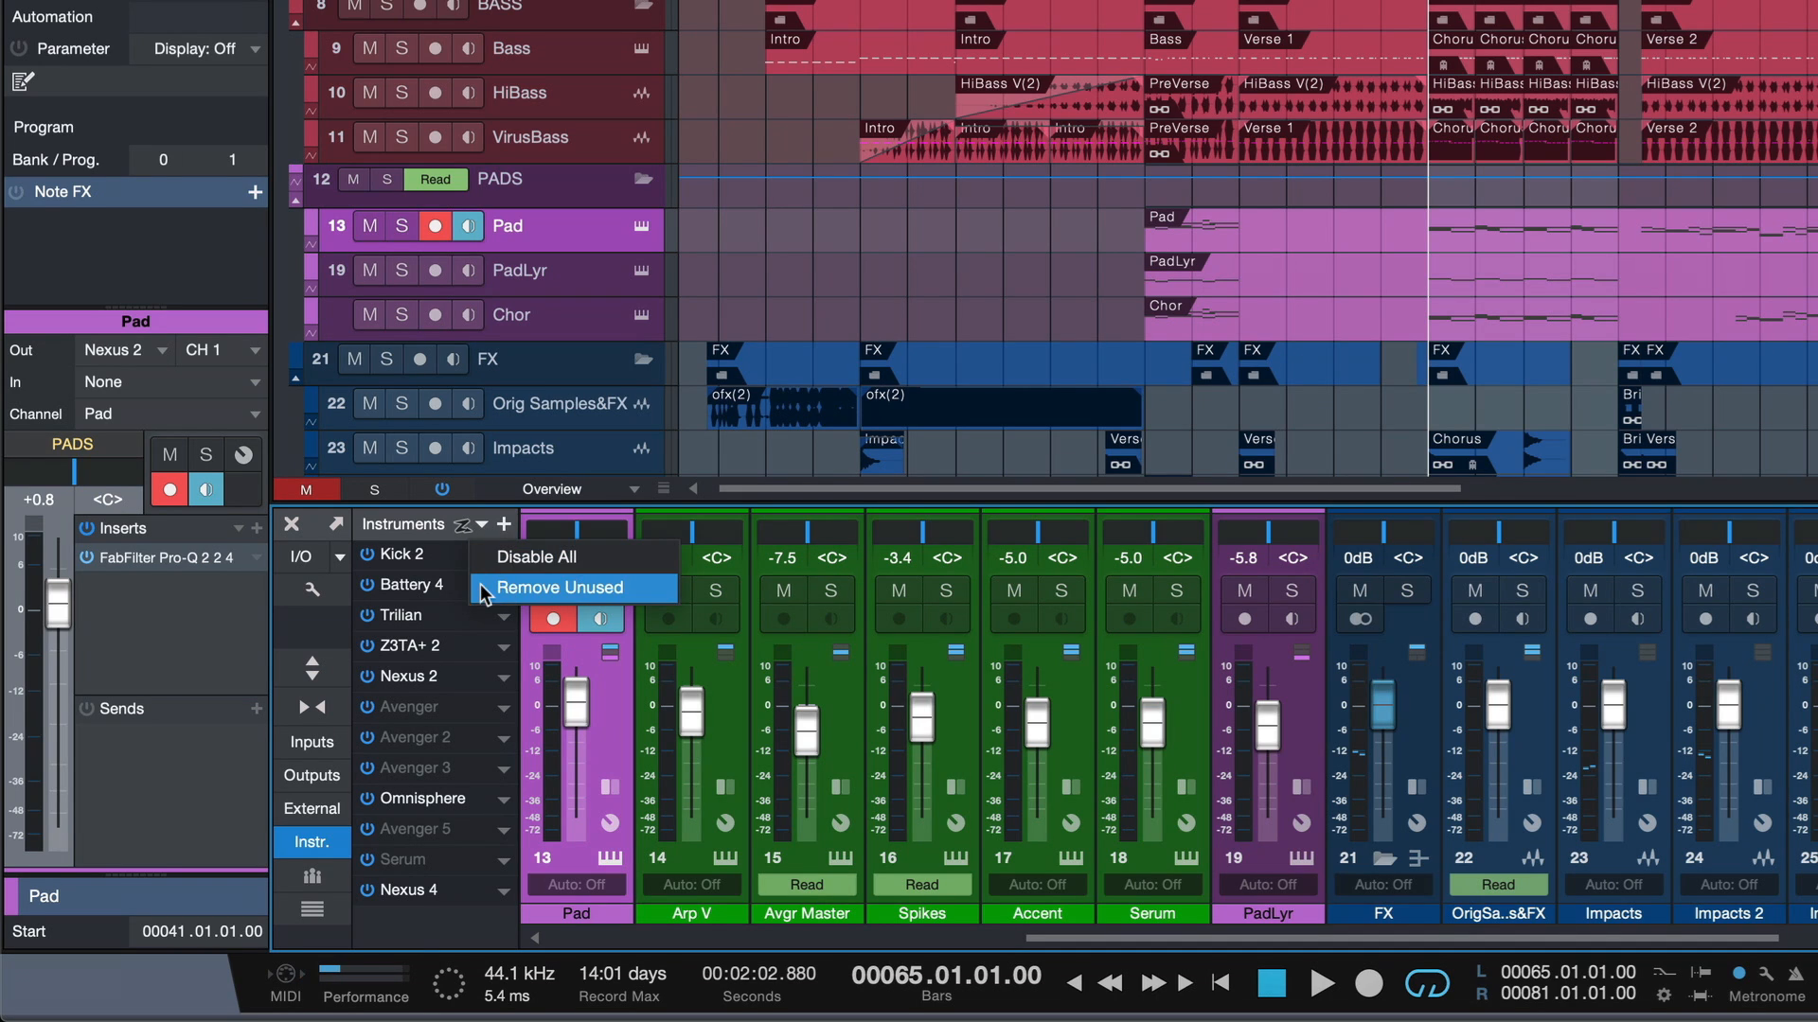
mouse_move(501, 595)
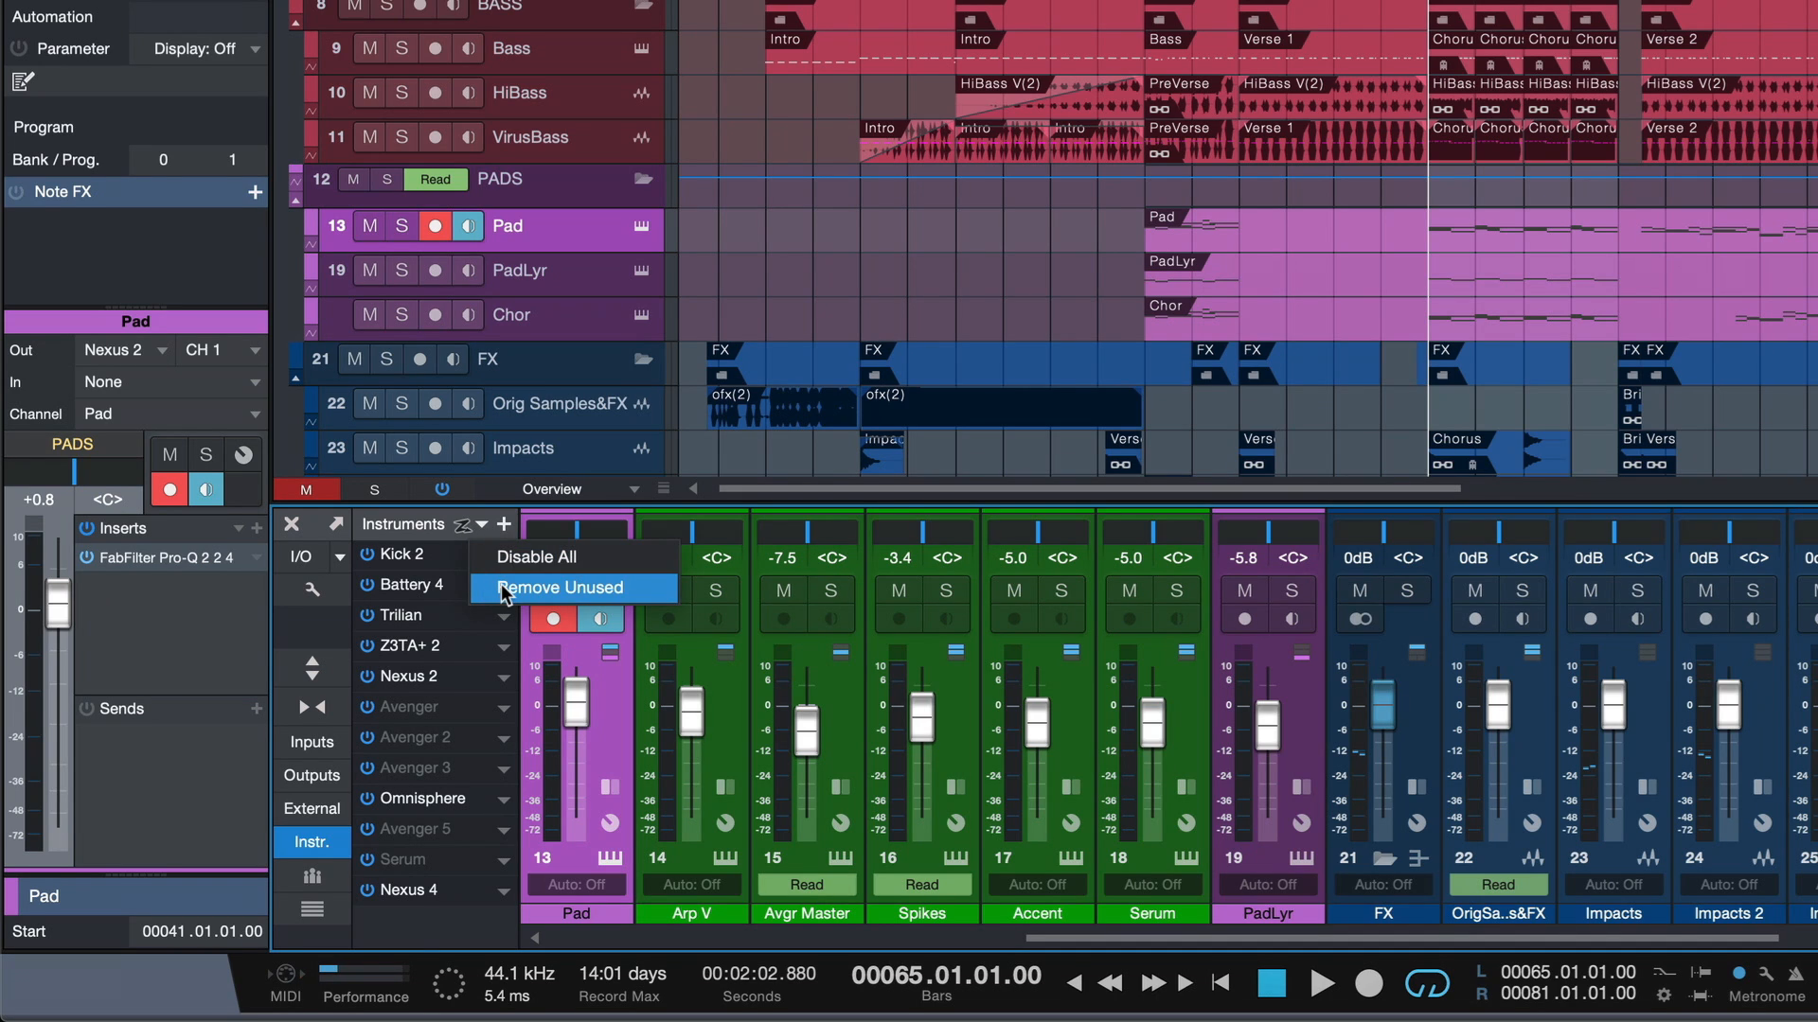
left_click(562, 588)
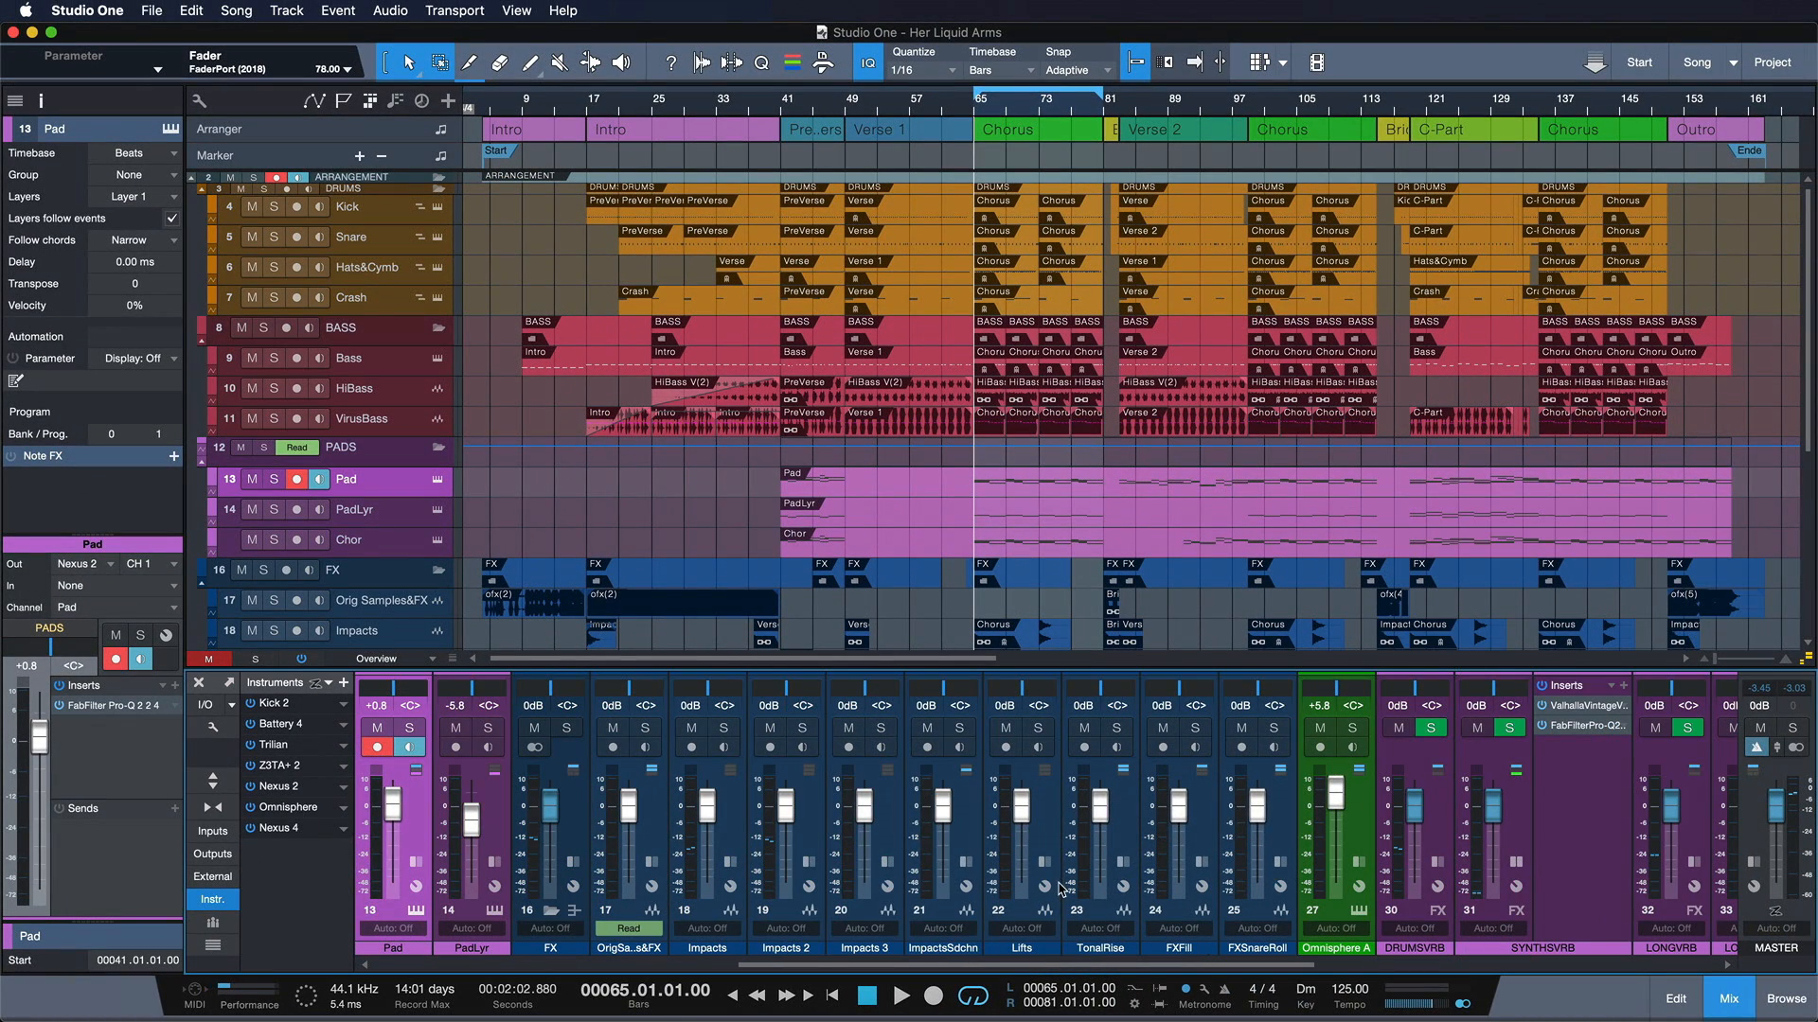
mouse_move(702, 887)
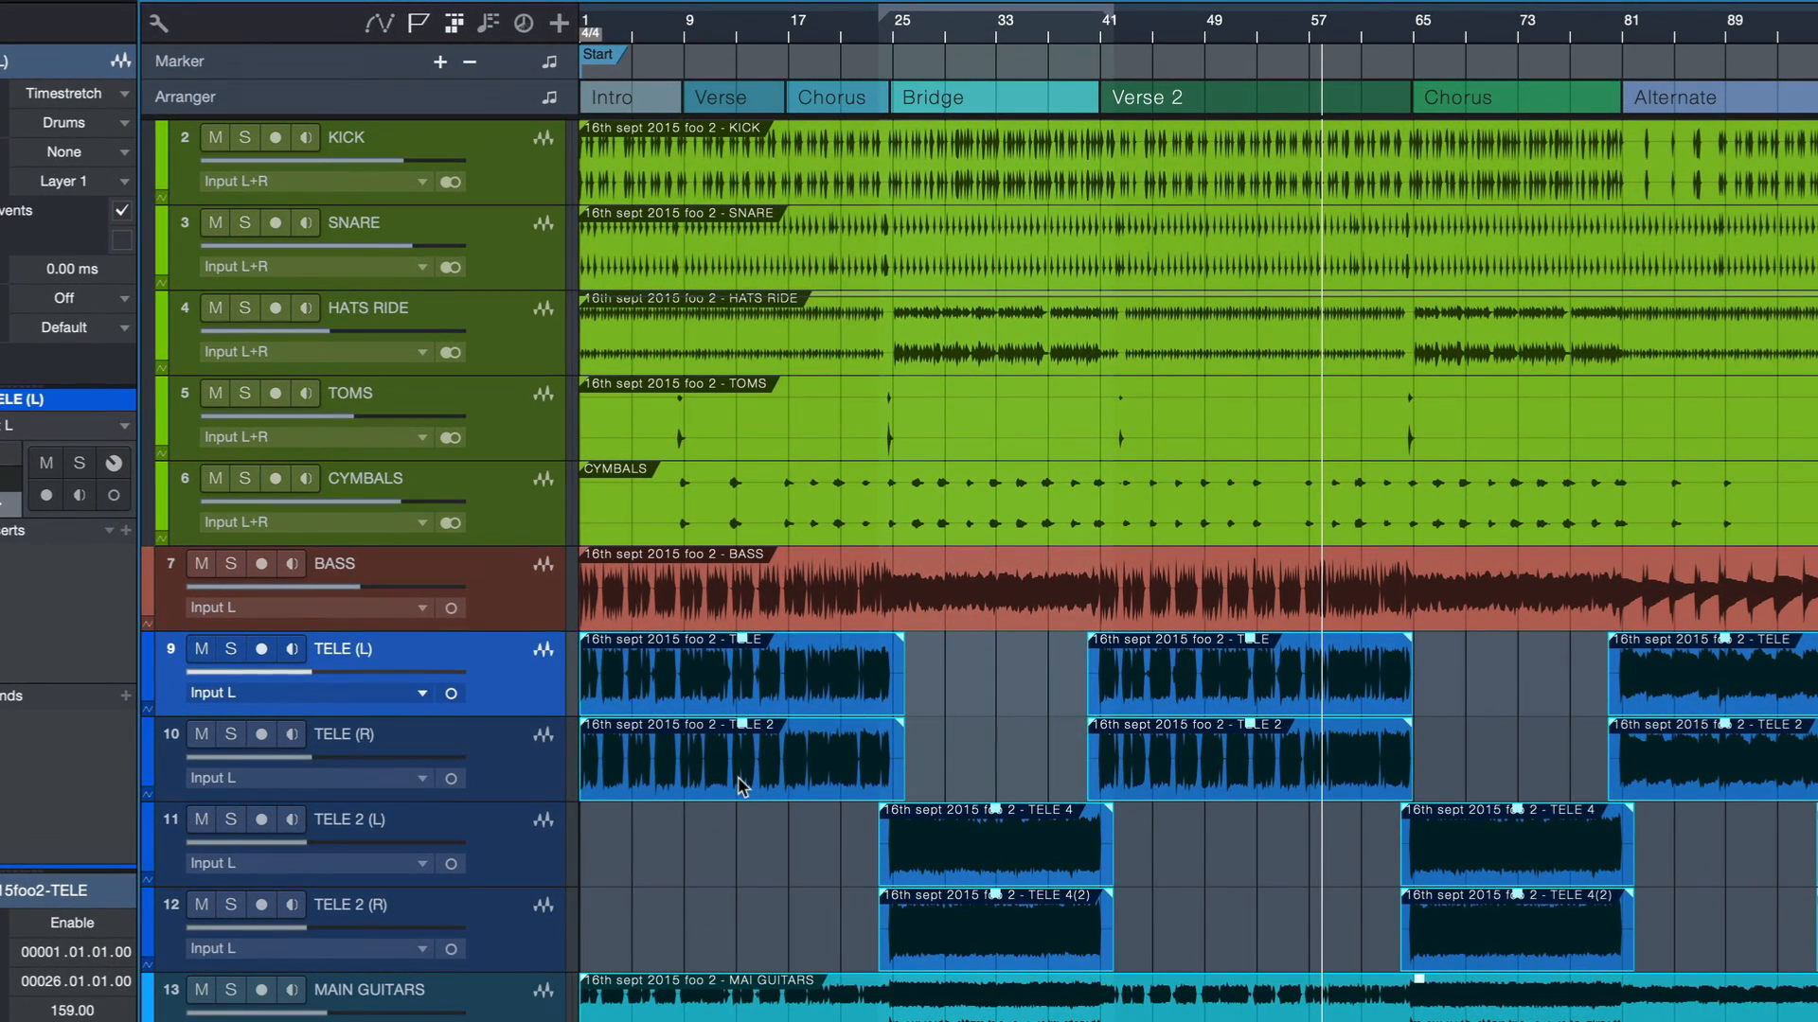
Step: Bounce the guitar events to a new track, then hide tracks TELE (L) through MAIN GUITARS
right_click(742, 760)
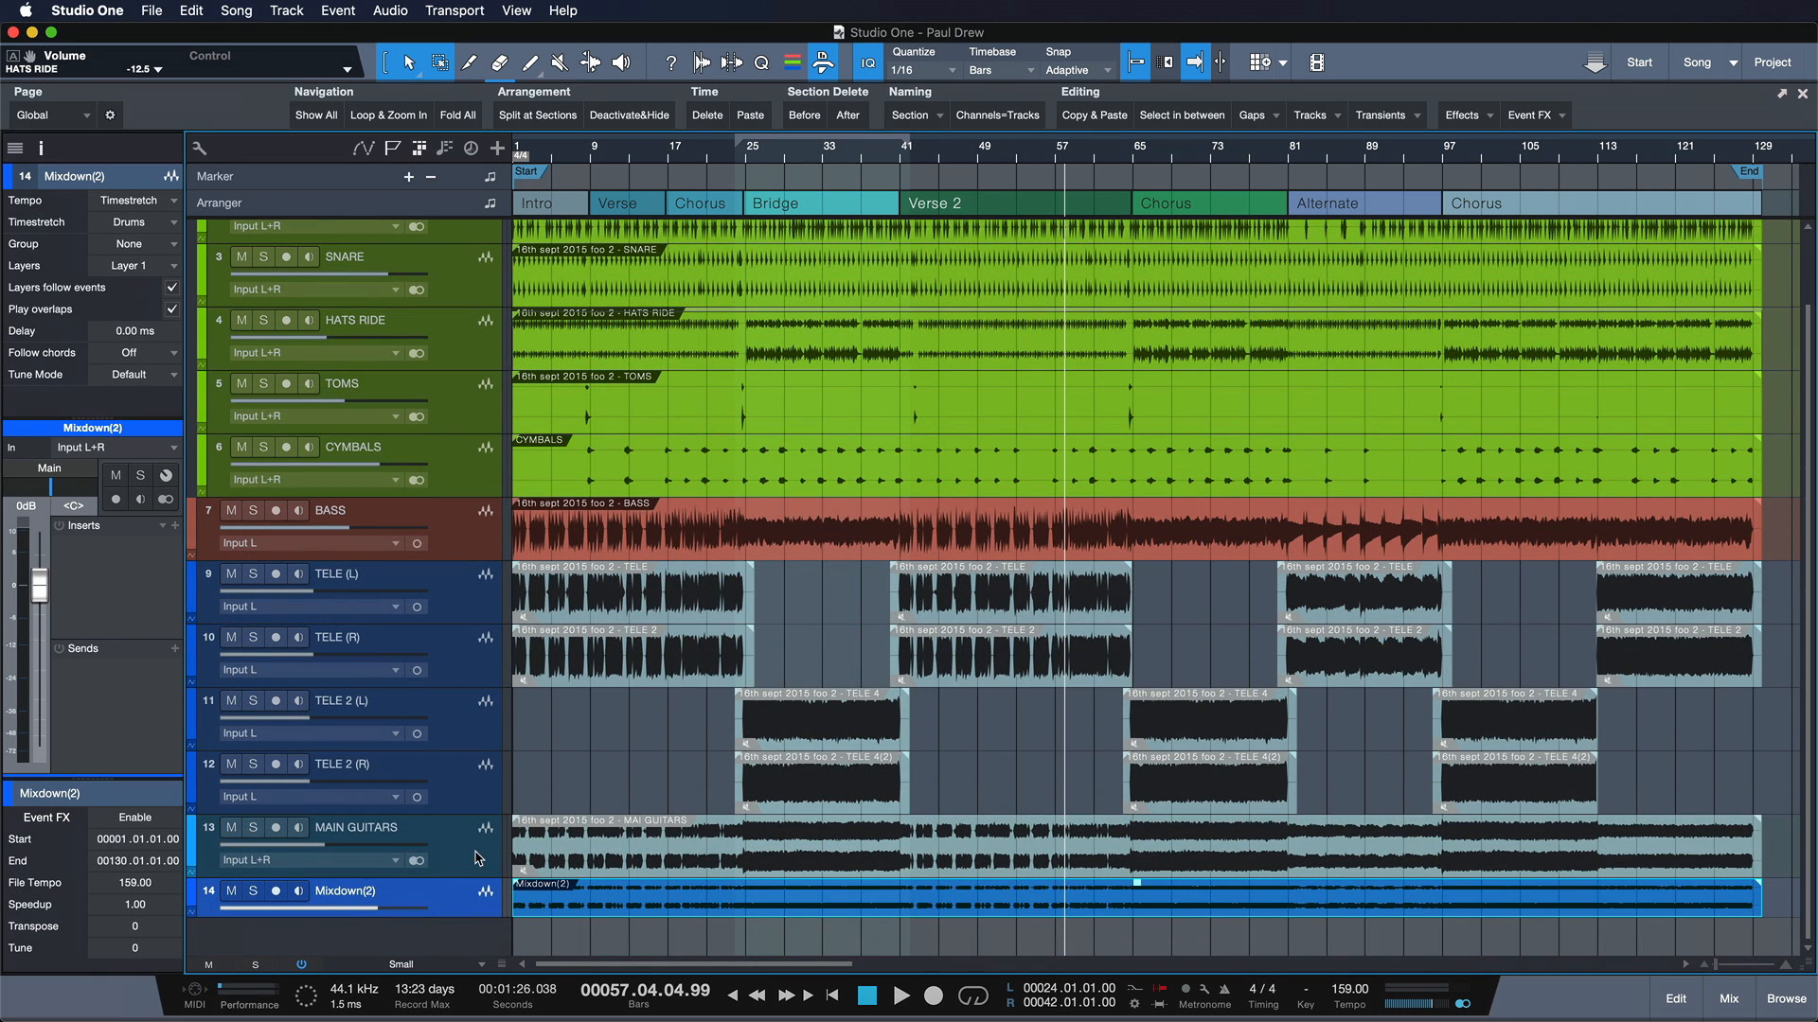
left_click(360, 826)
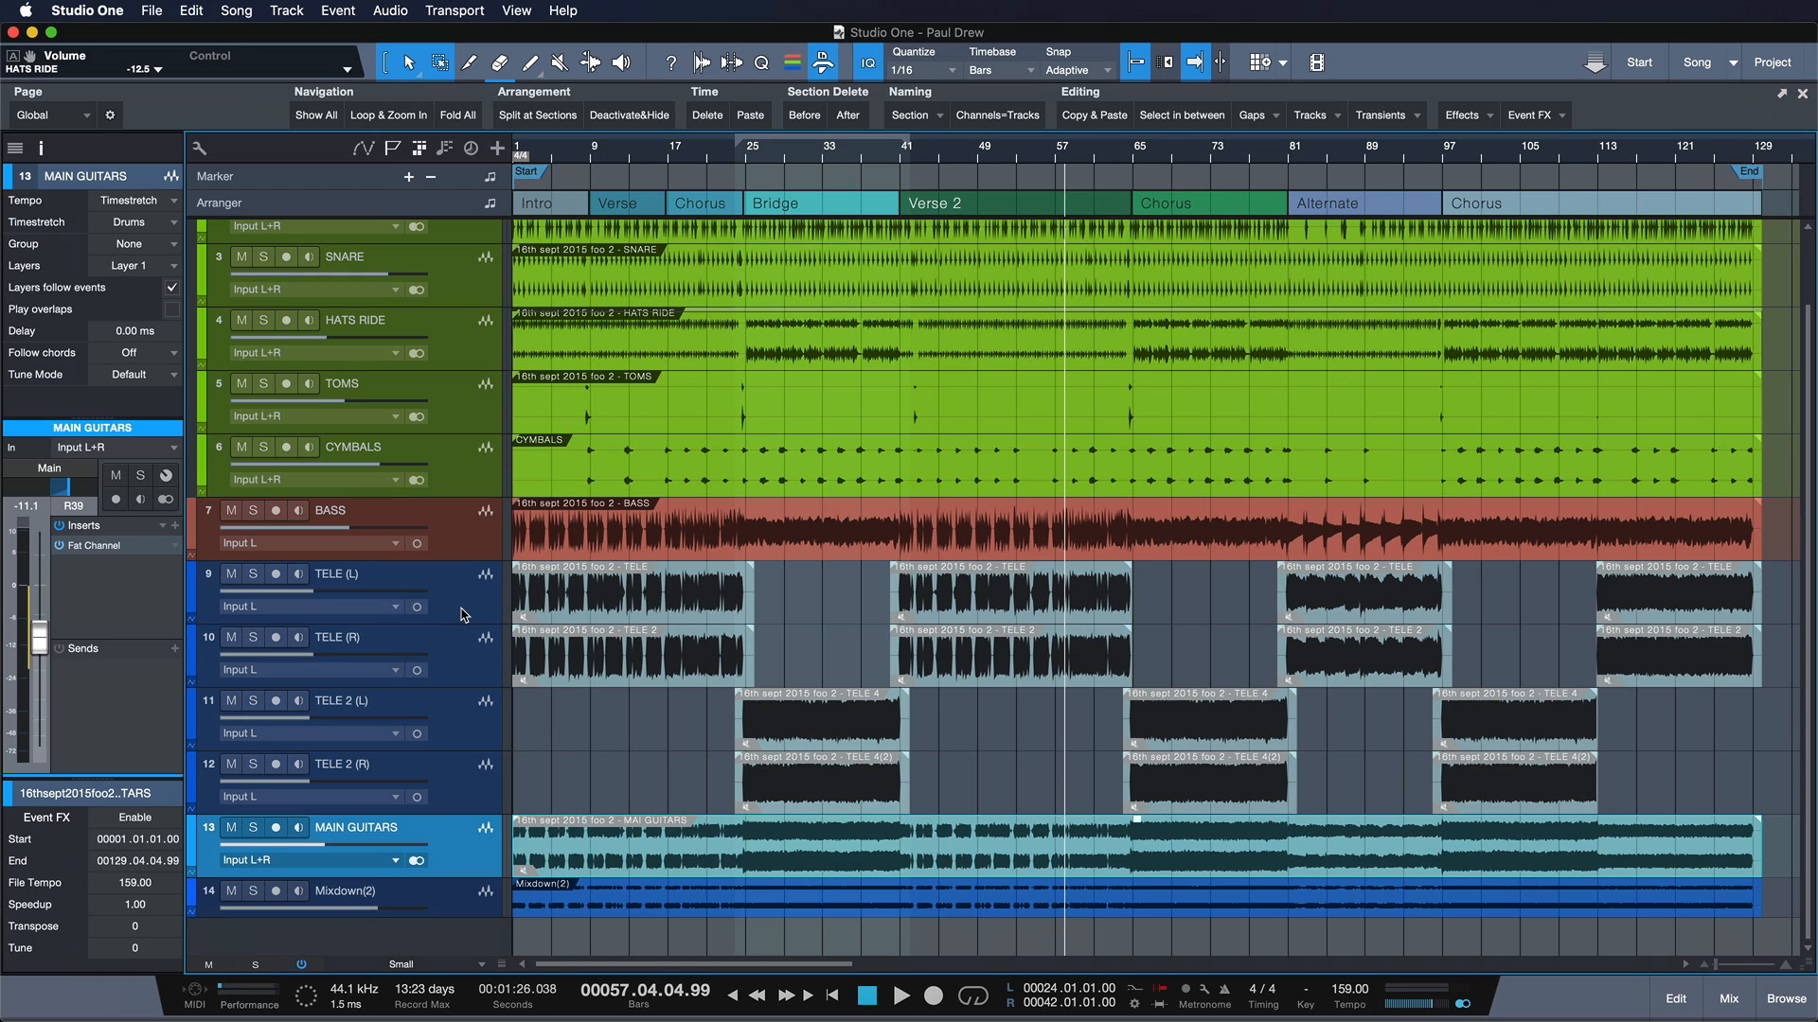
left_click(336, 574)
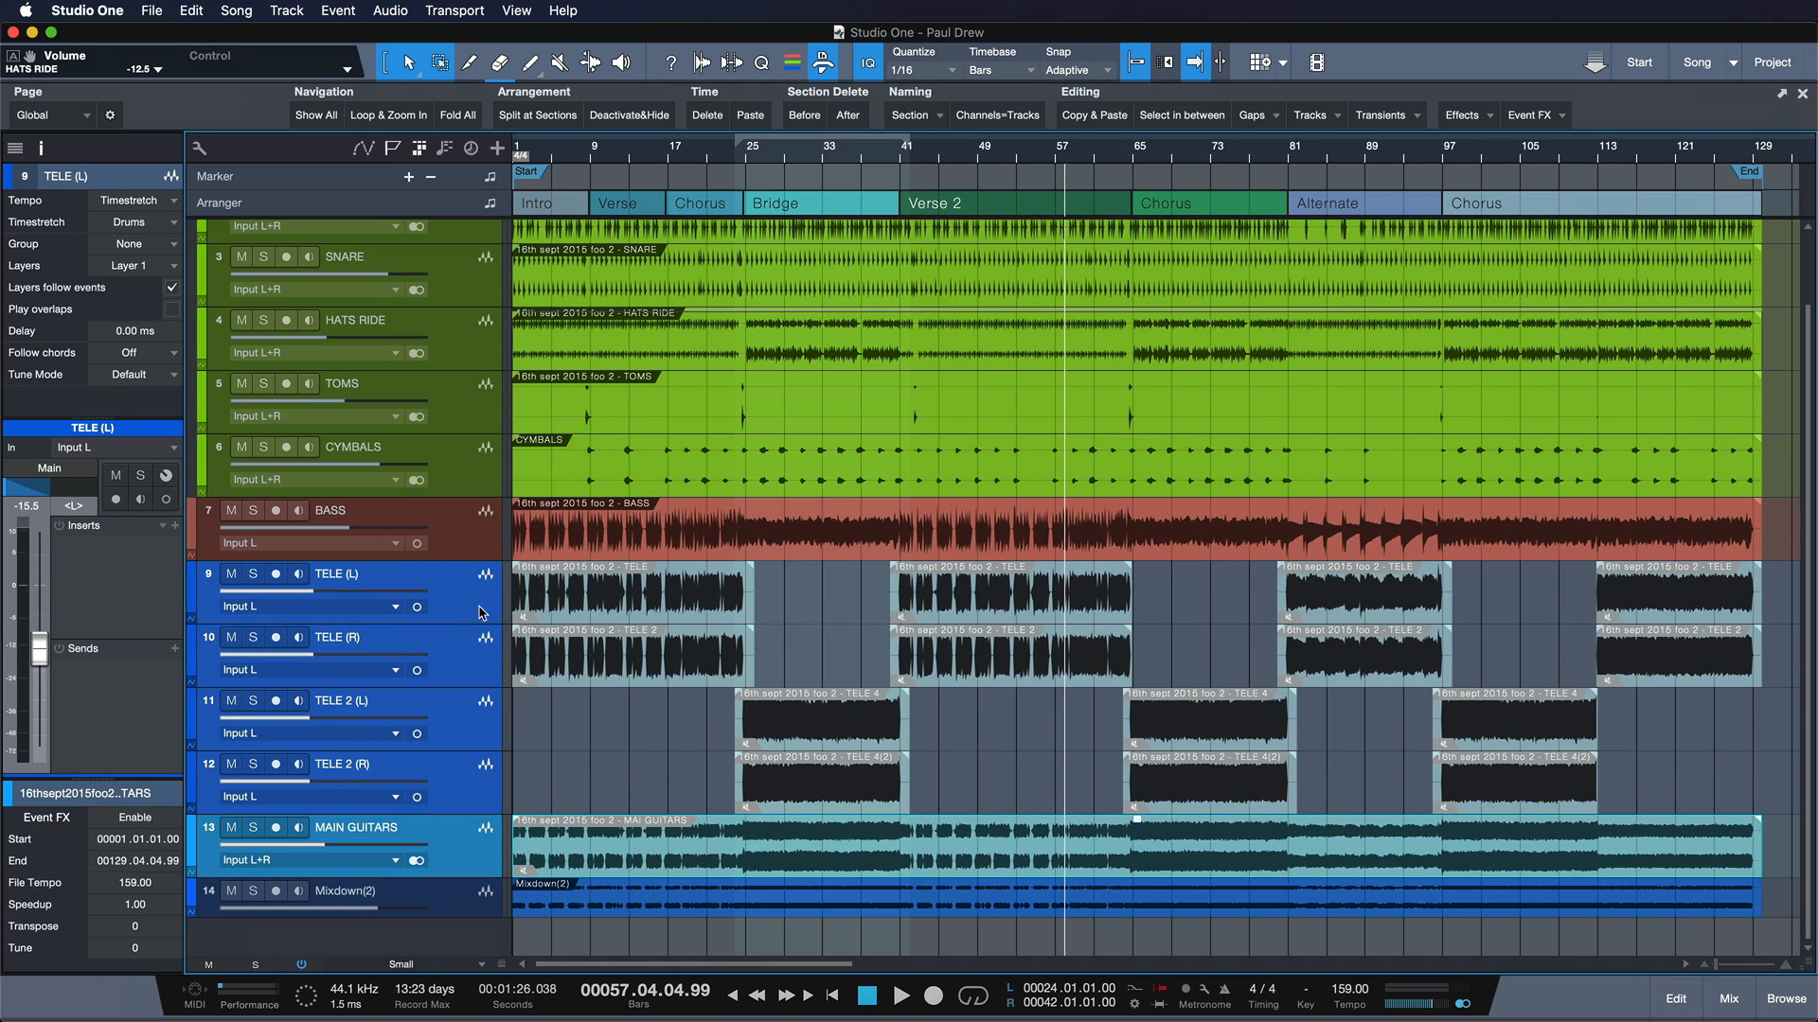
right_click(399, 664)
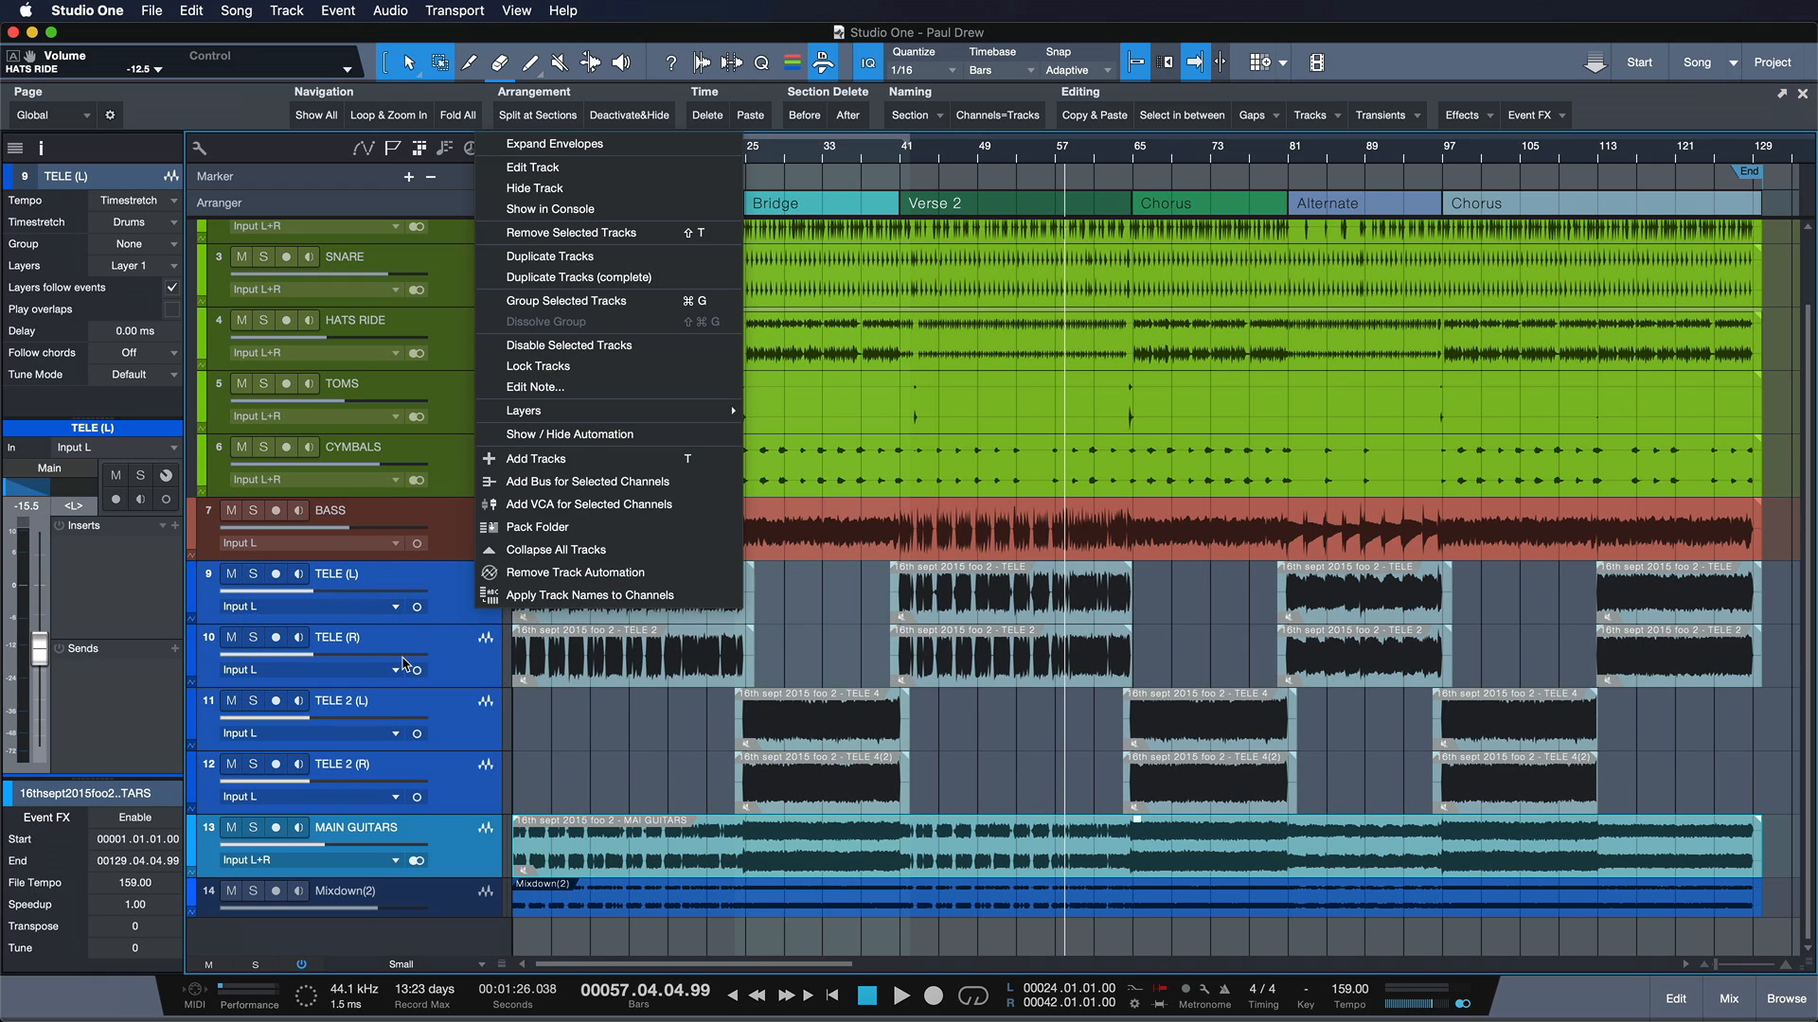
mouse_move(533, 188)
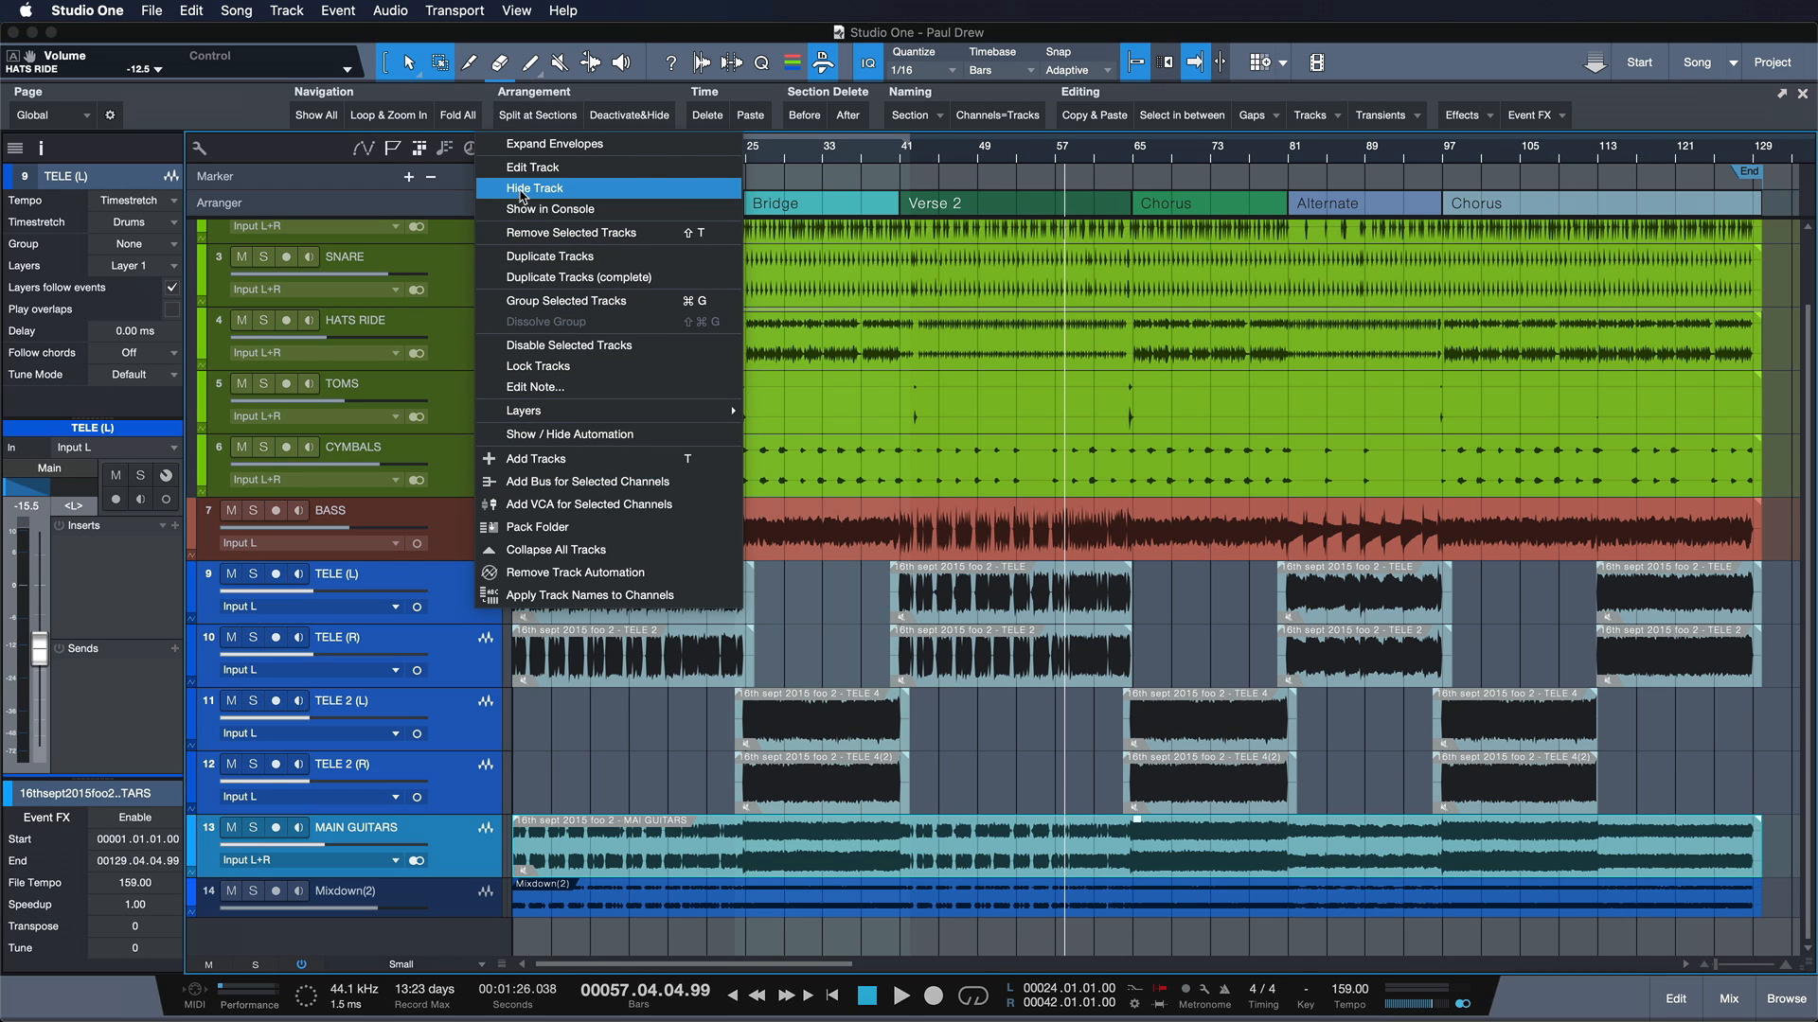
left_click(533, 187)
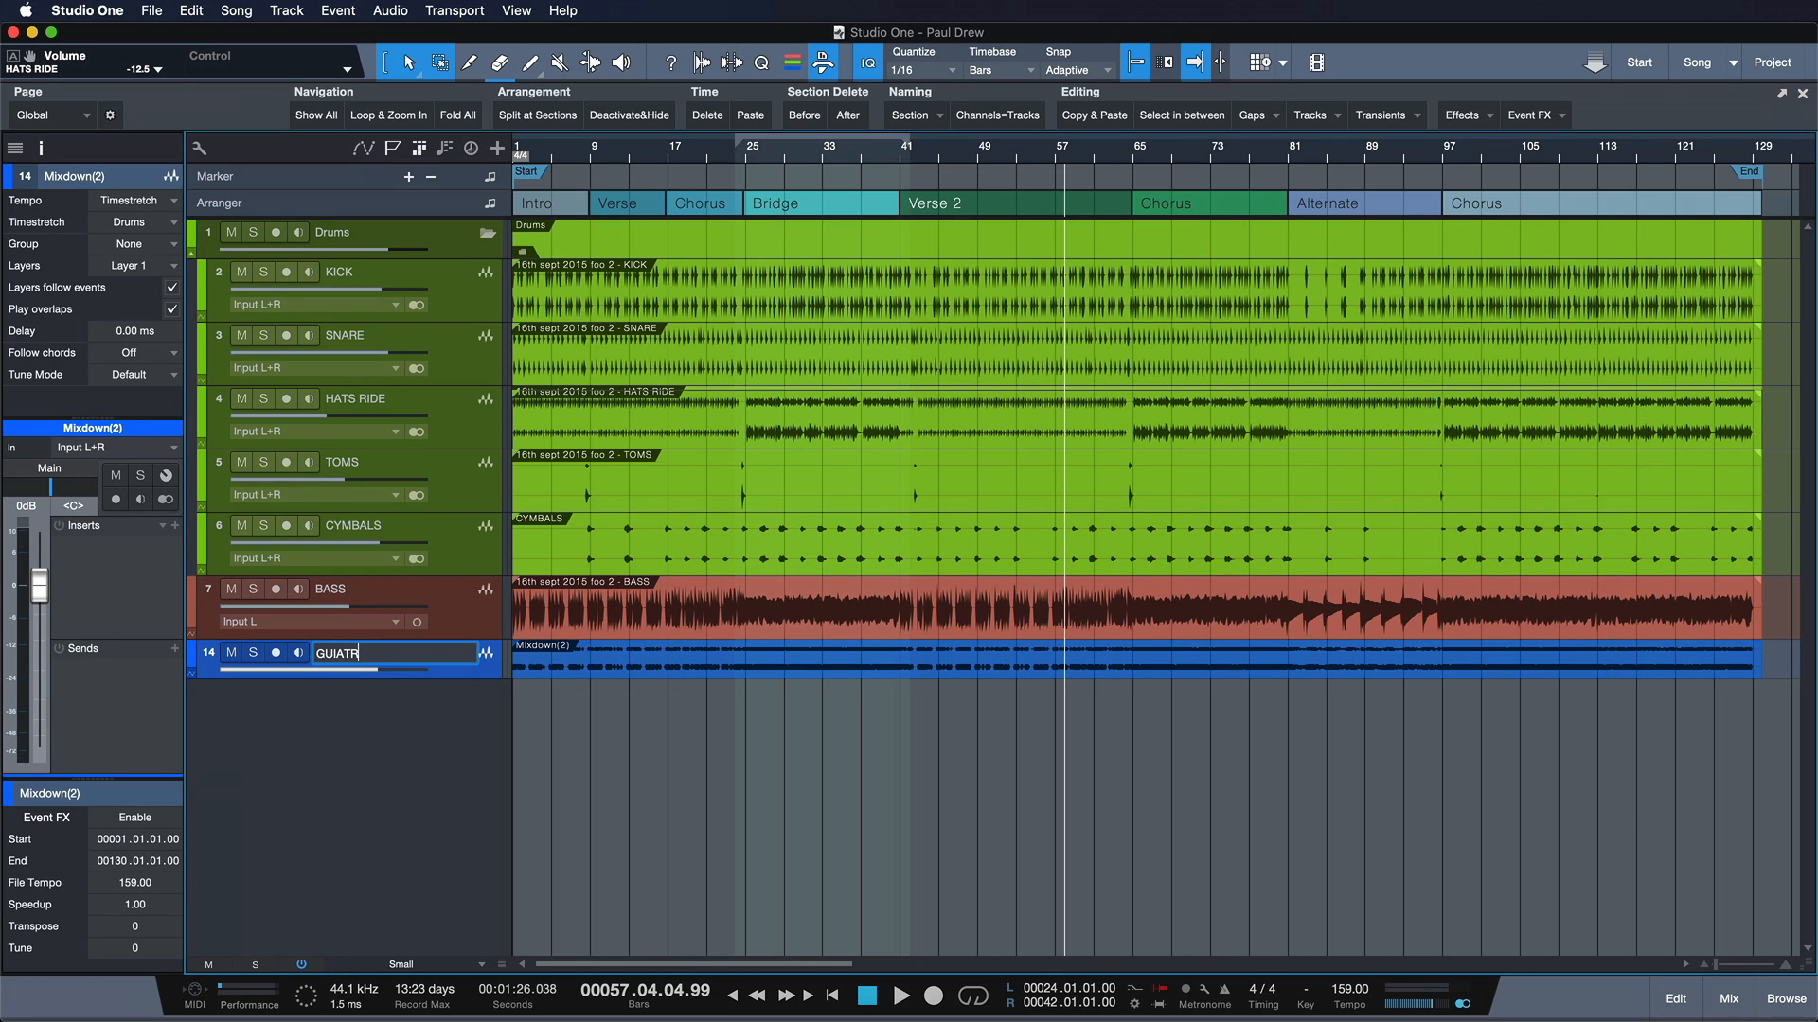
Step: Type GUITARS as the new name of the Mixdown(2) track
type("GUITARS")
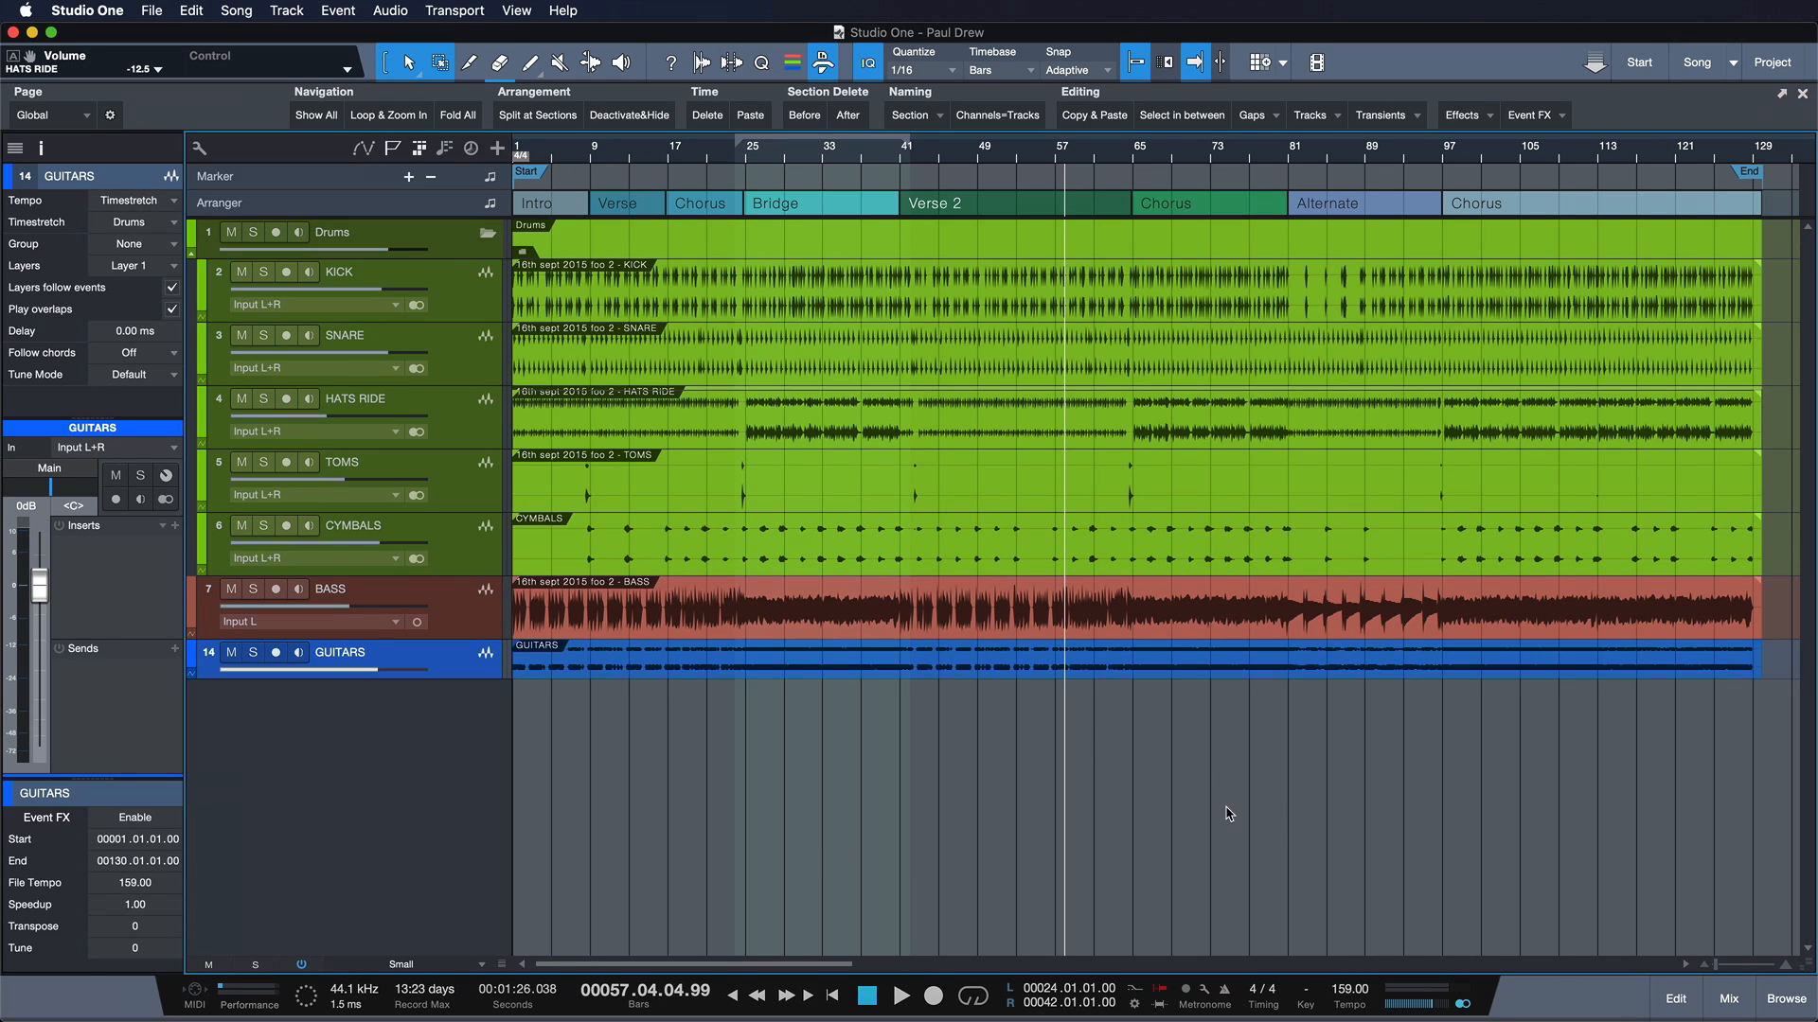
mouse_move(1493, 749)
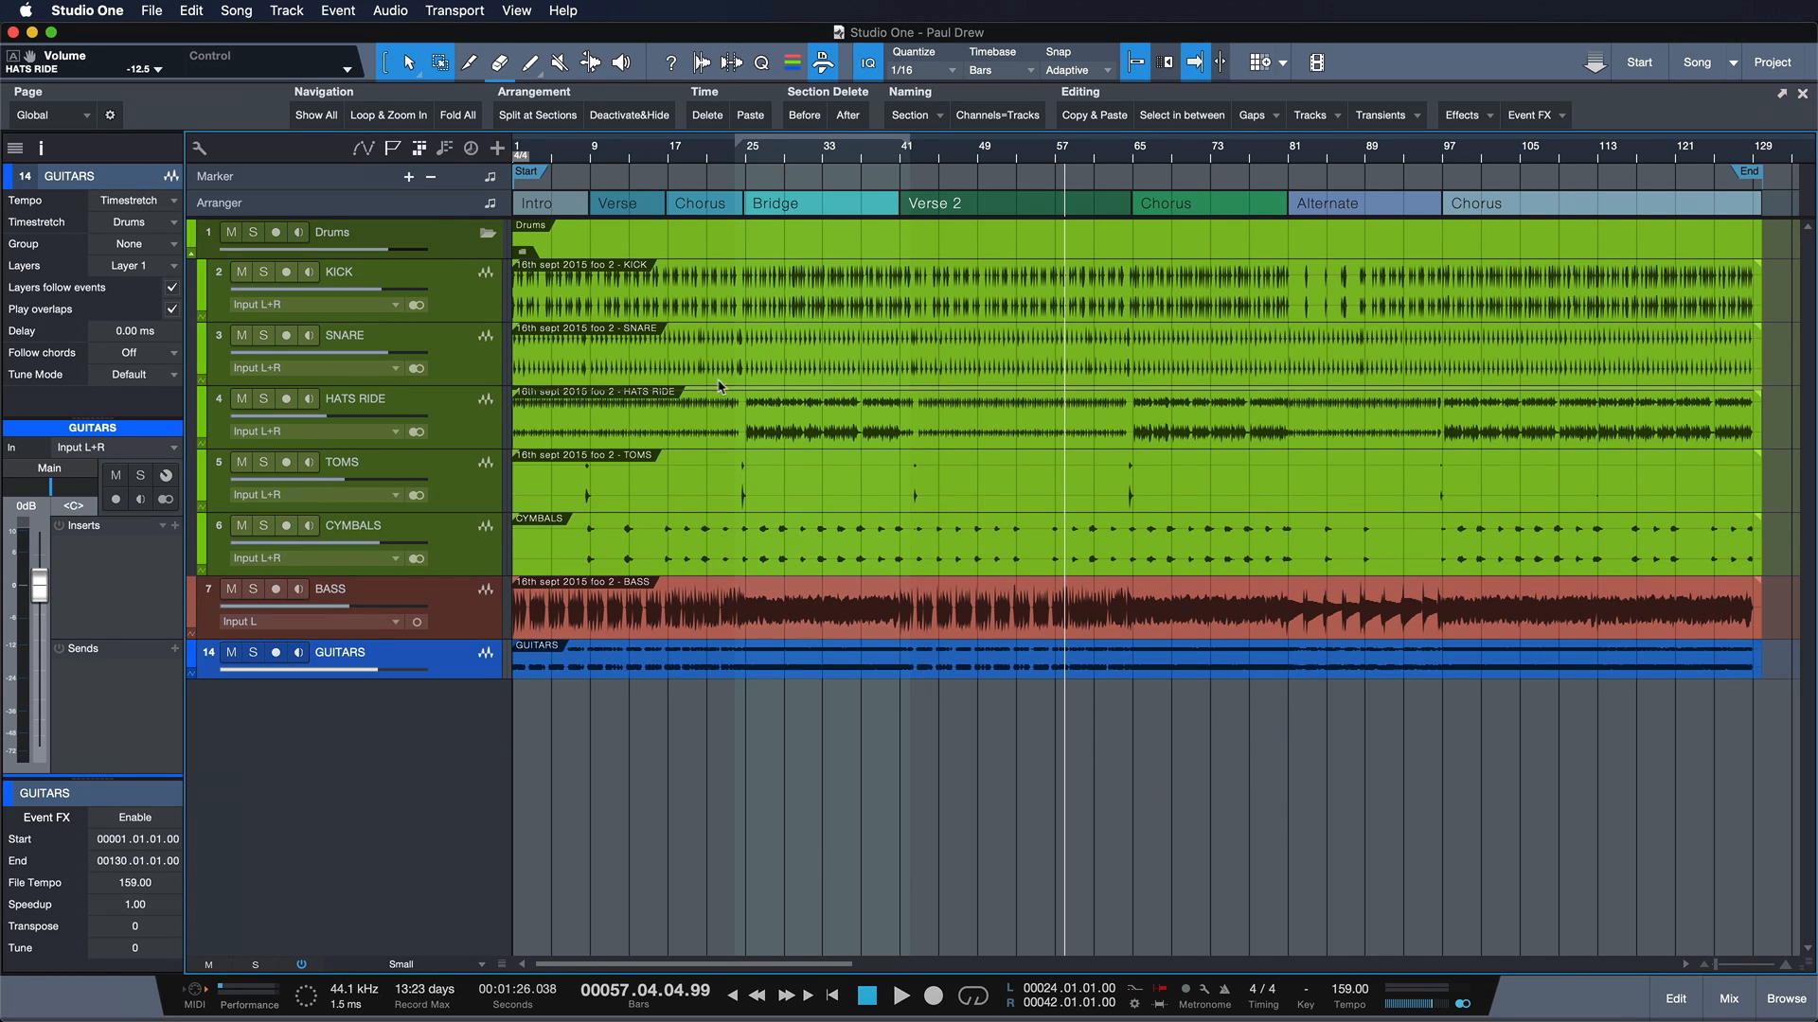
Step: Drop the tracks on the Desktop Stems folder and compare formats, settling on plain Wave File
left_click(236, 11)
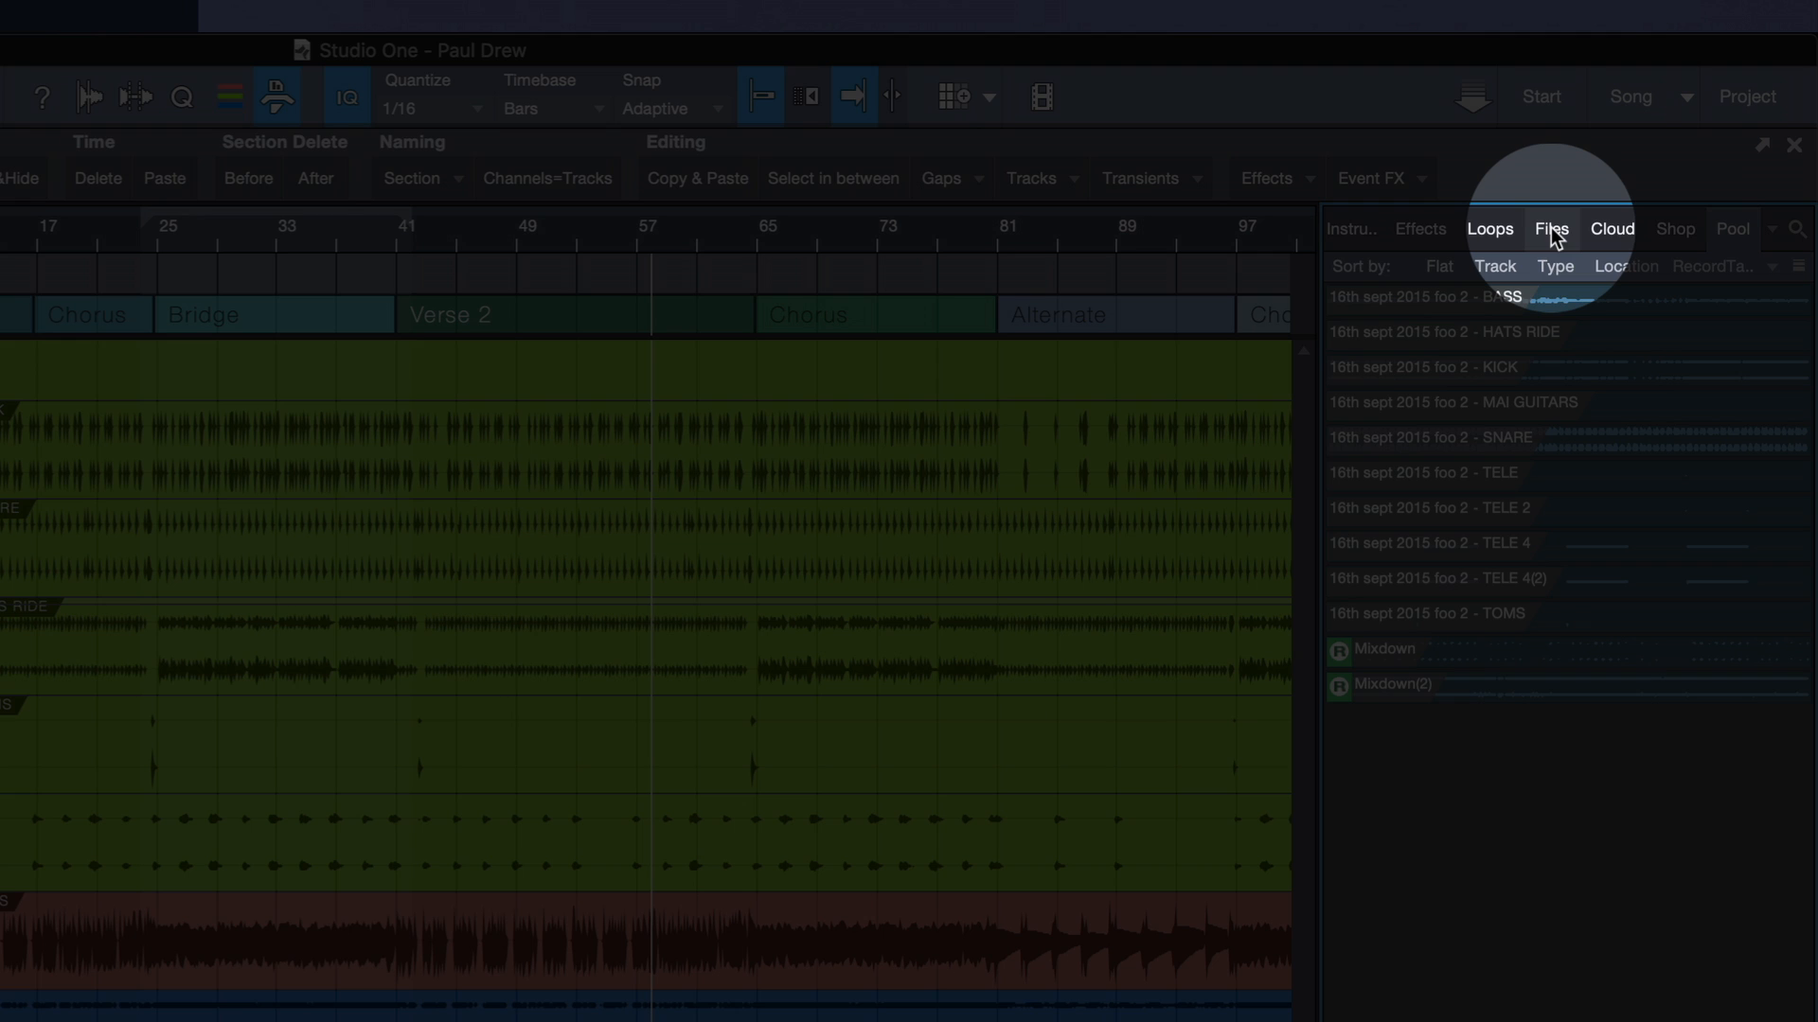
left_click(1550, 228)
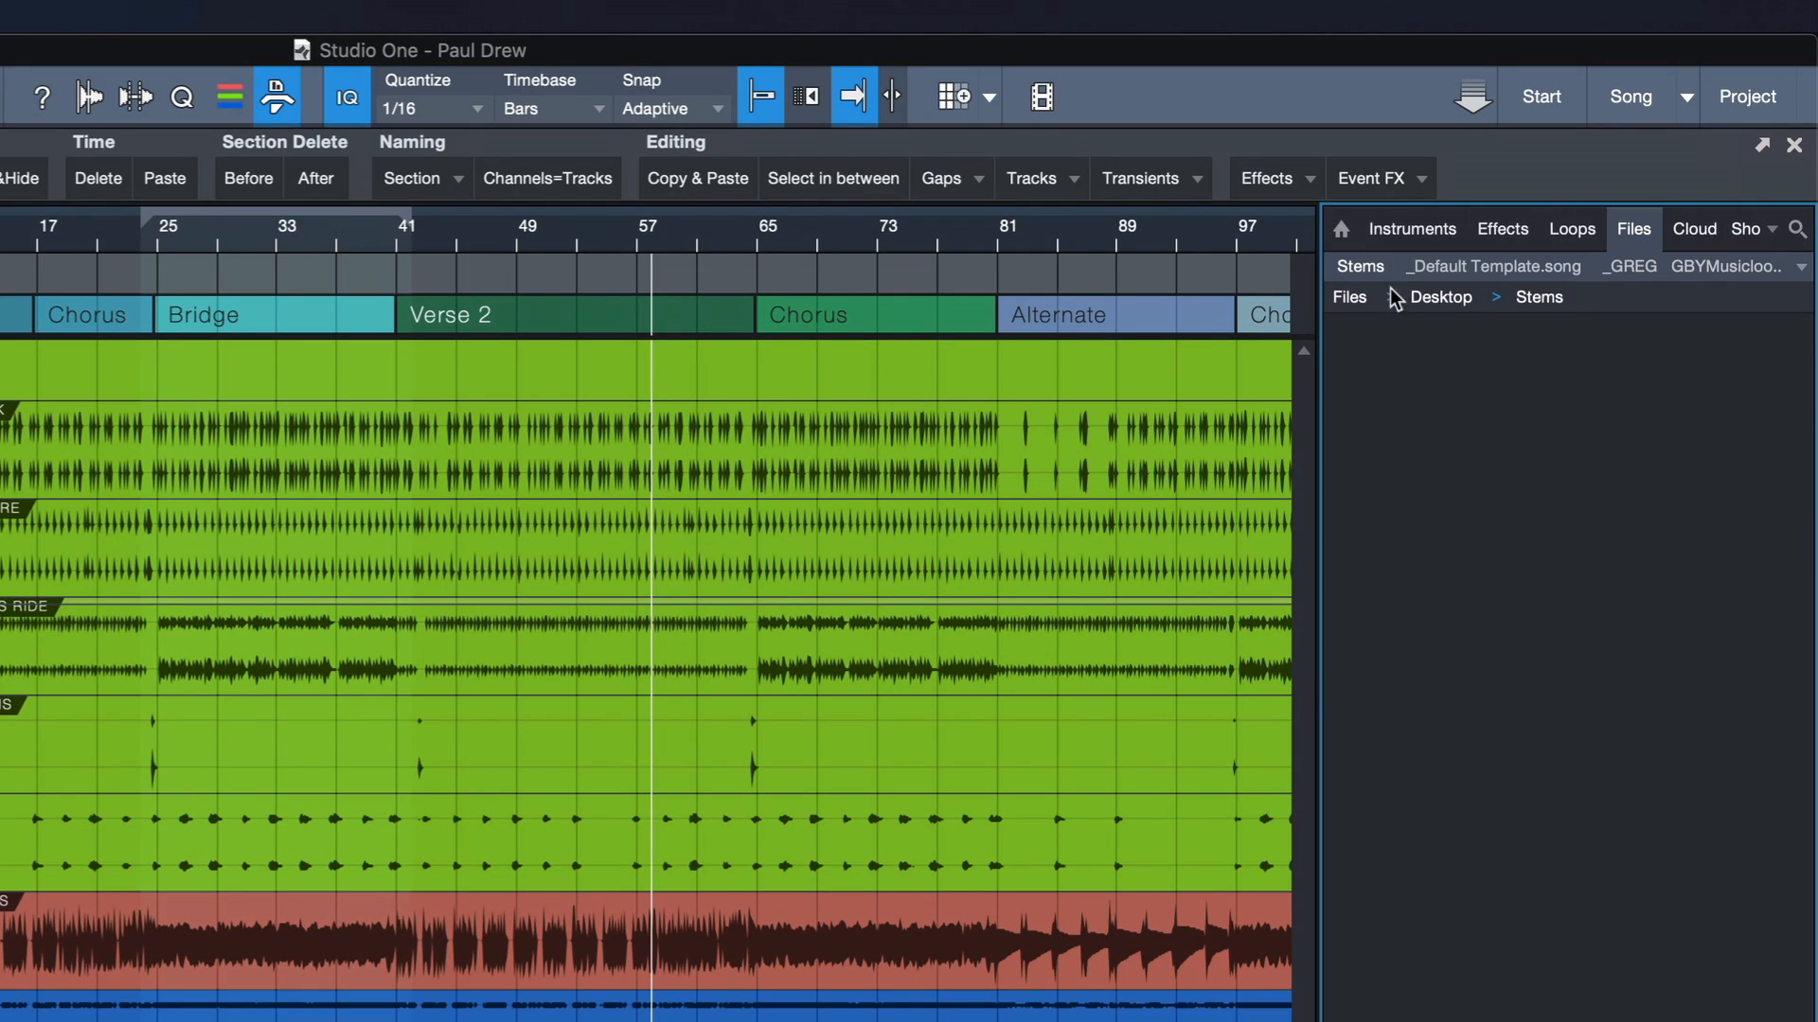
mouse_move(1437, 312)
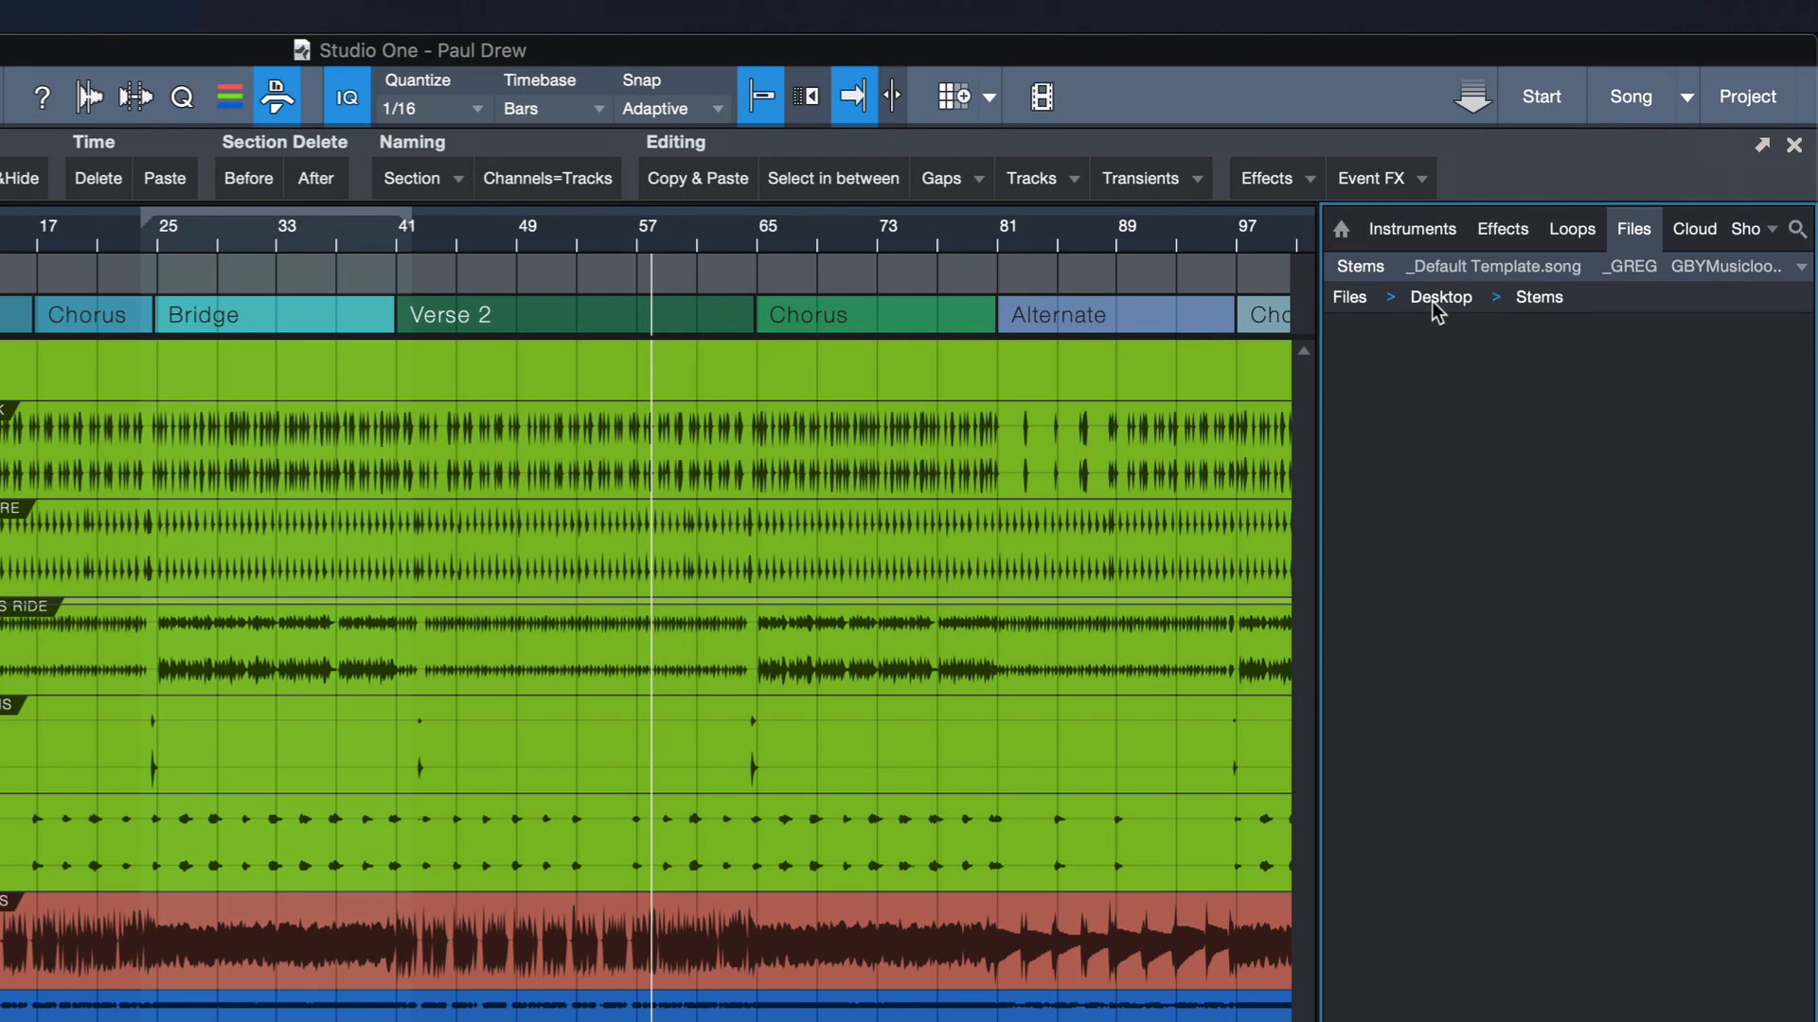
mouse_move(1450, 318)
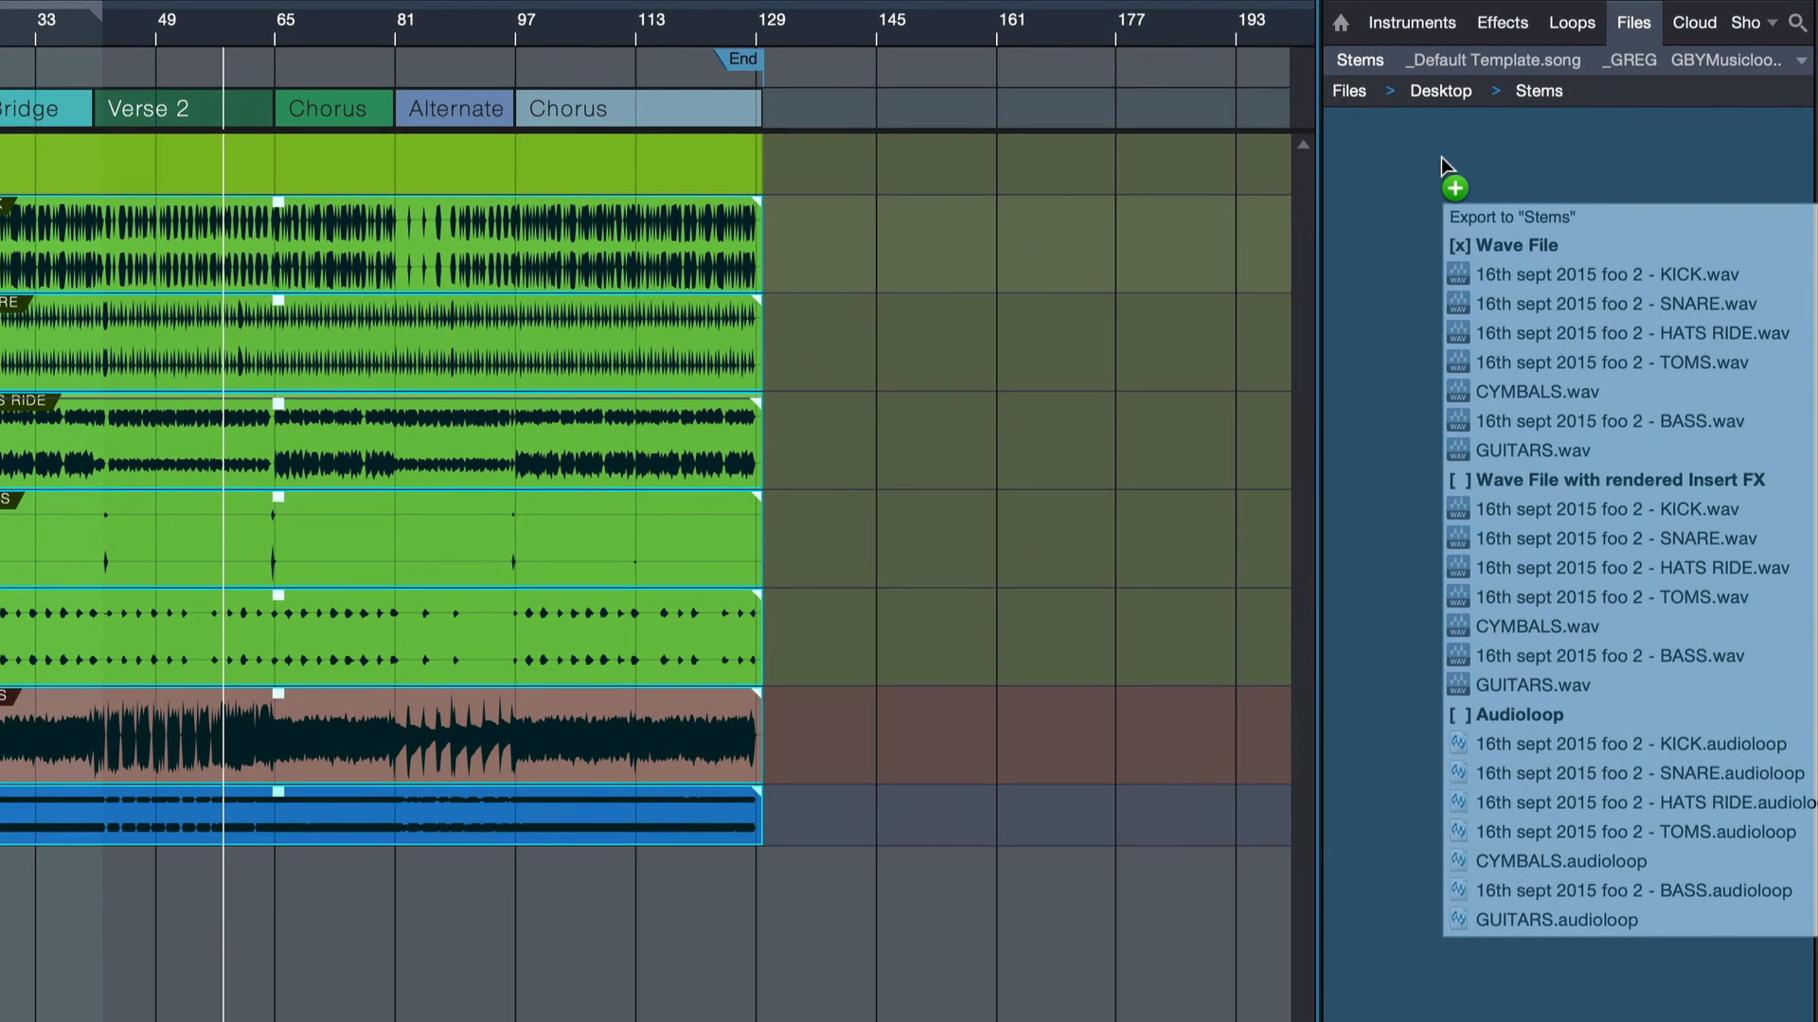
left_click(1458, 480)
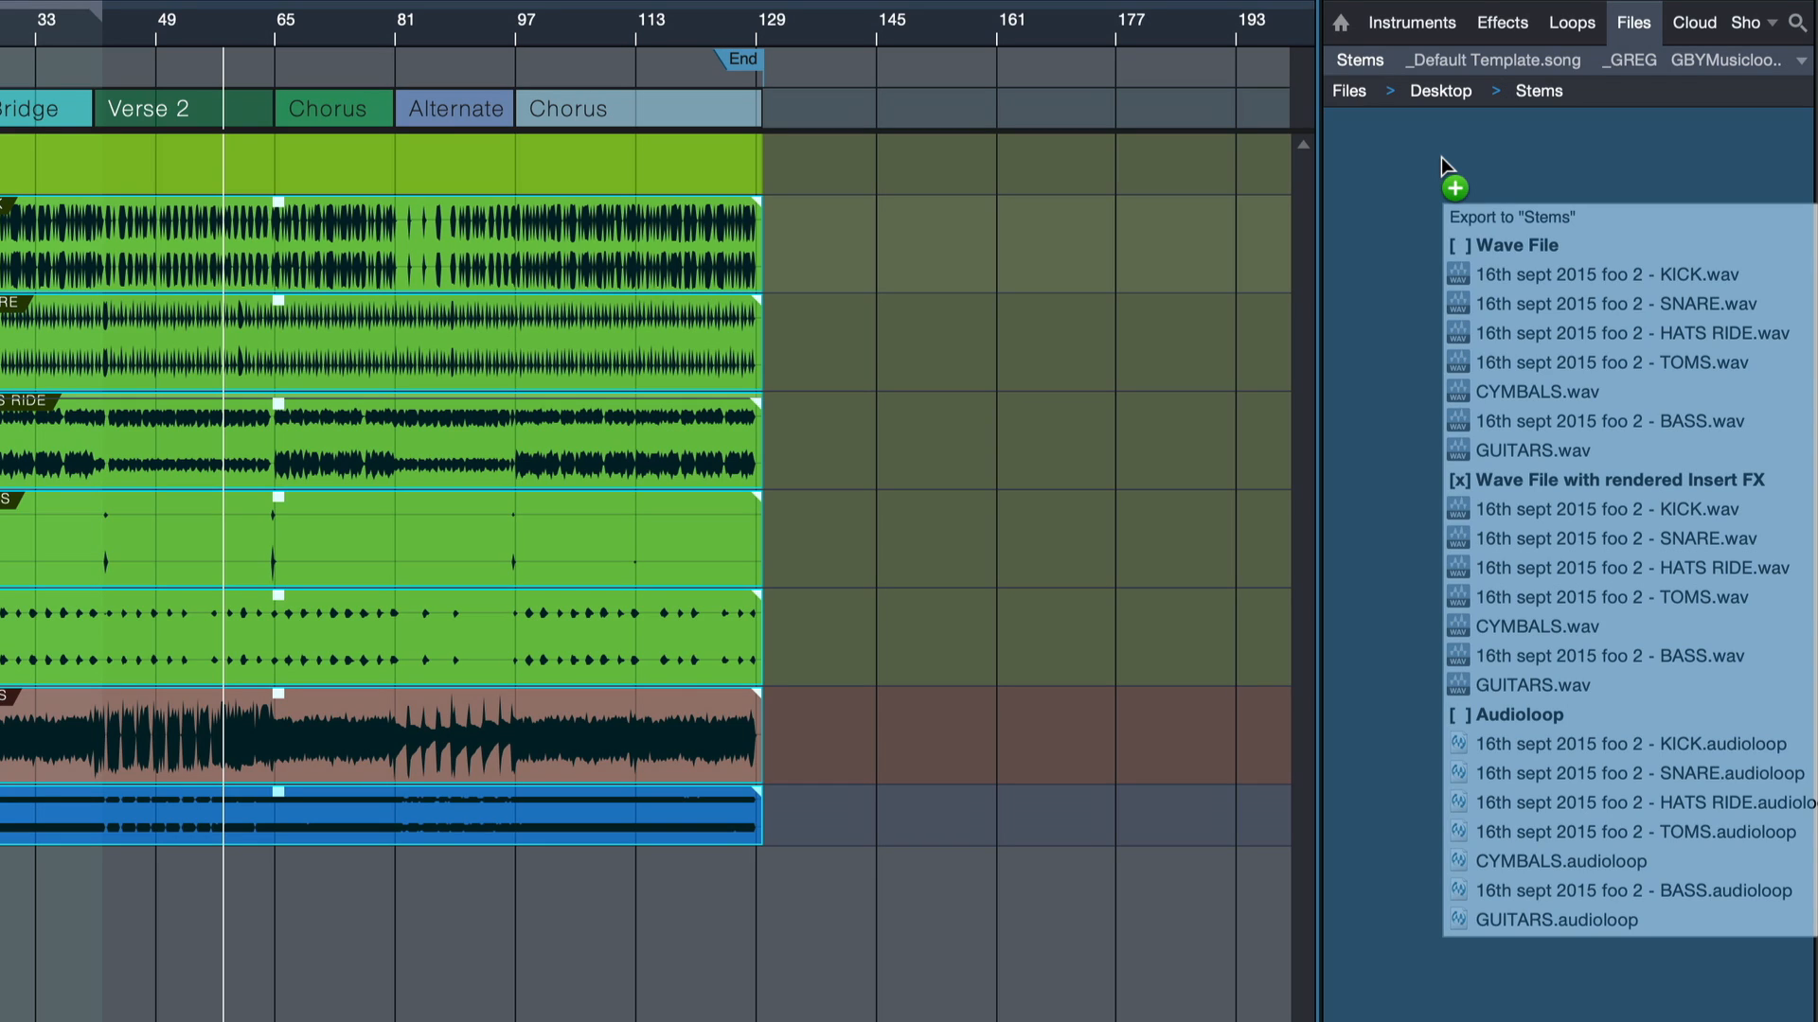
left_click(1452, 714)
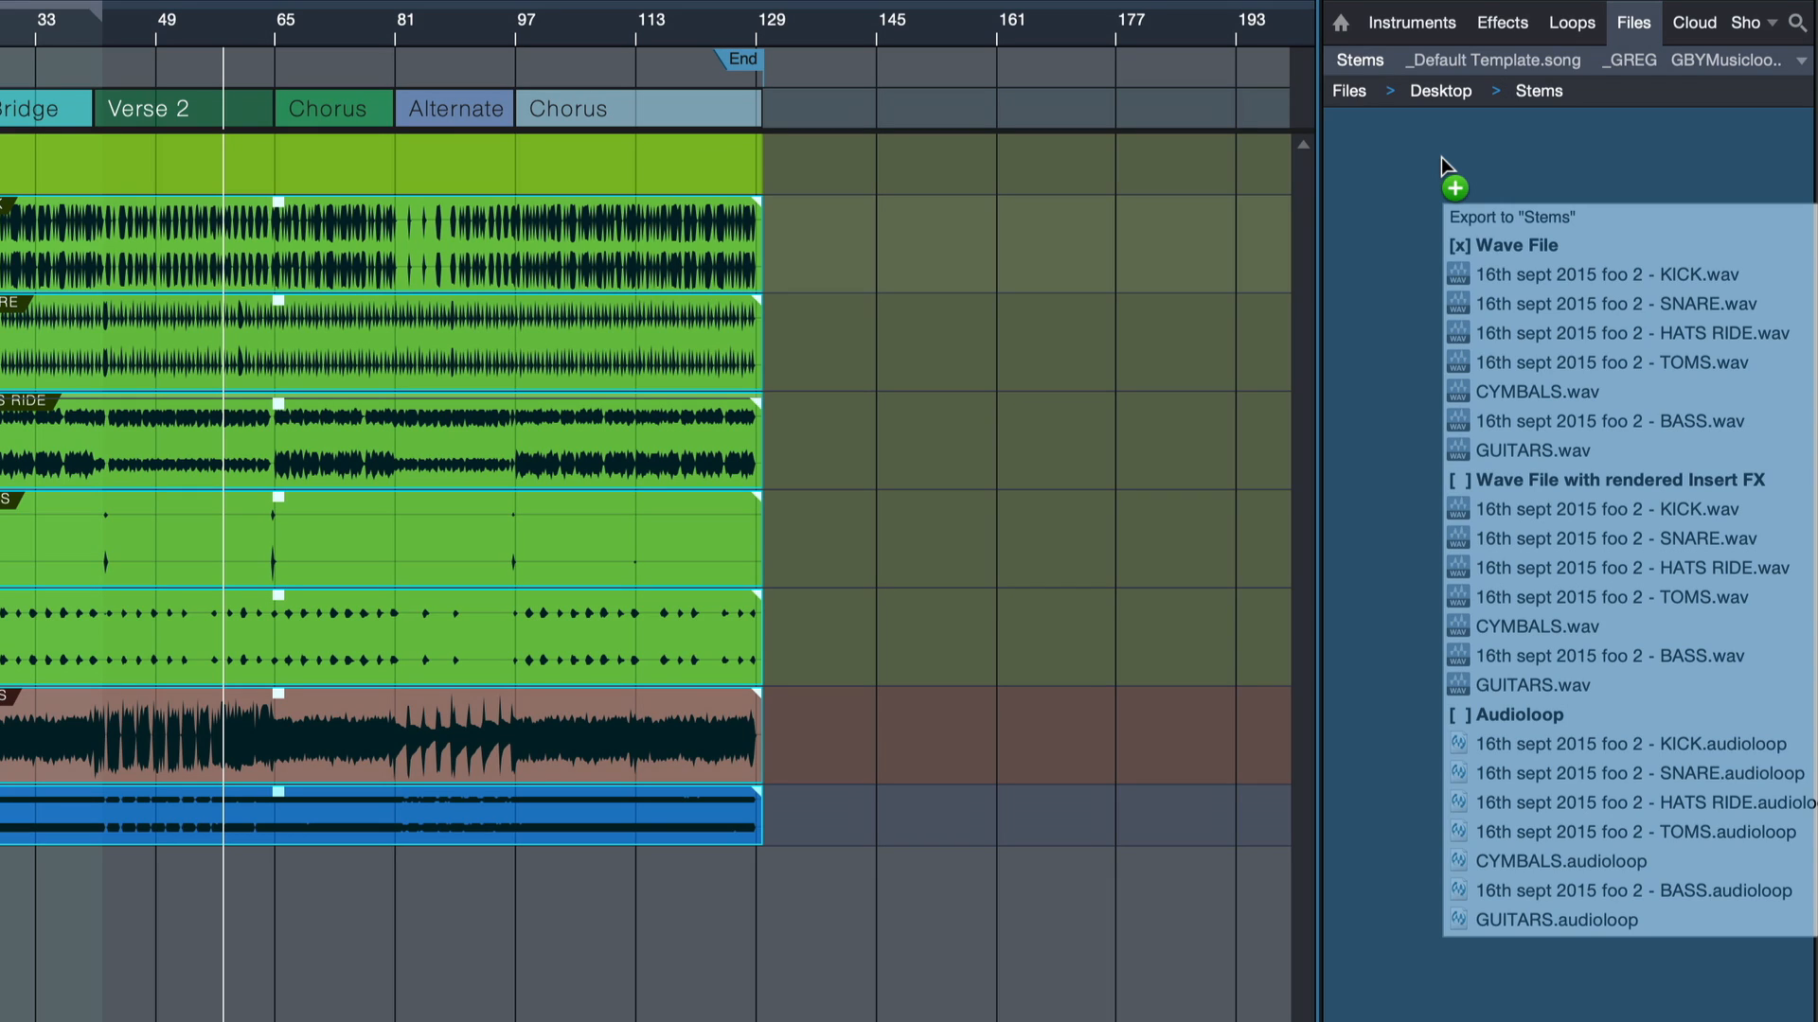
left_click(1458, 480)
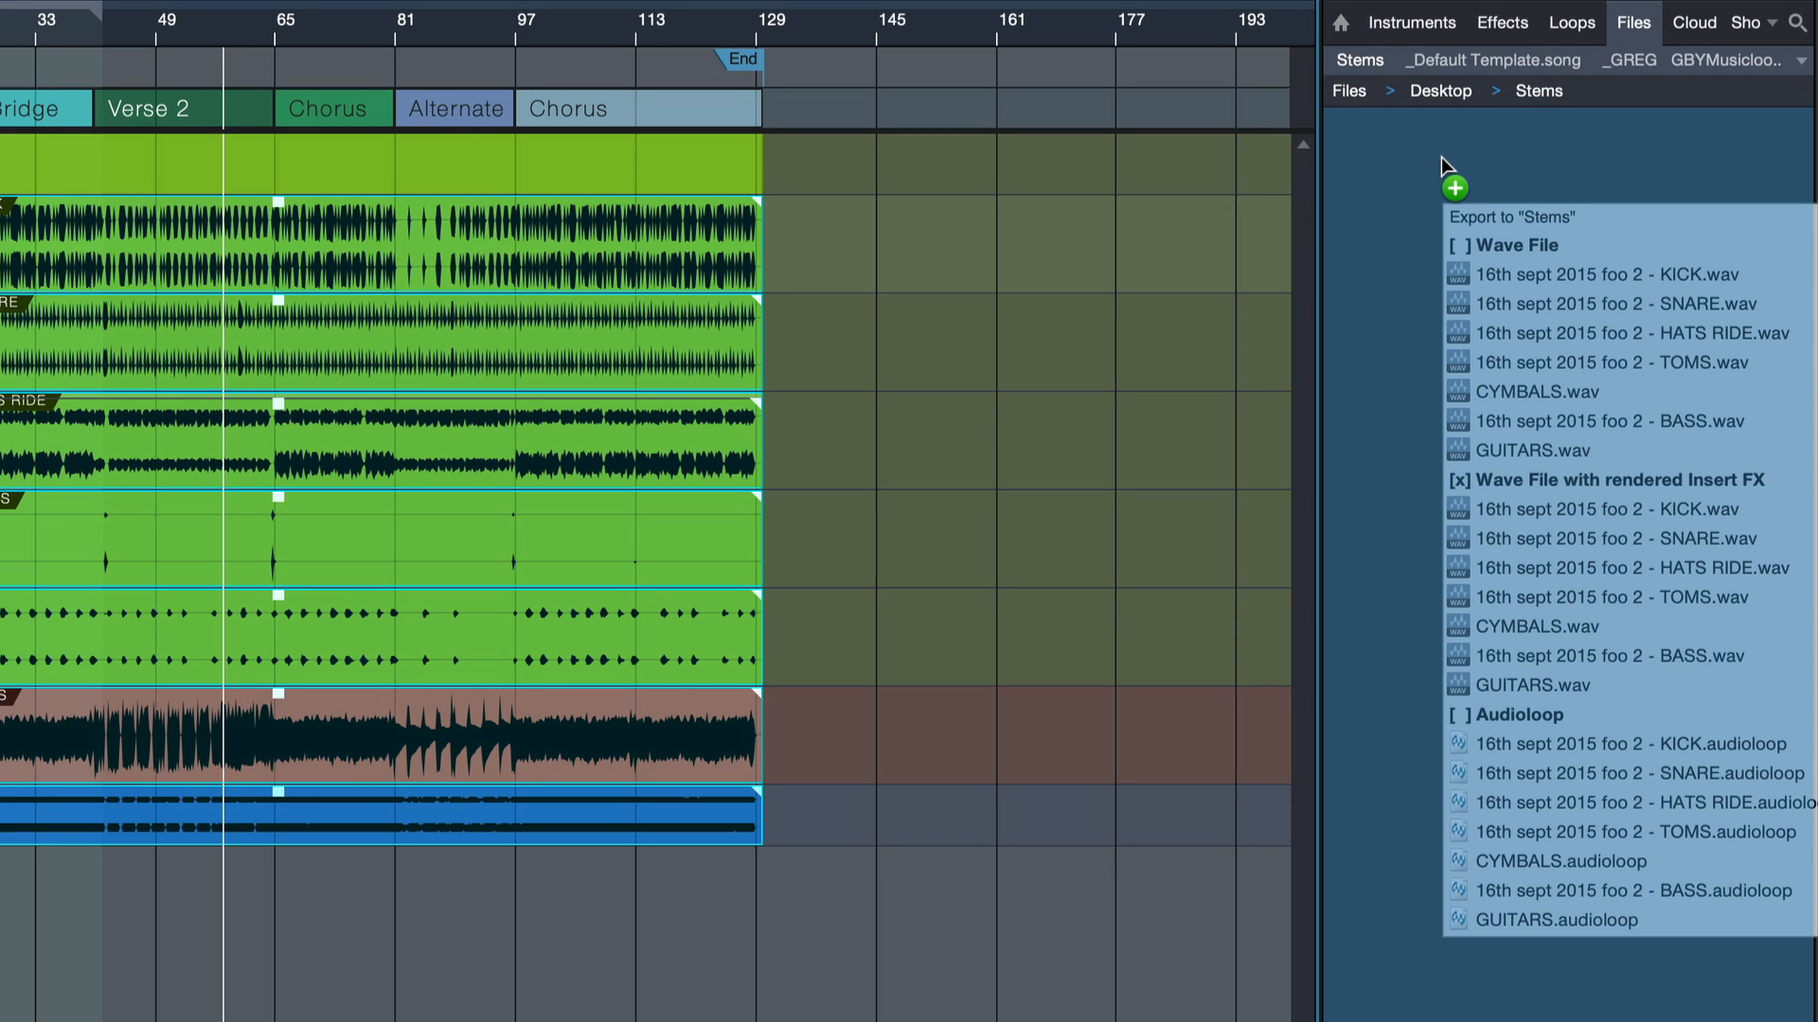
left_click(1456, 716)
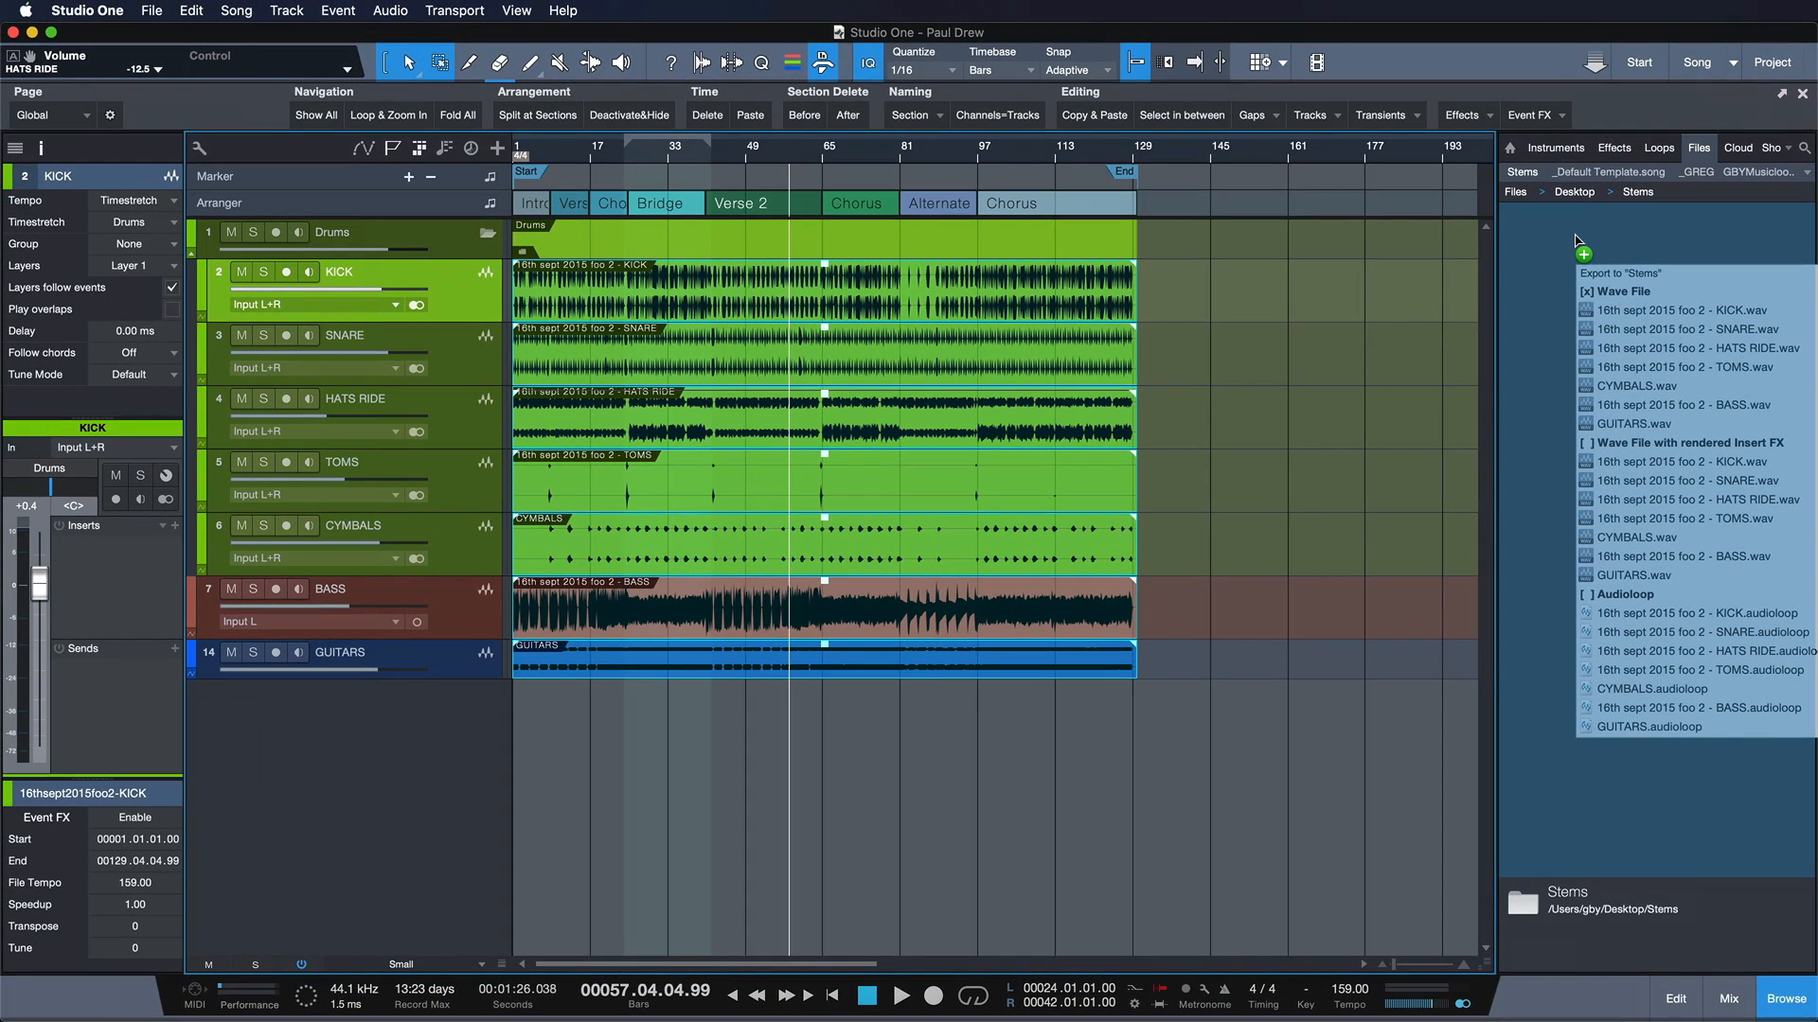
Step: Export the stems as Wave File, then check HATS RIDE and GUITARS show 24-bit stereo
left_click(1635, 272)
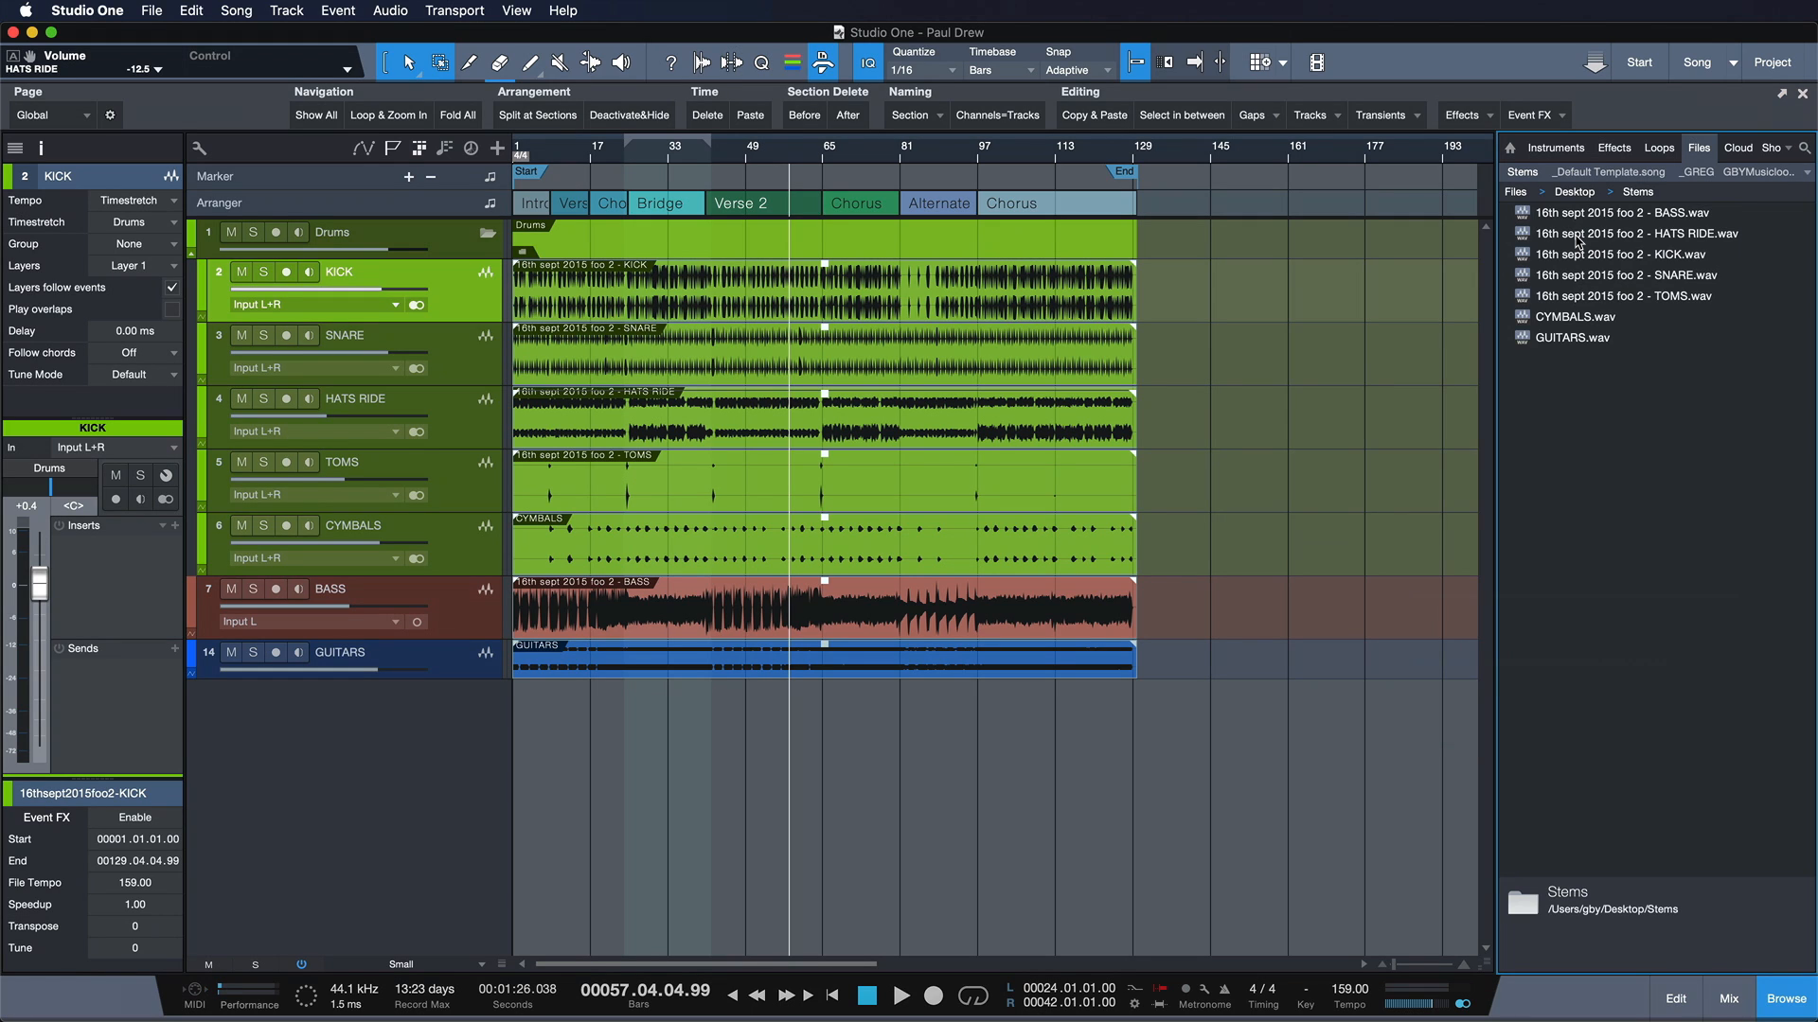
left_click(1638, 233)
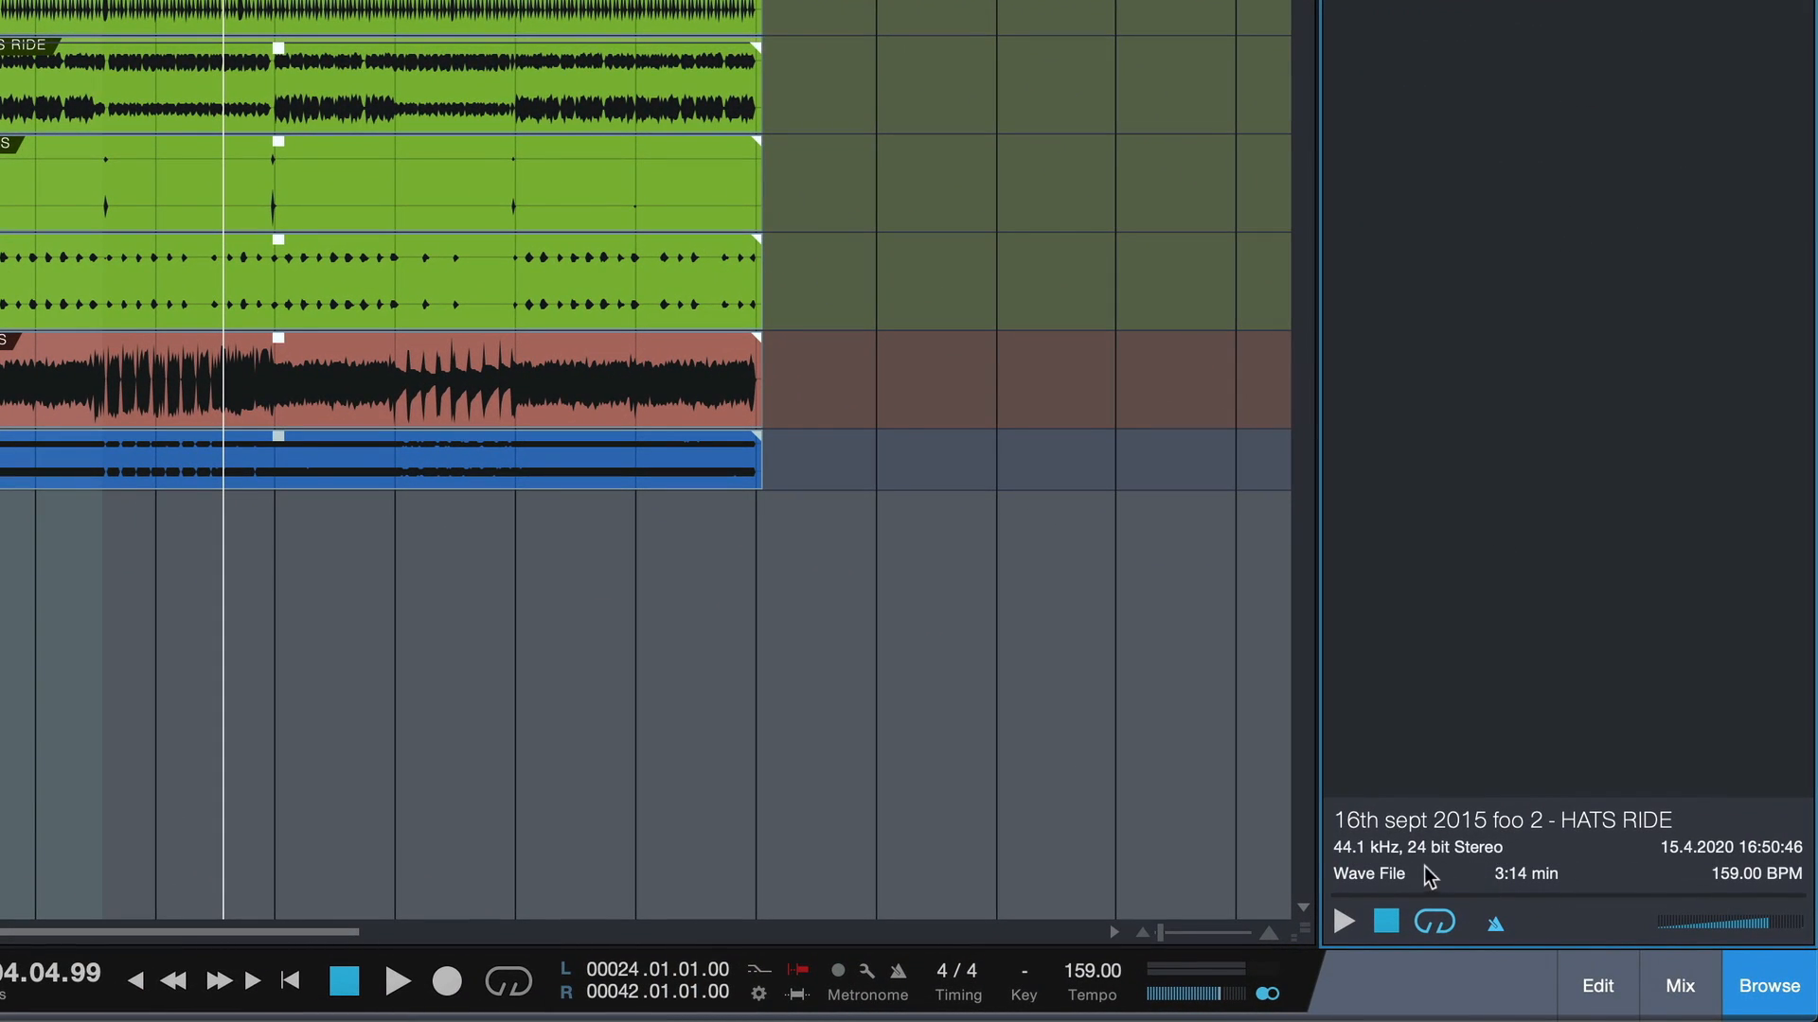
mouse_move(1489, 867)
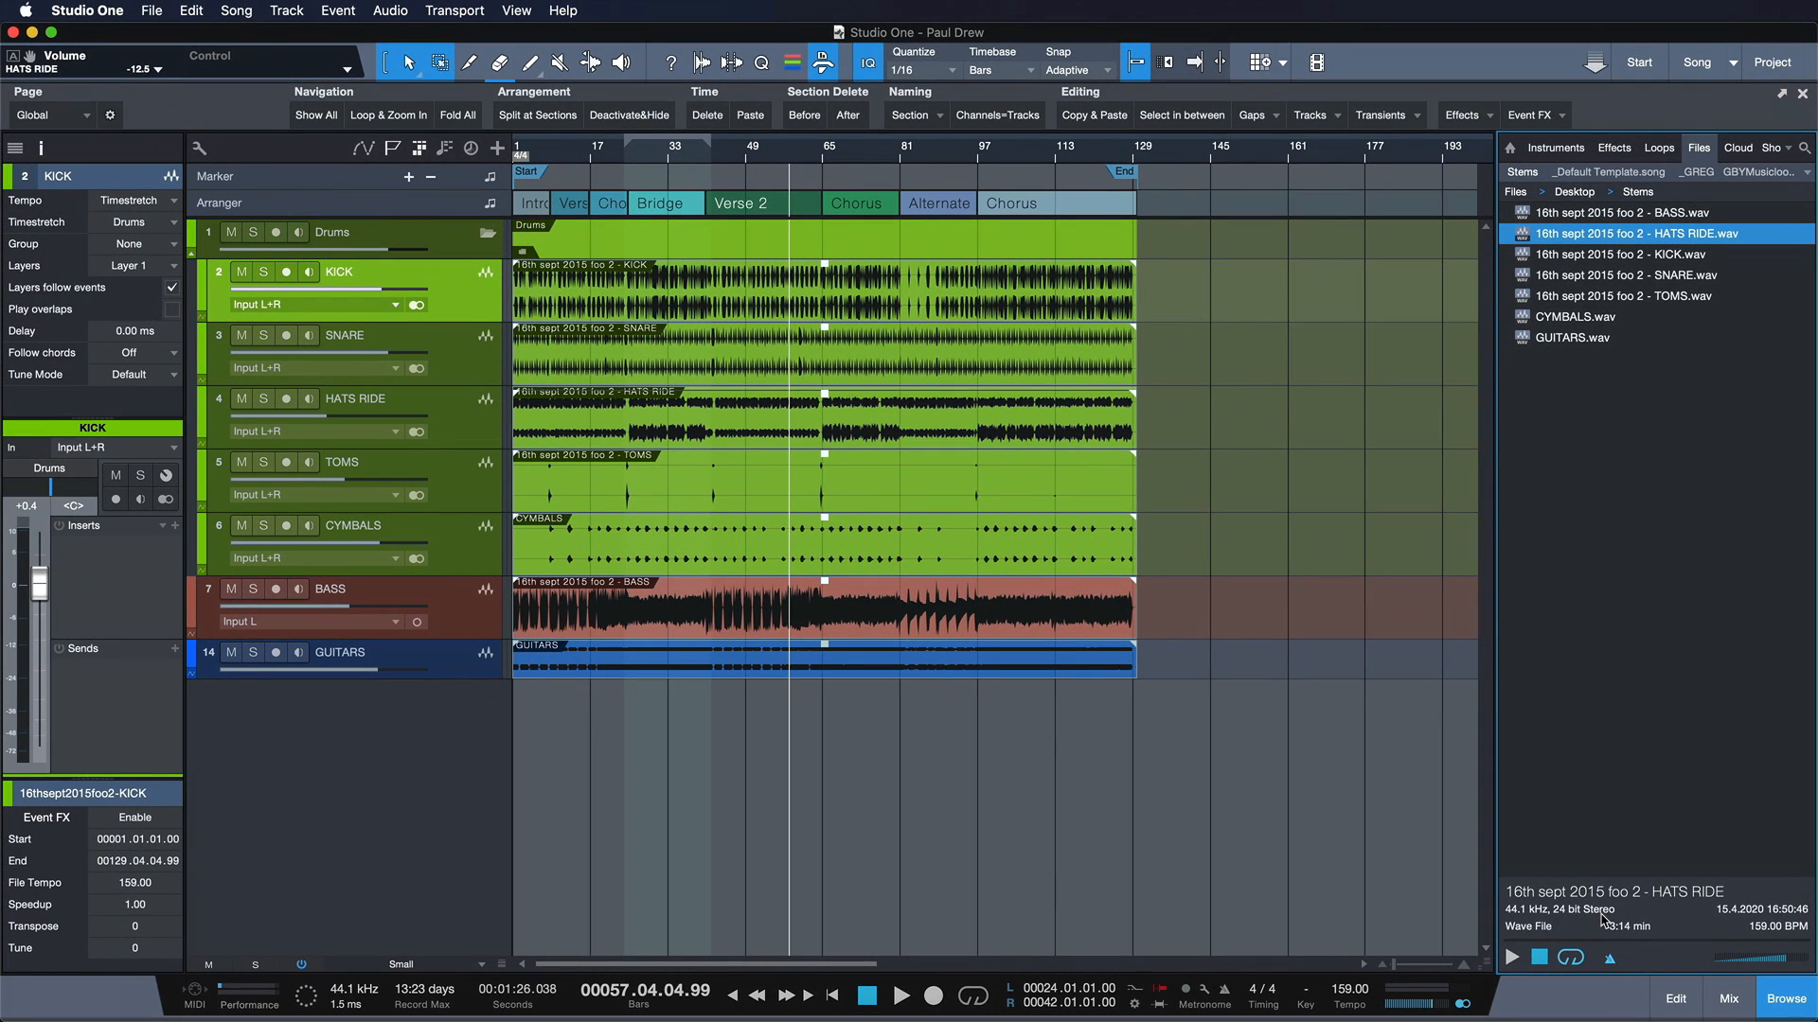
left_click(1572, 337)
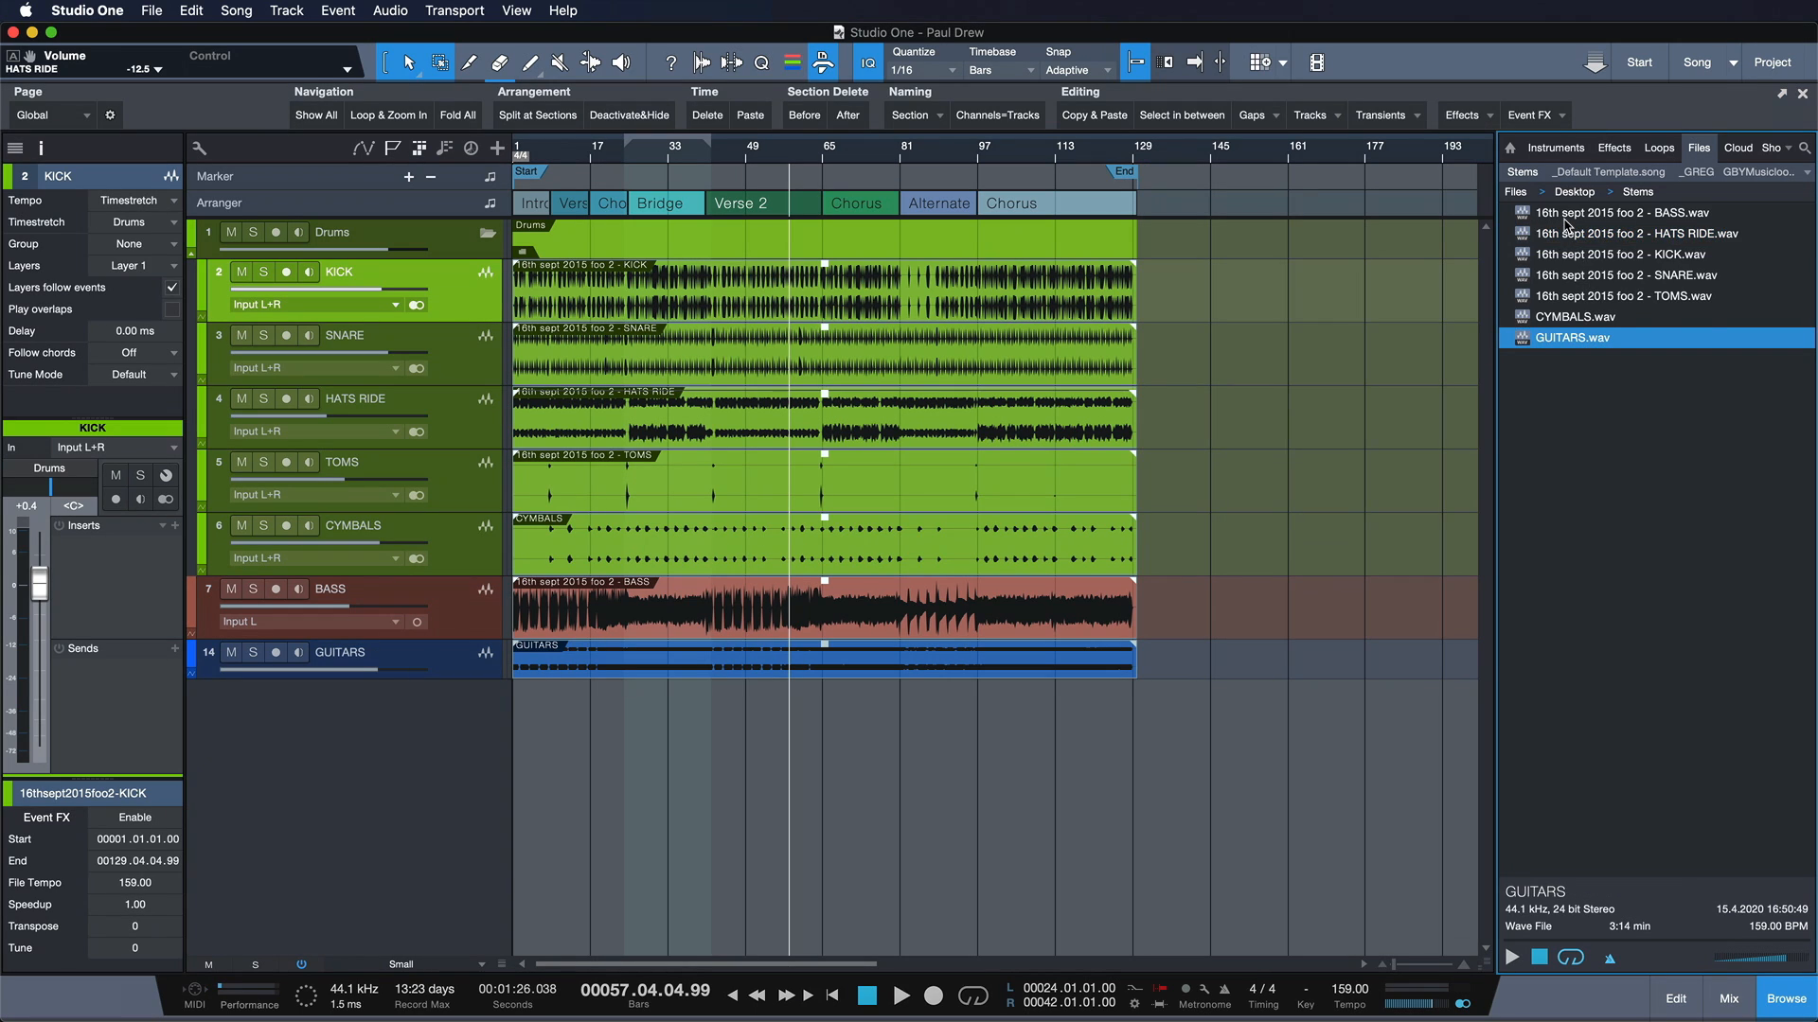
right_click(1623, 212)
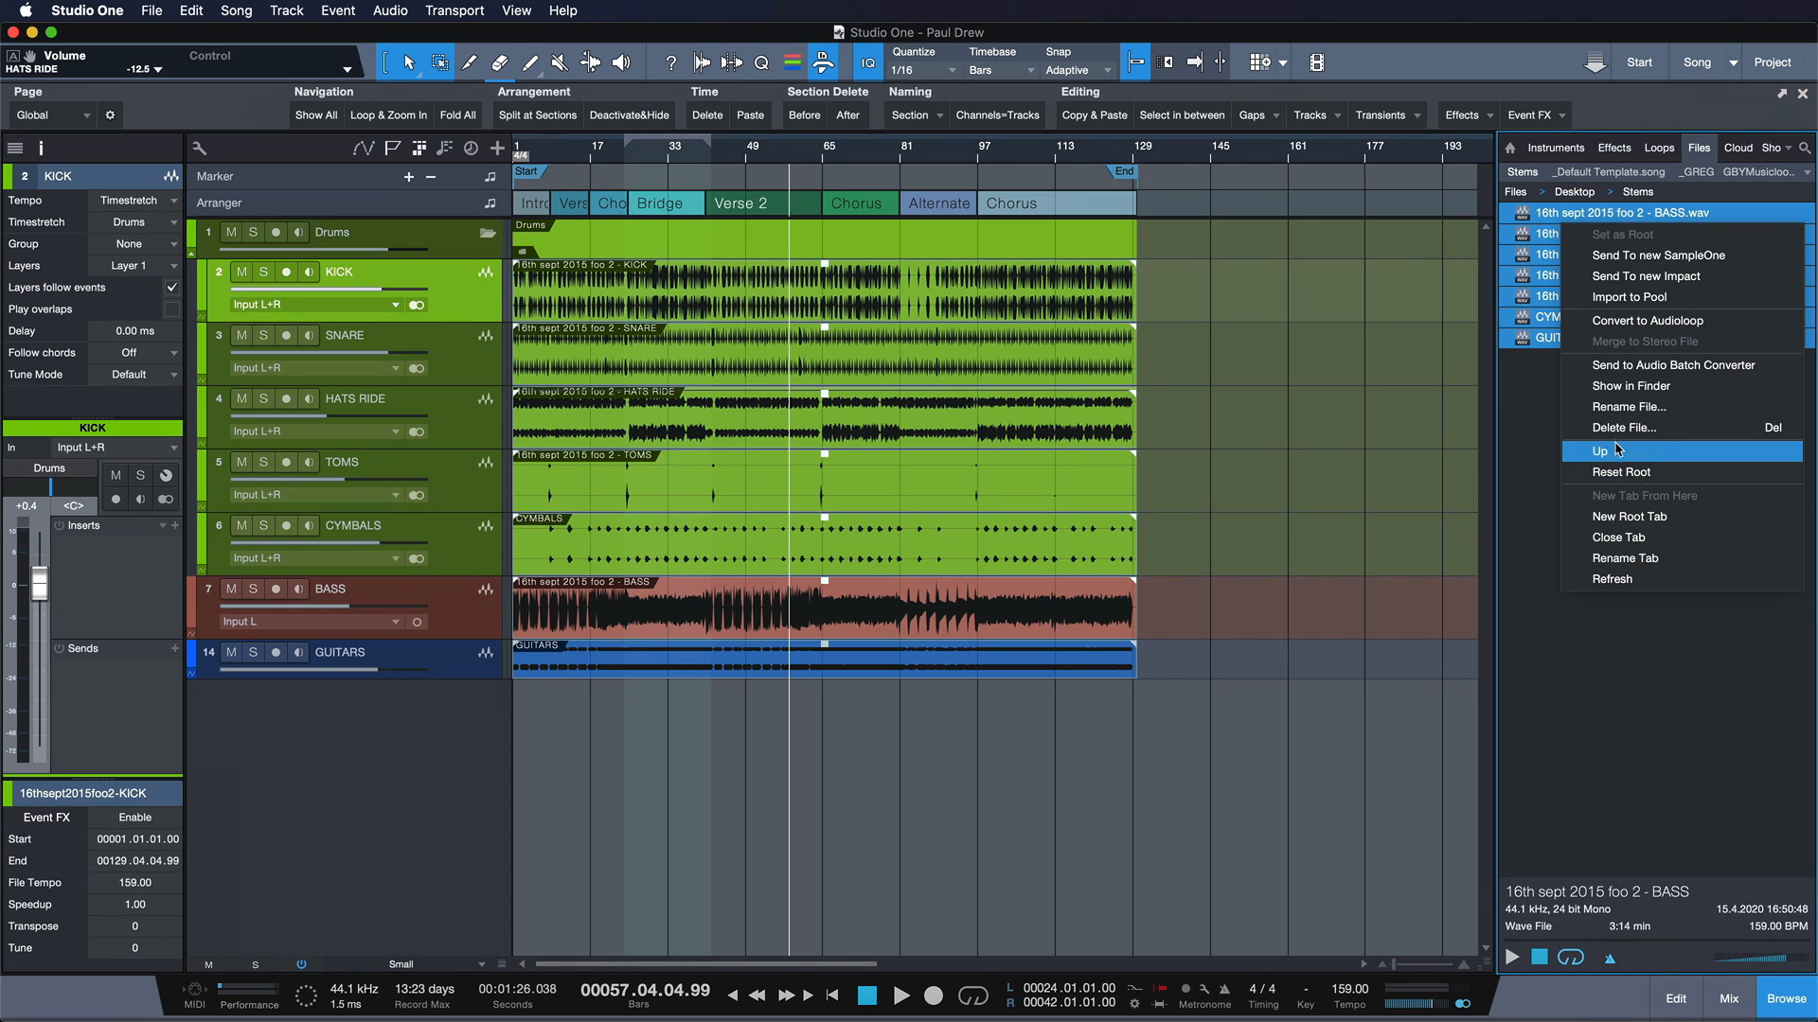
left_click(1608, 450)
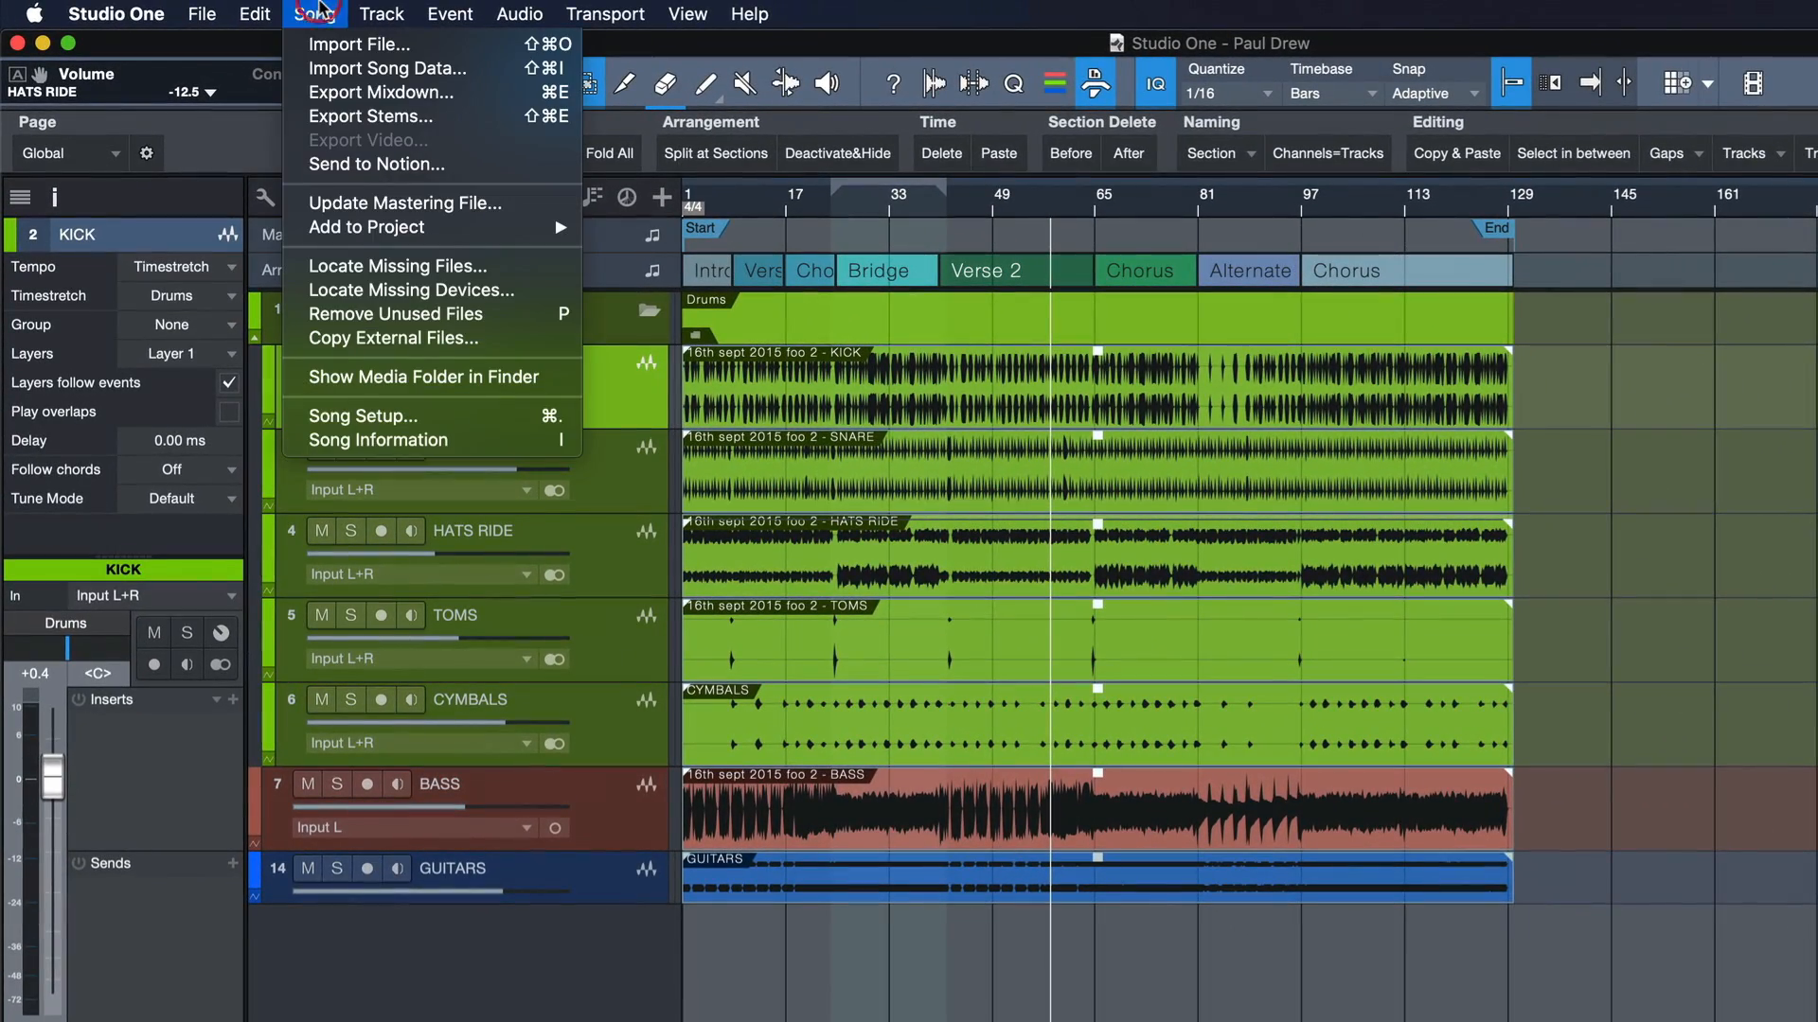
Step: Set the song resolution to 16 Bit in Song Setup
left_click(361, 414)
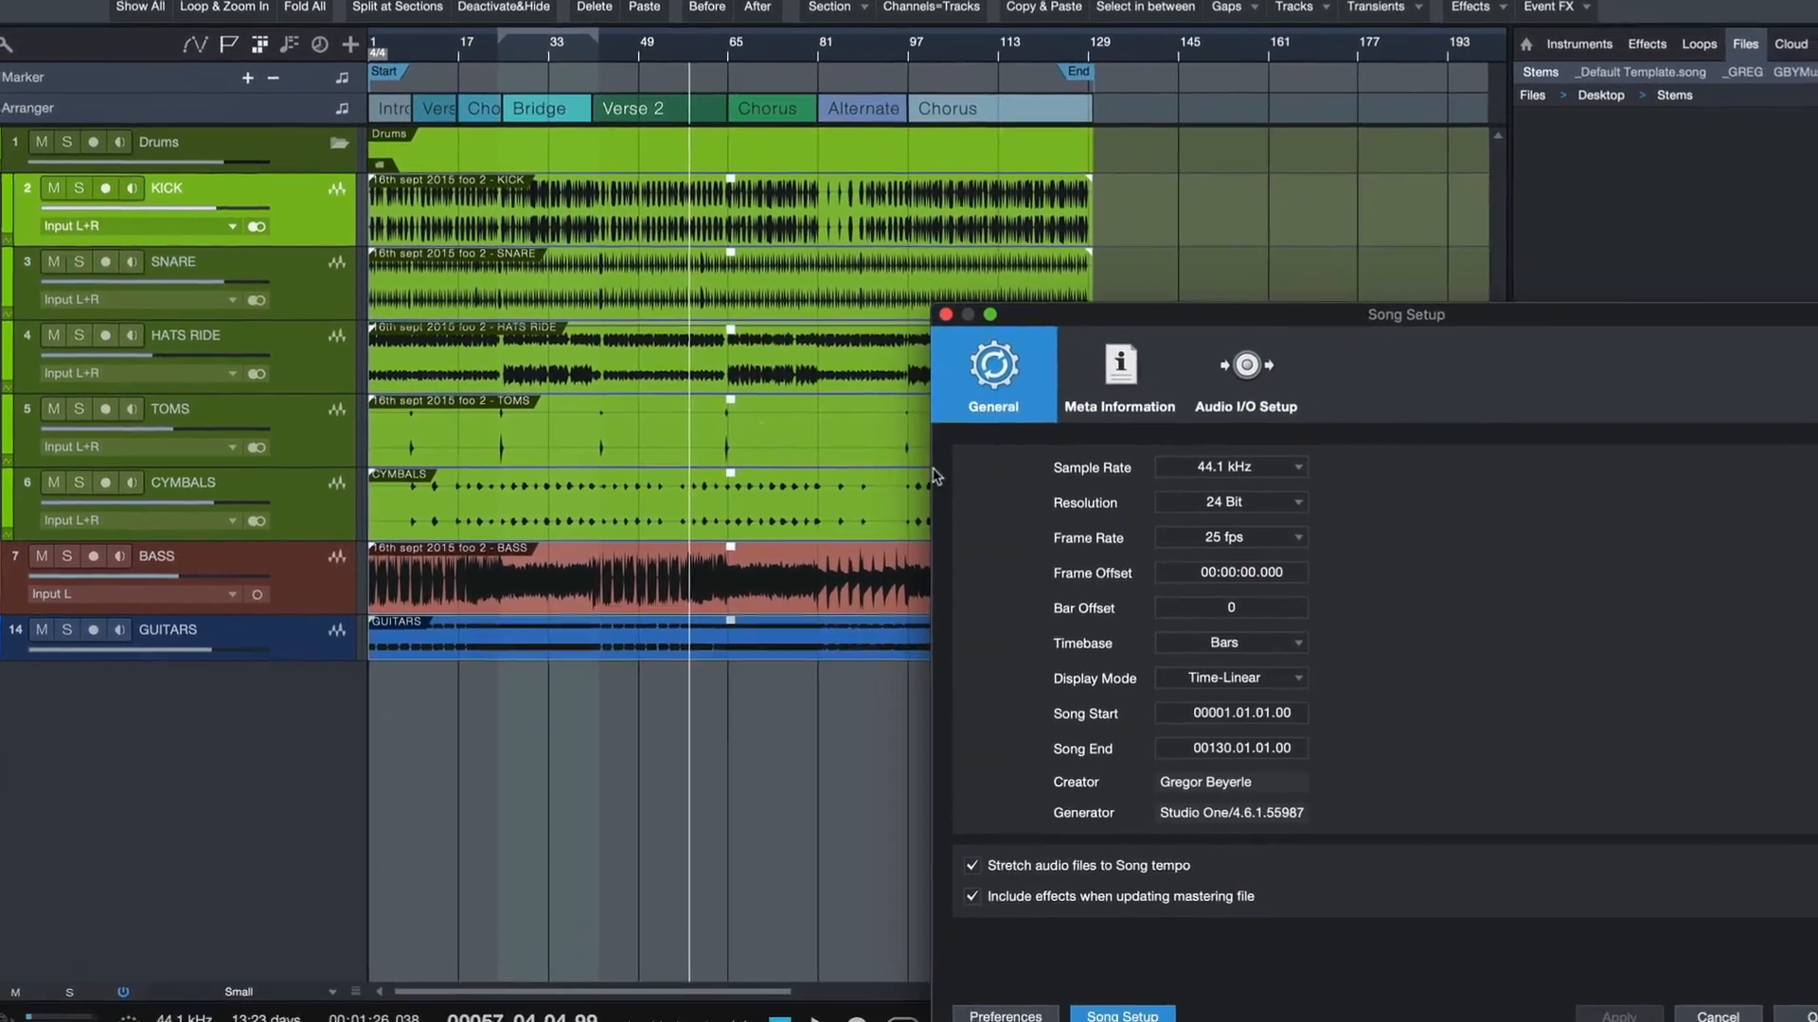
left_click(1230, 501)
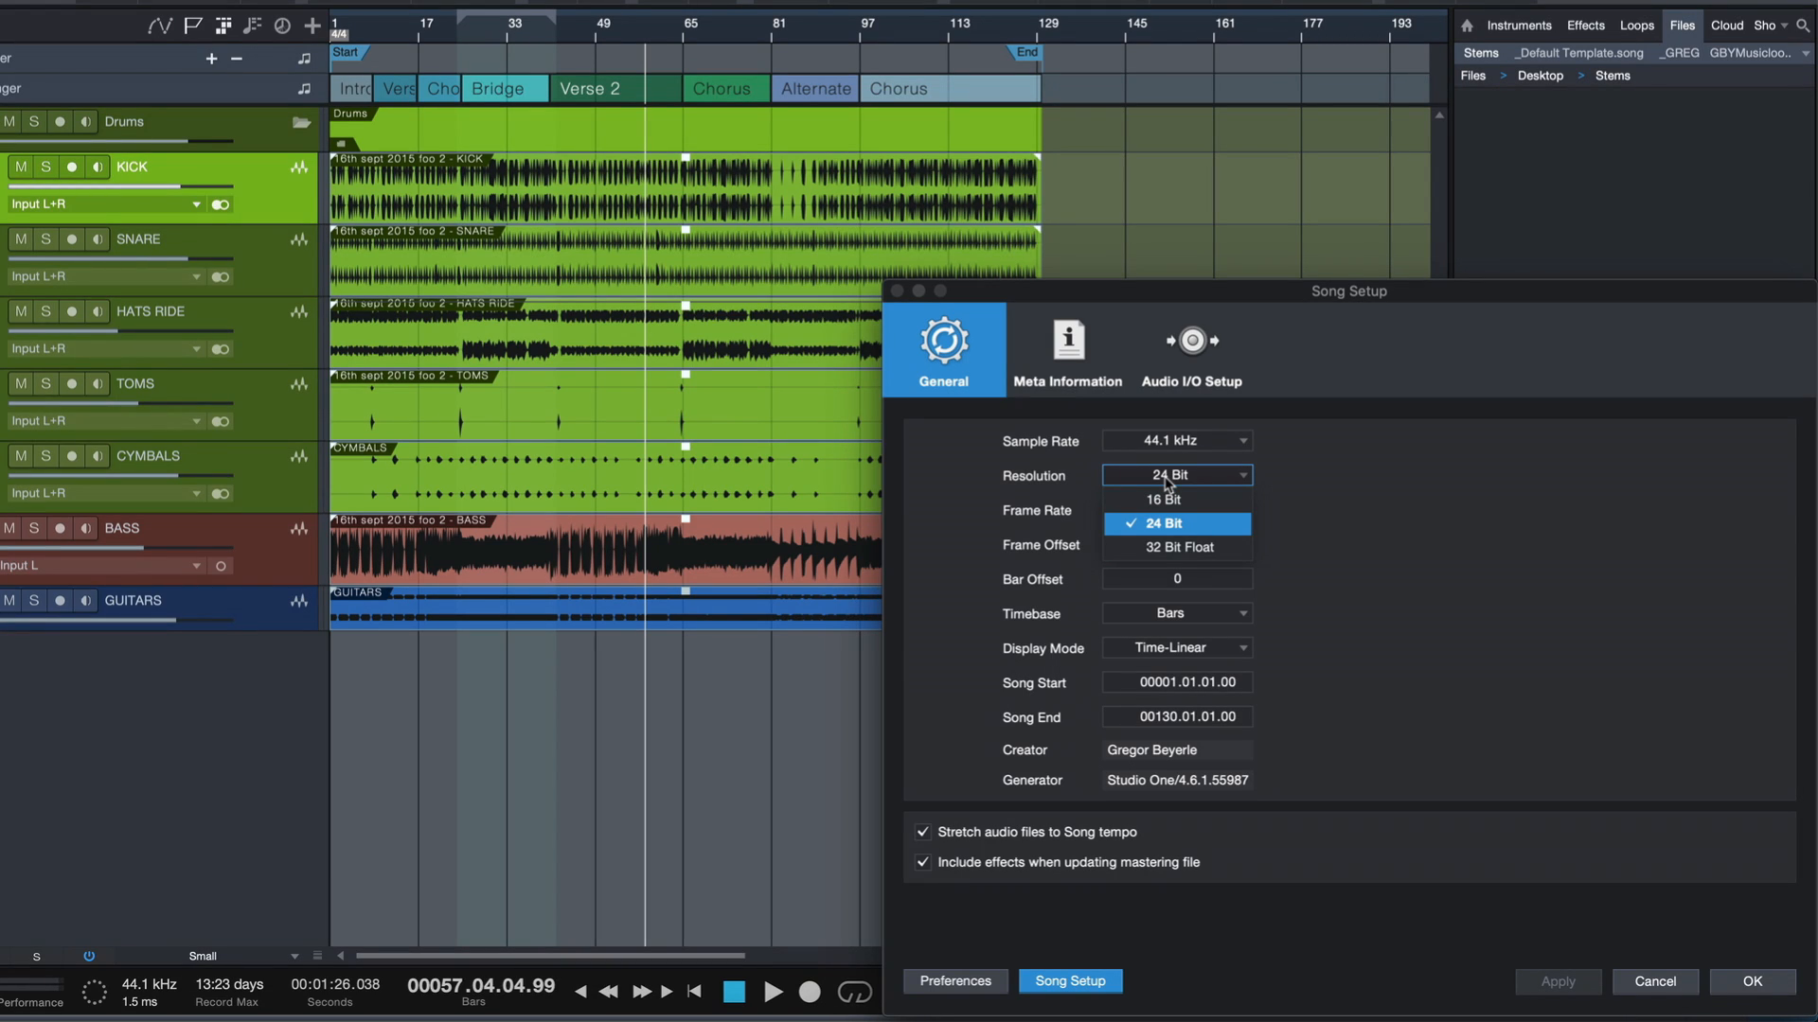
mouse_move(1166, 499)
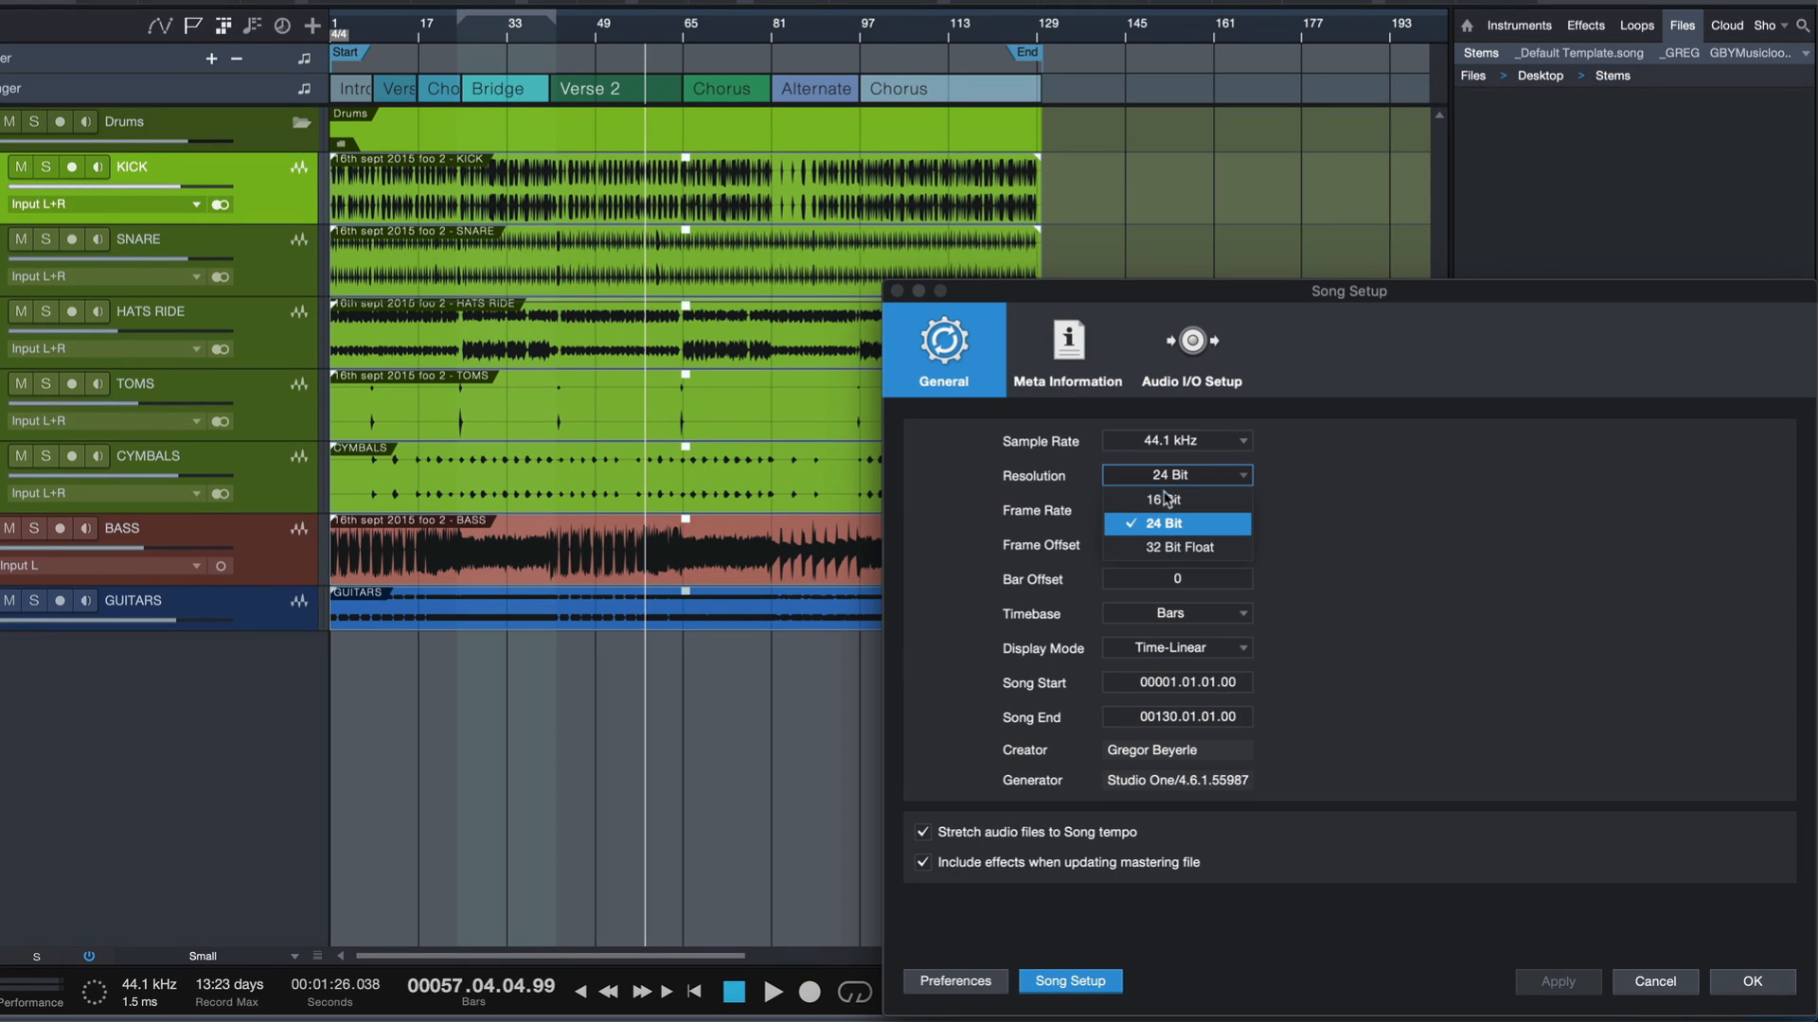
left_click(1169, 499)
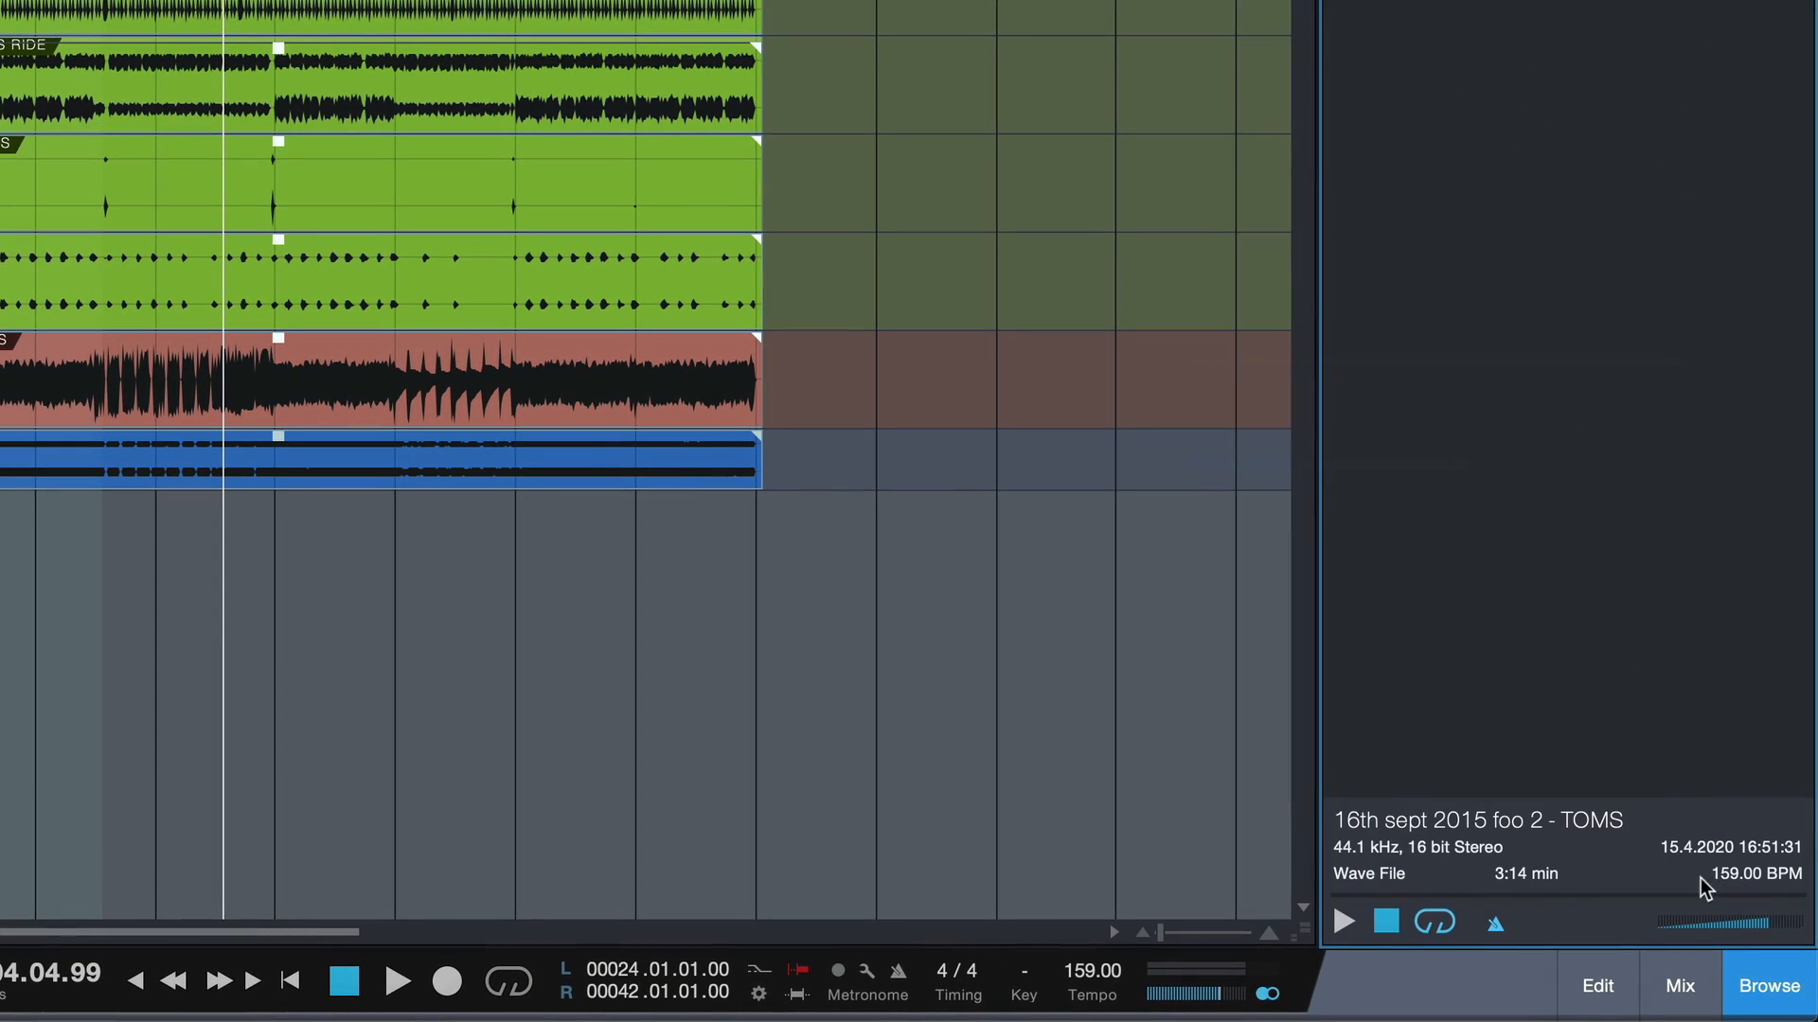
mouse_move(1458, 858)
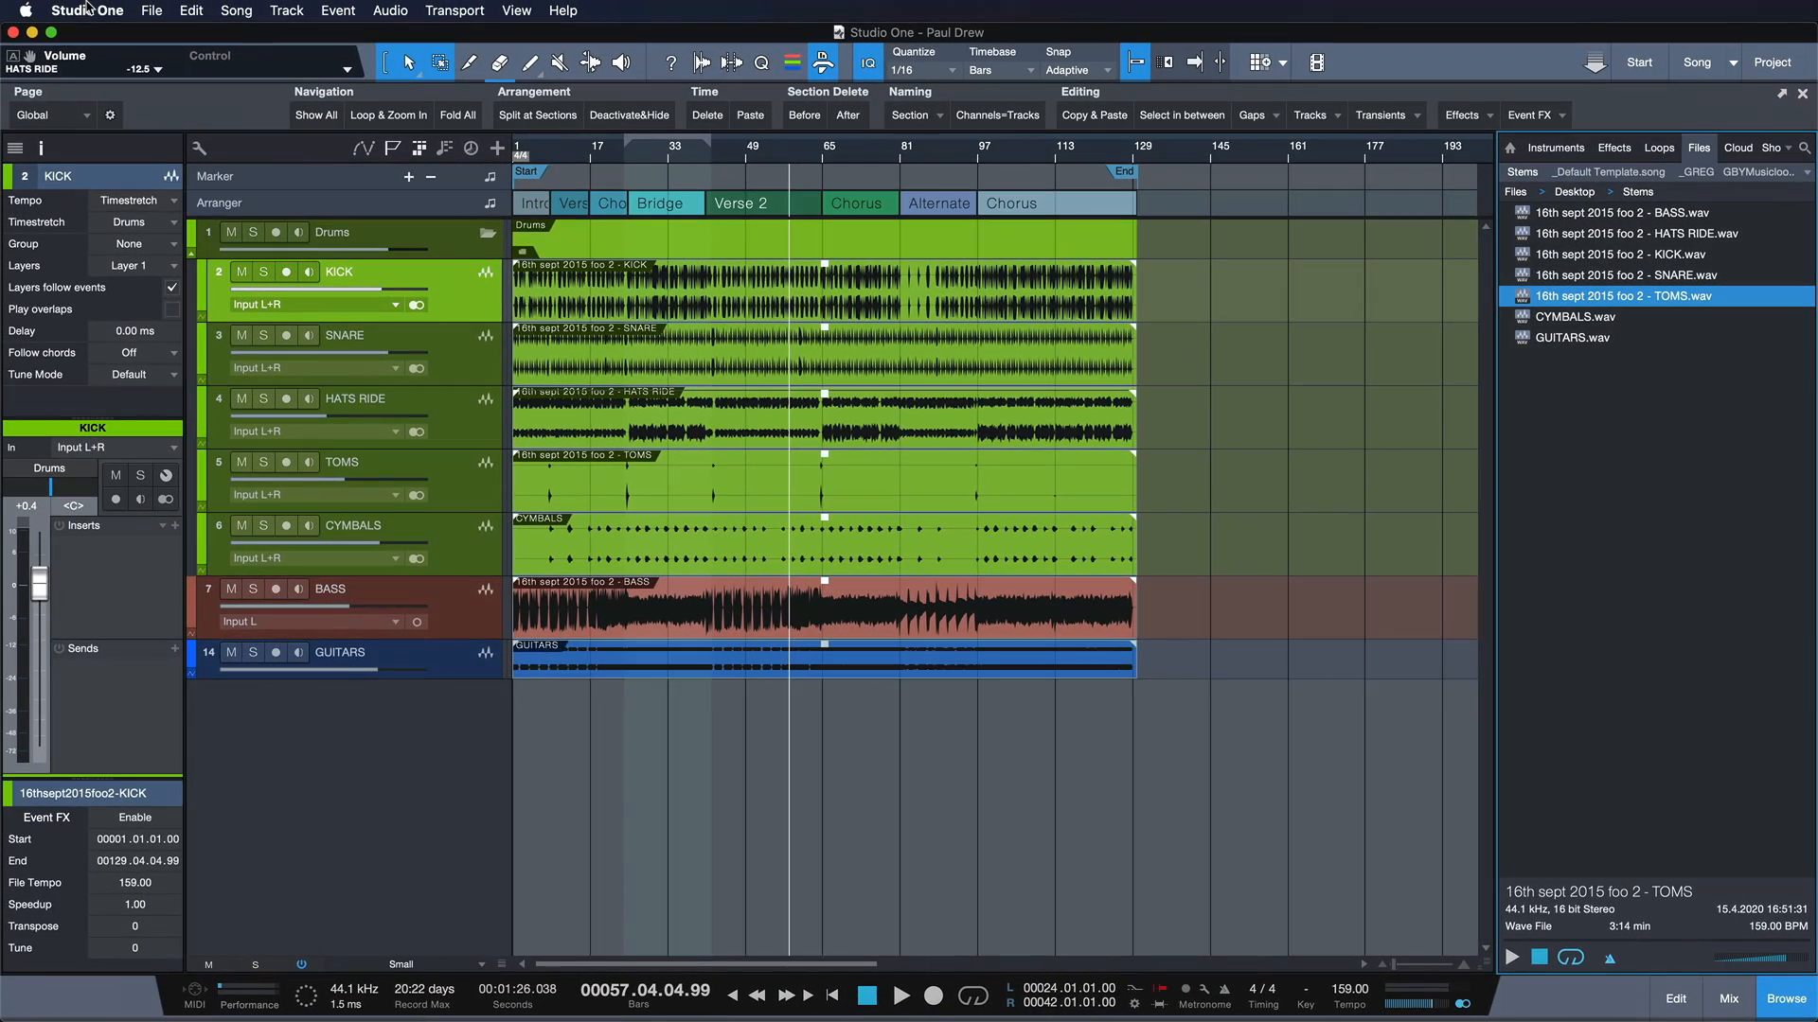
Step: Tick 'Use dithering for playback and audio file export' under Preferences > Advanced > Audio
left_click(86, 11)
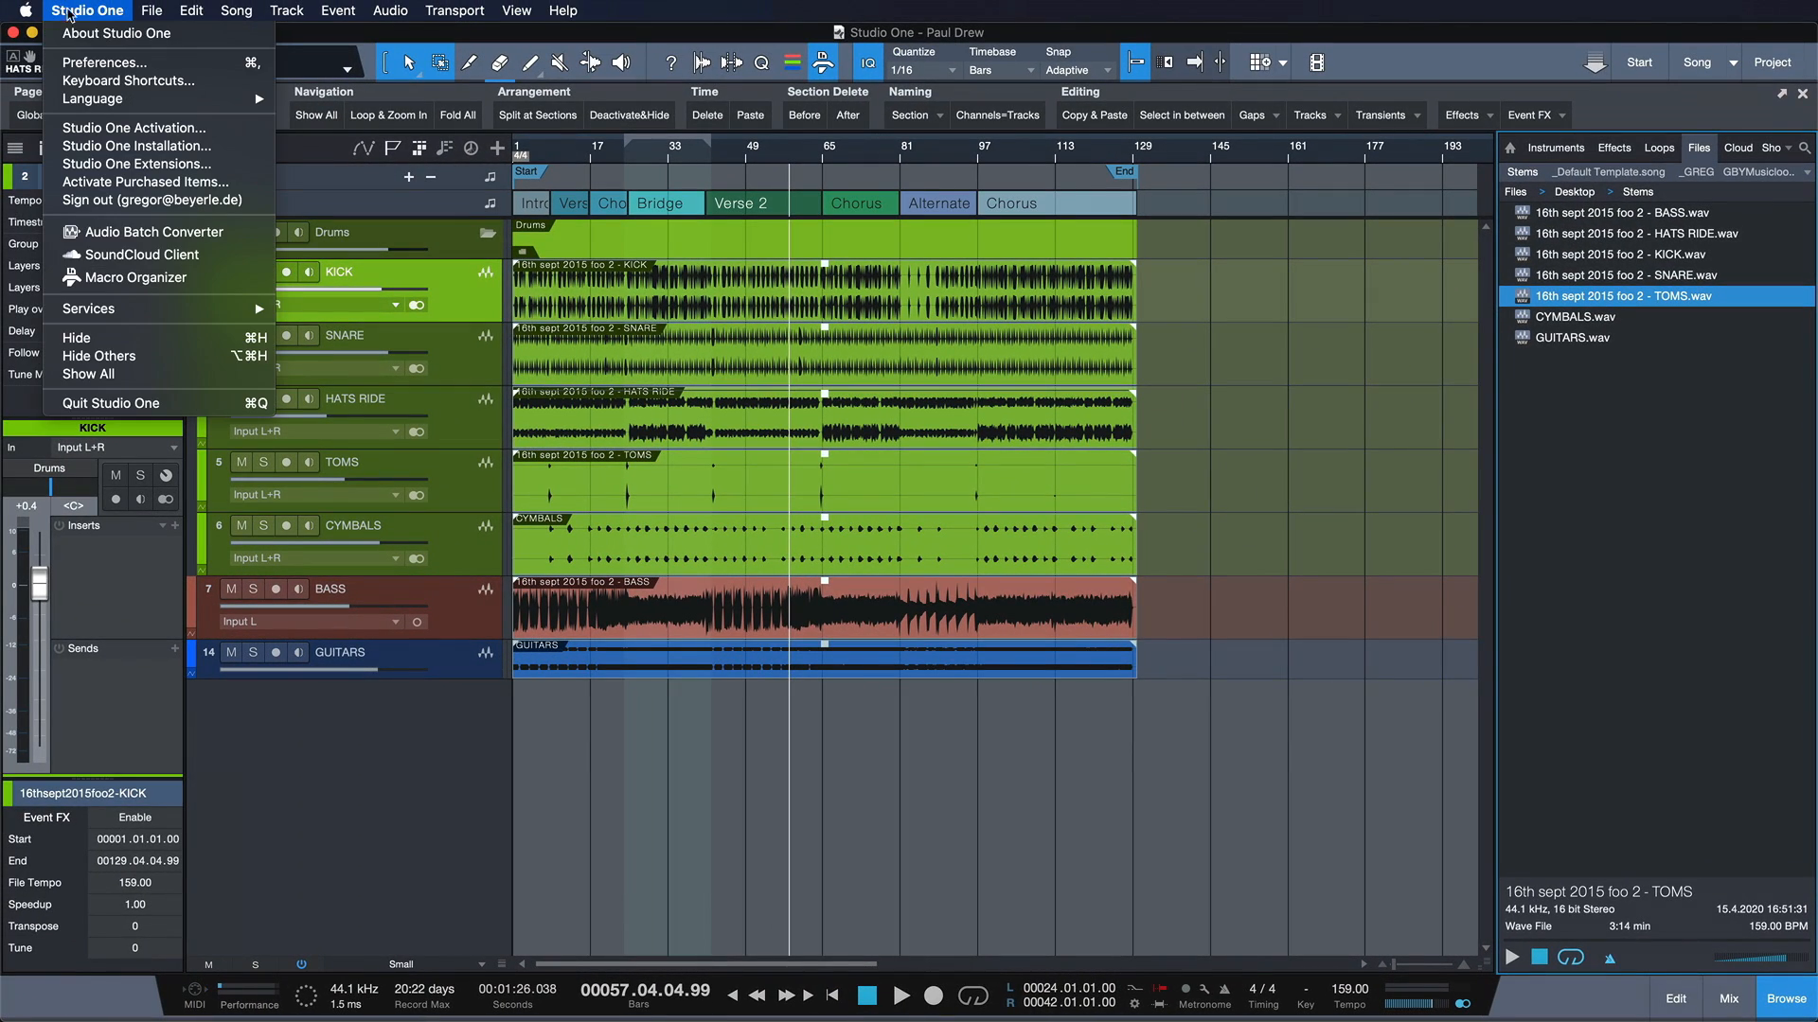
left_click(104, 62)
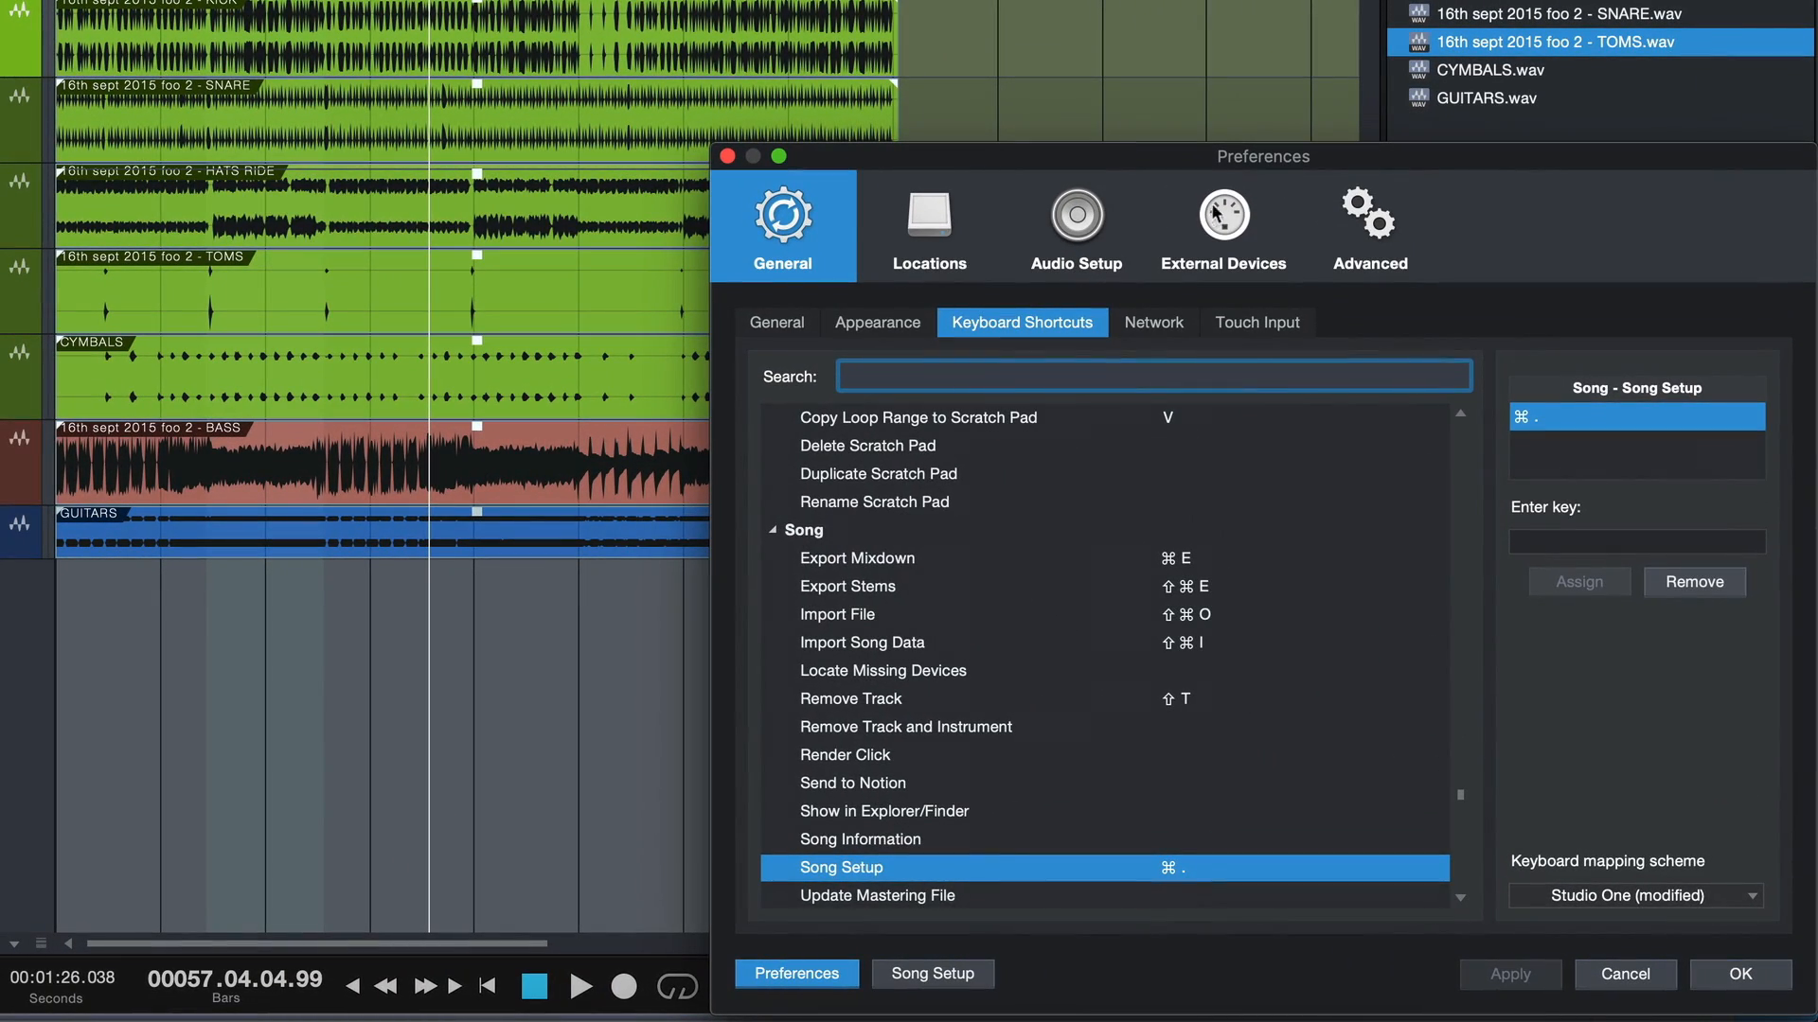
left_click(1368, 220)
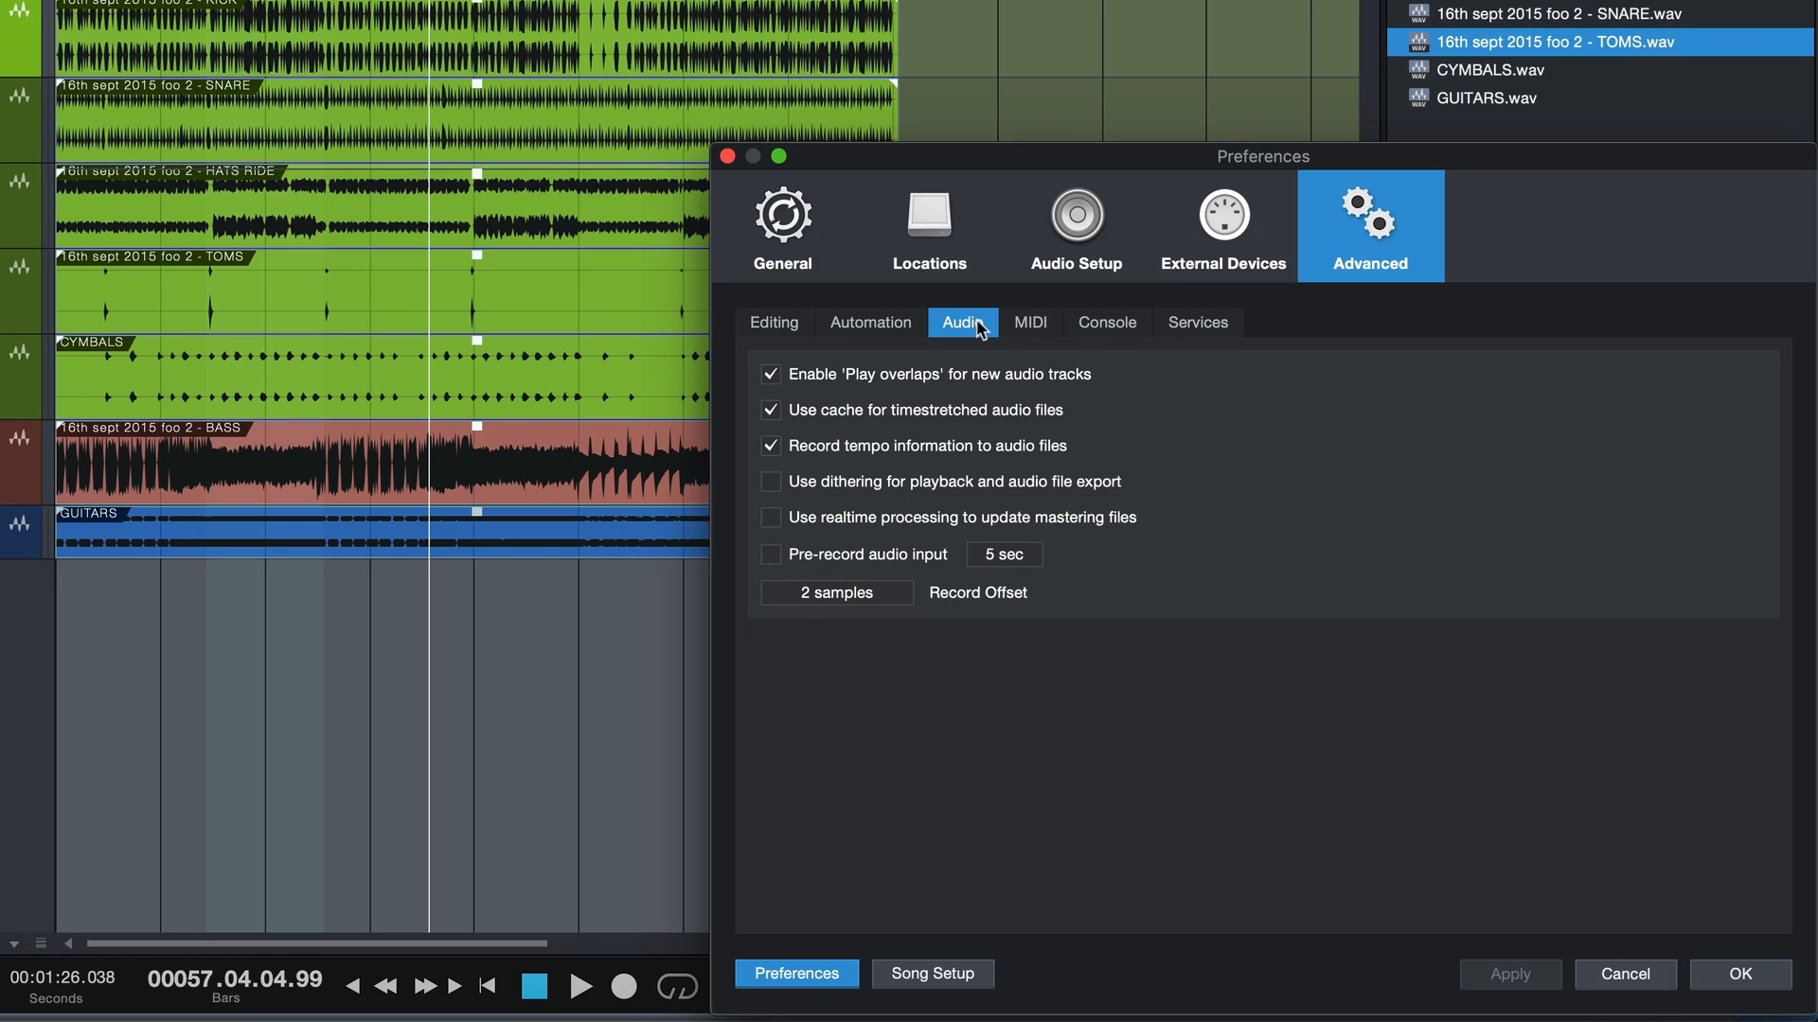
left_click(770, 481)
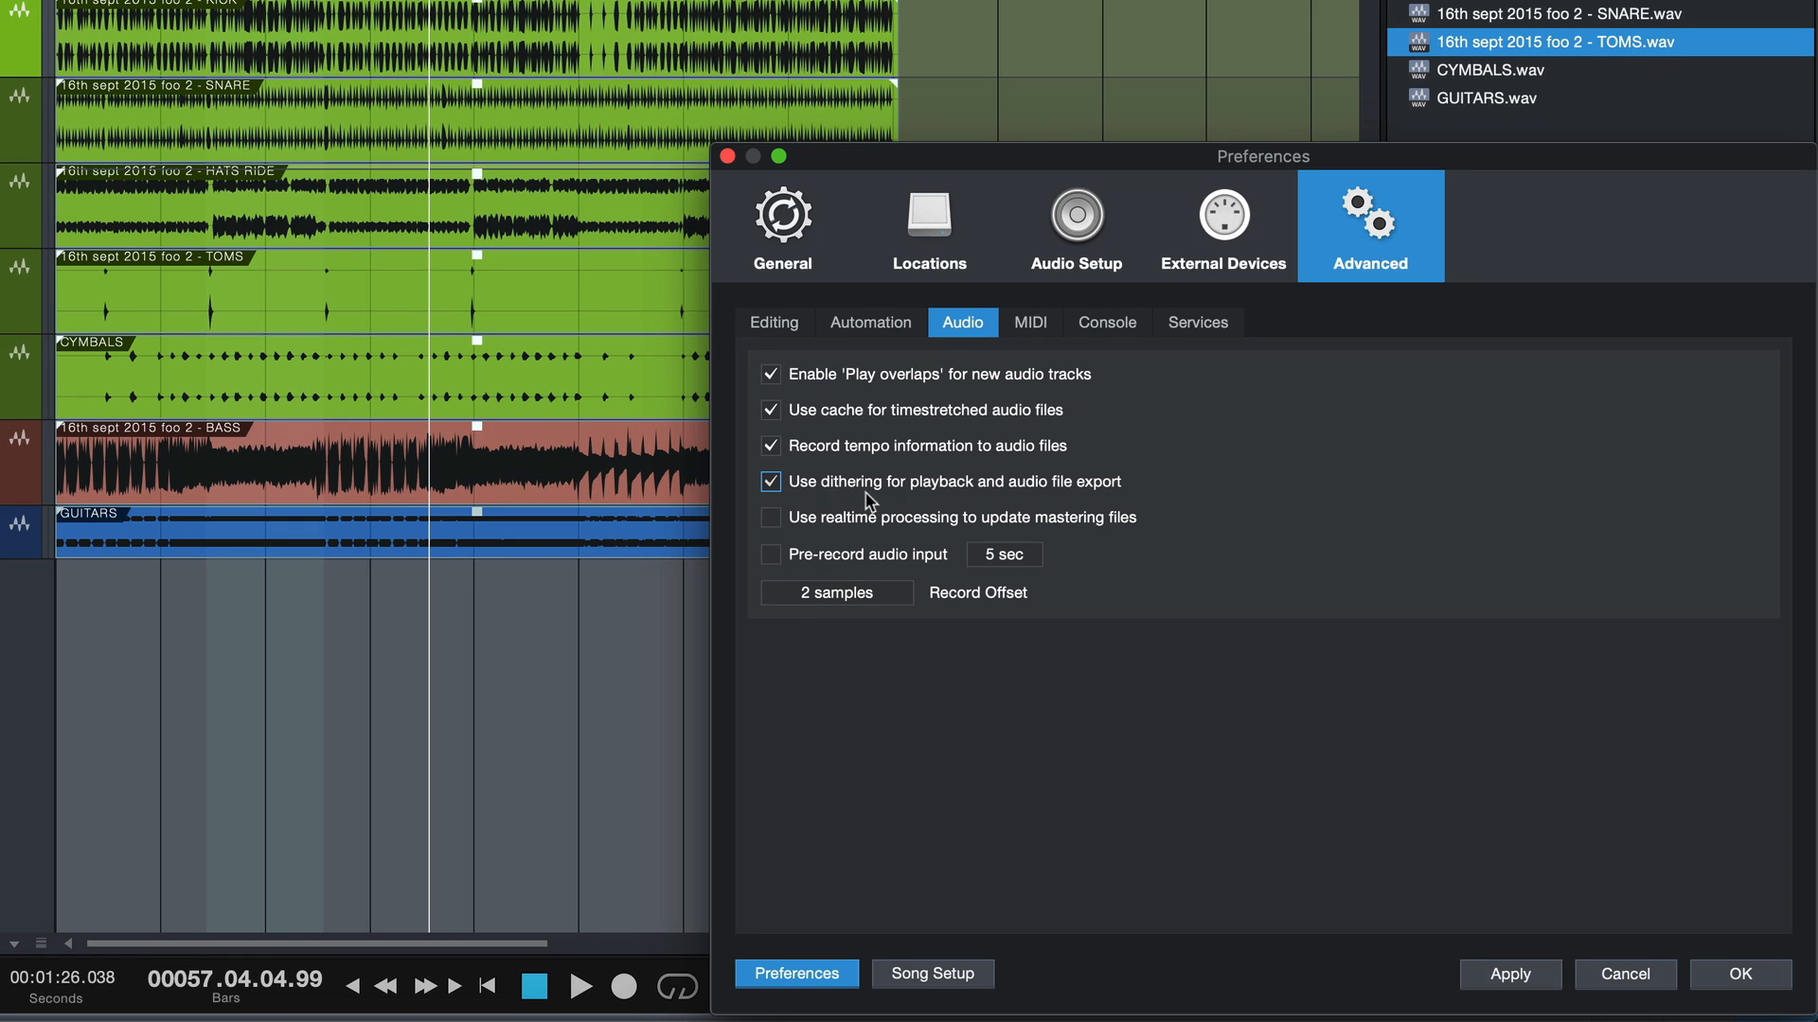
mouse_move(1106, 489)
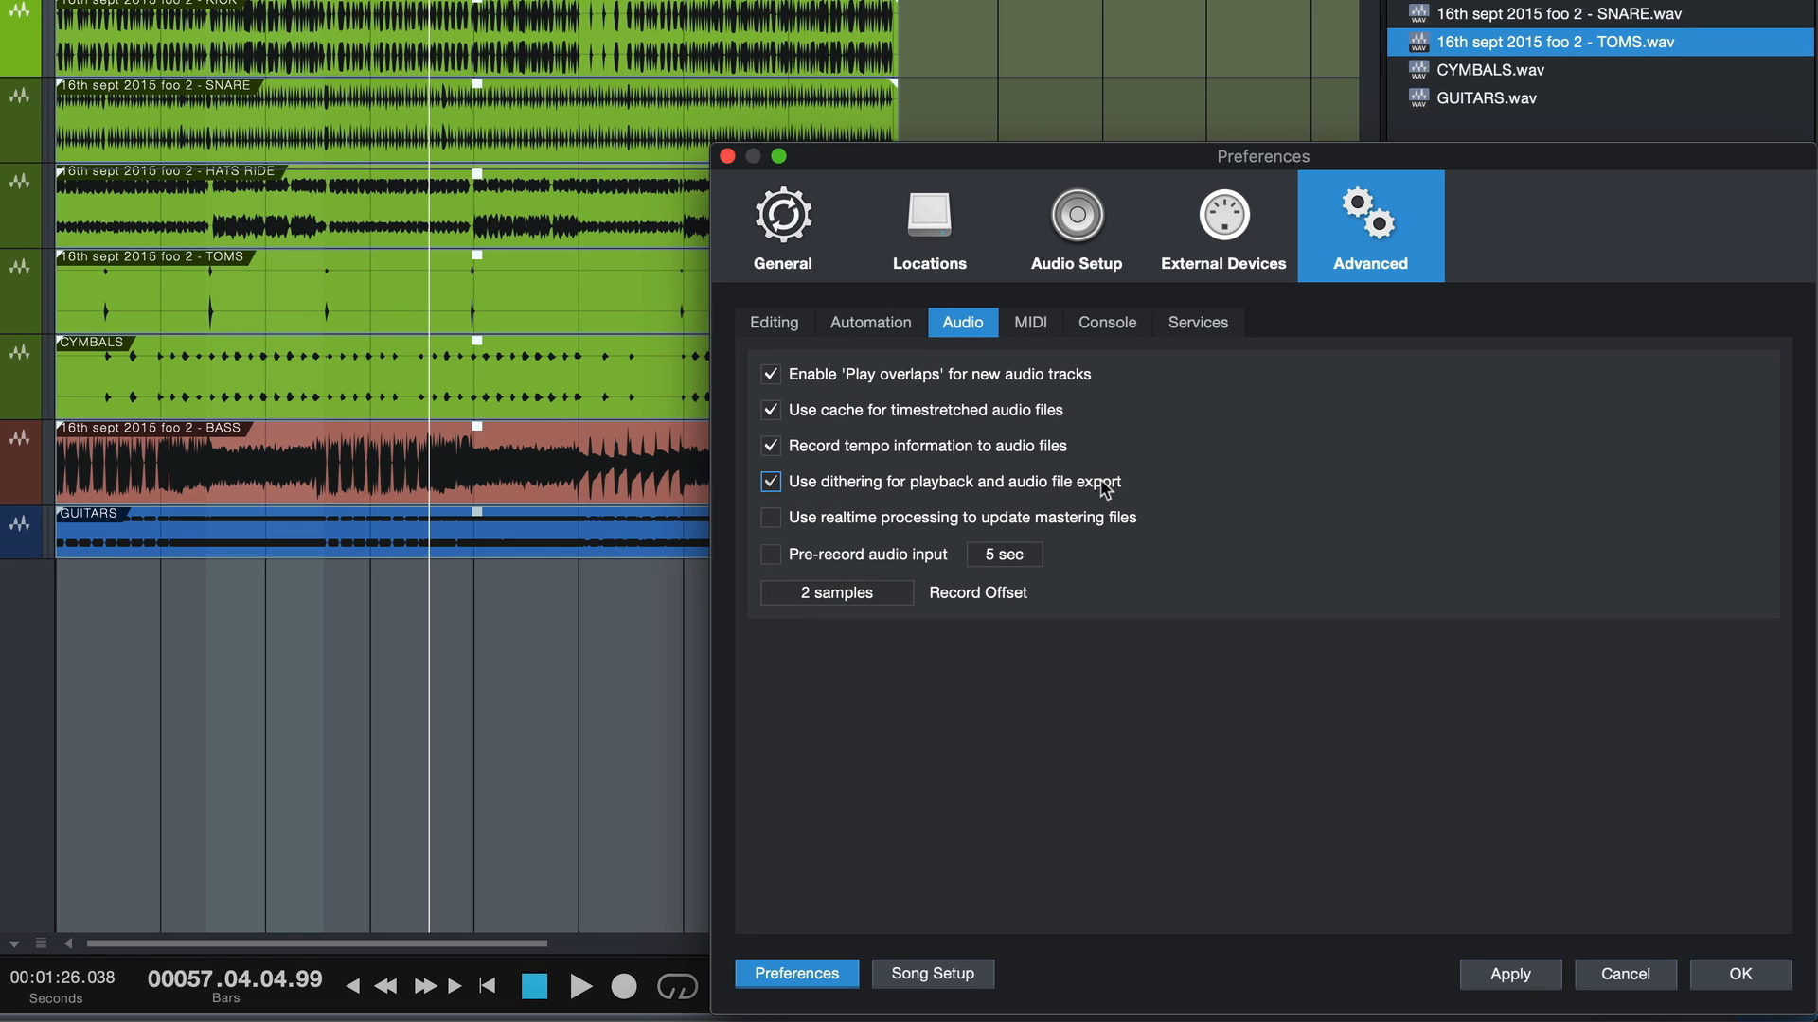